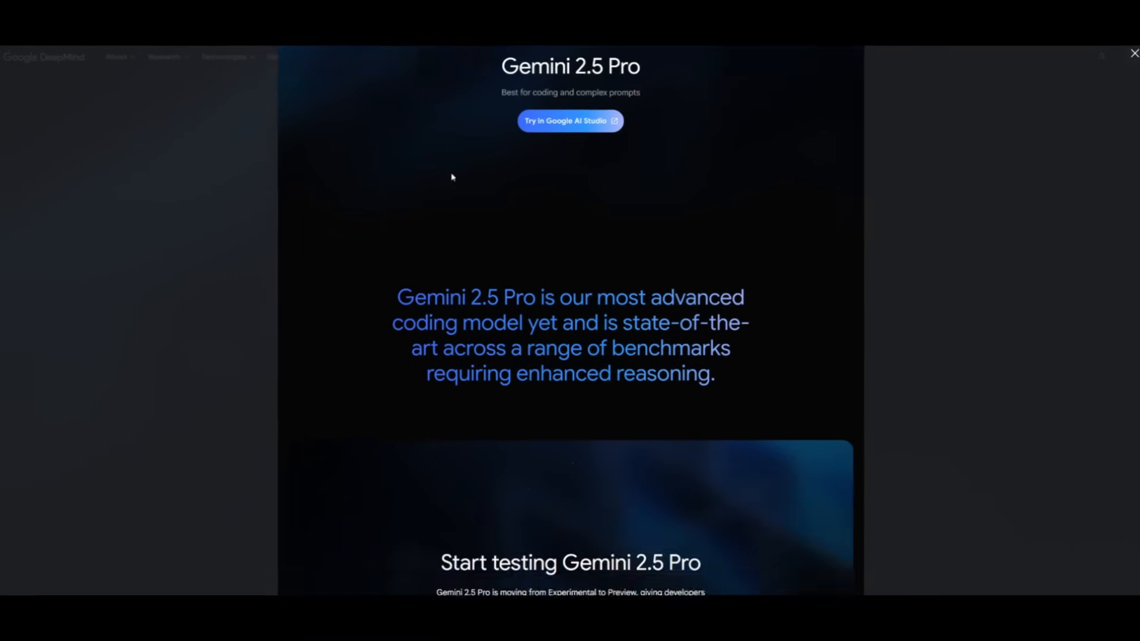
Scroll the Gemini 2.5 Pro page down to its Performance section's Benchmarks table.
scroll("down", 3)
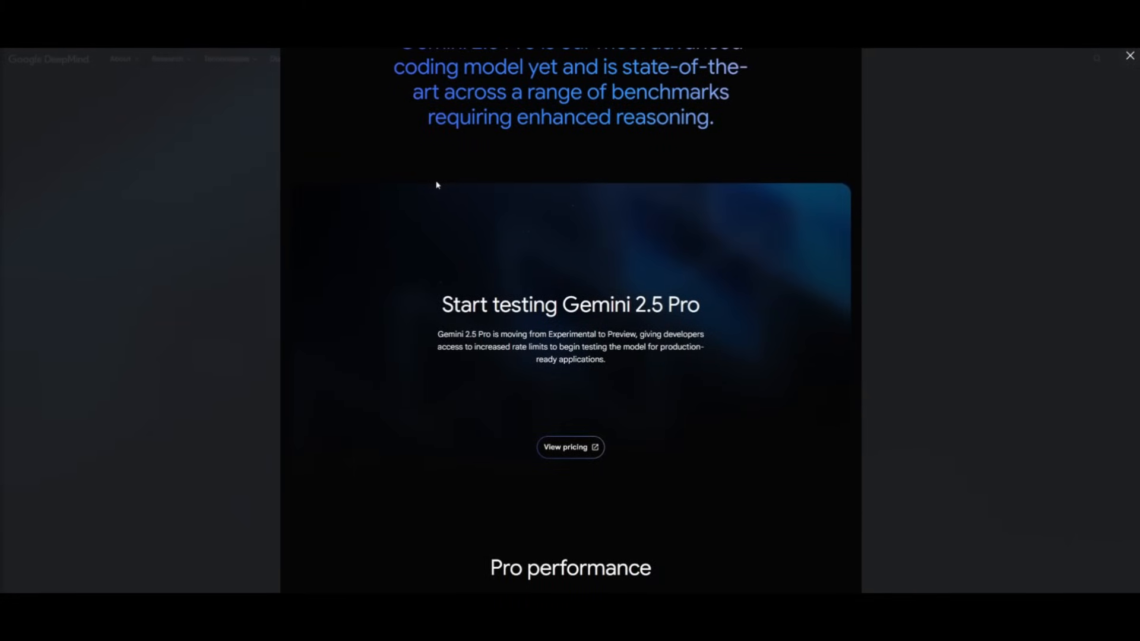
scroll("down", 3)
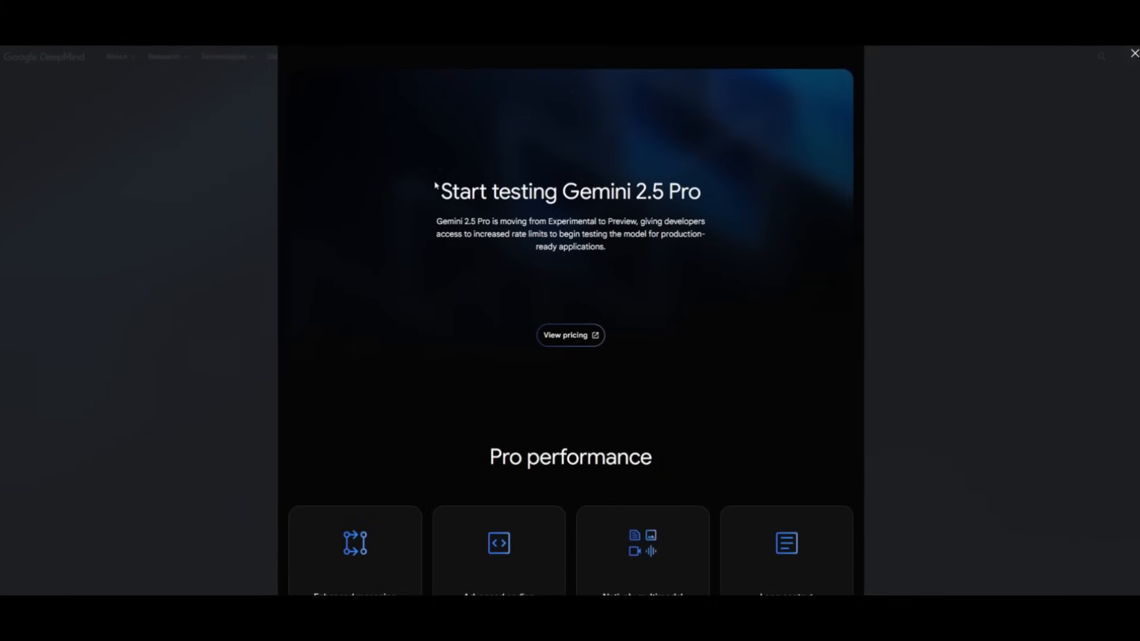
scroll("down", 3)
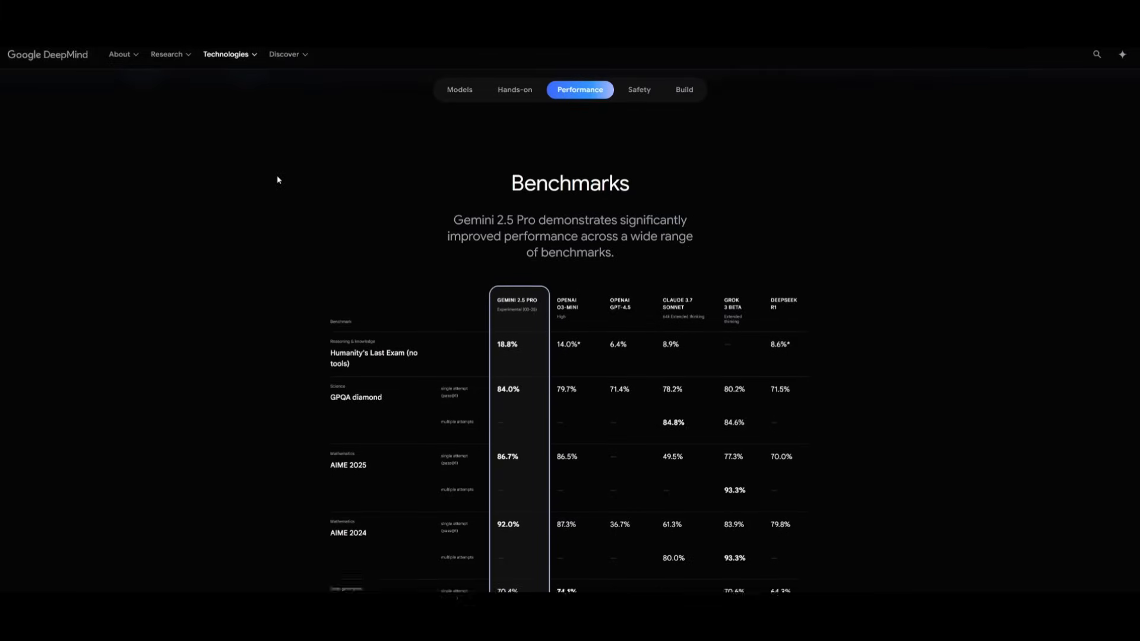
scroll("down", 3)
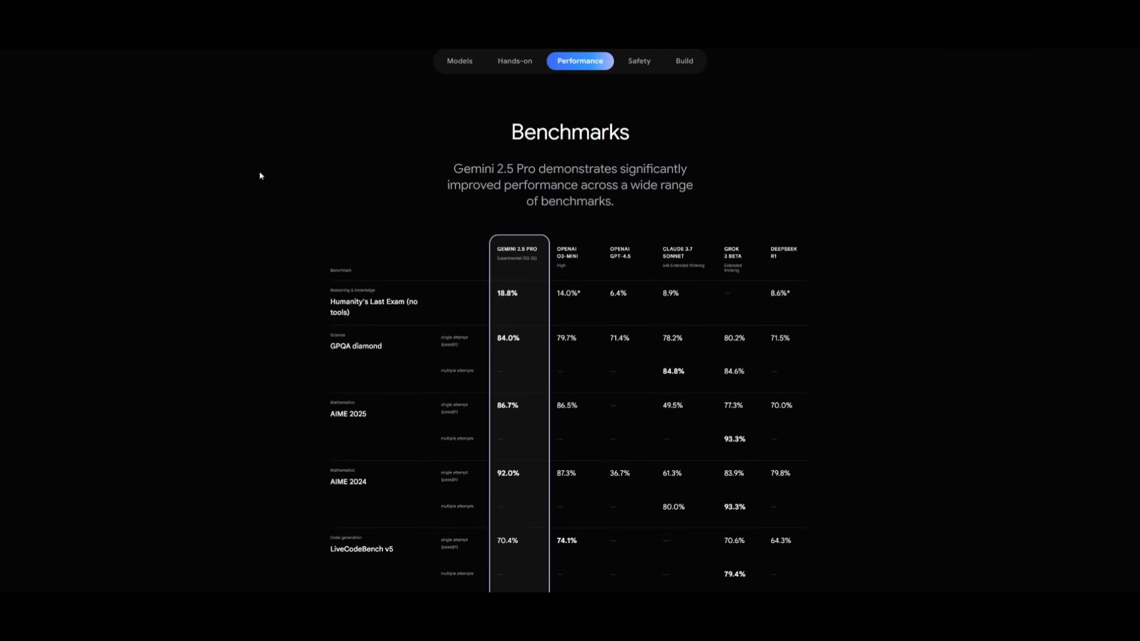
mouse_move(194, 186)
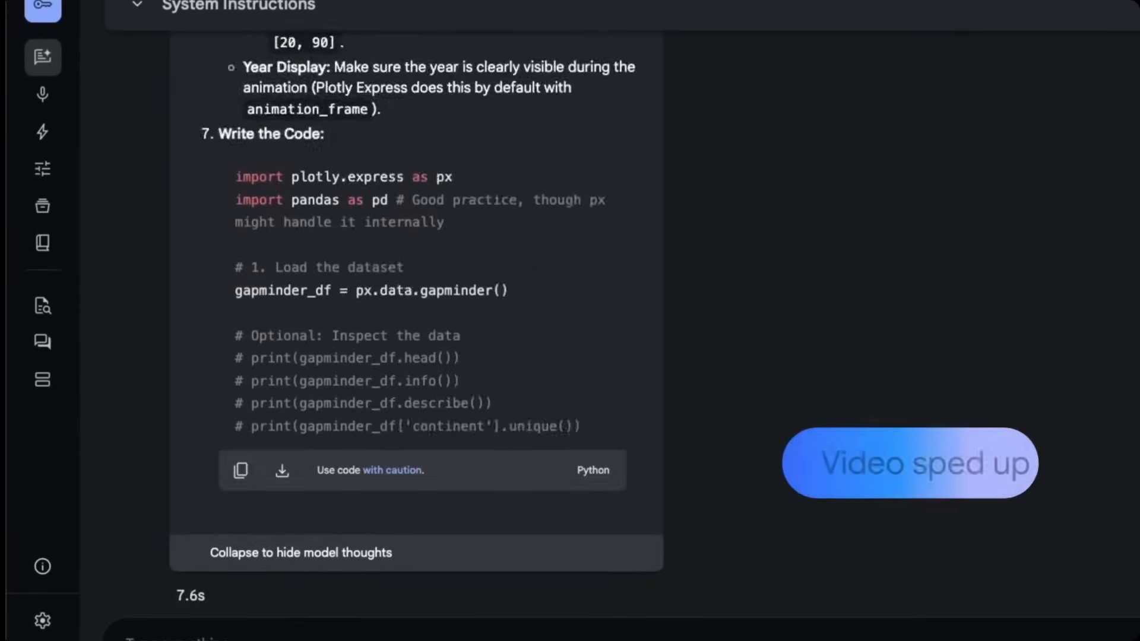
Scroll Gemini's response past the thoughts to the end of the Plotly code and explanation.
scroll("down", 3)
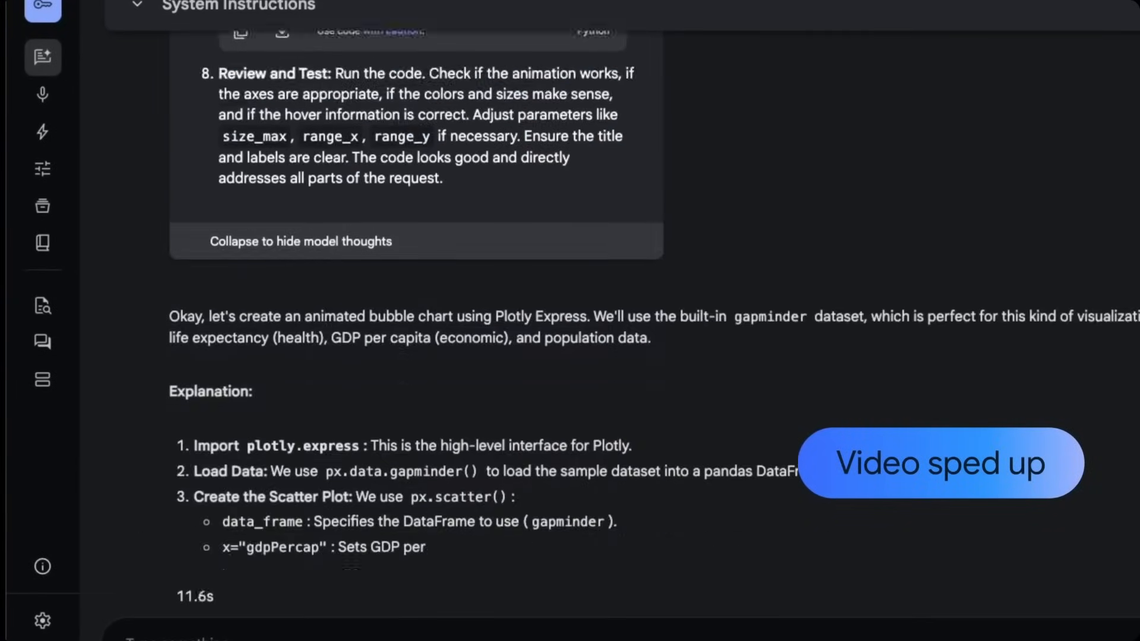
scroll("down", 3)
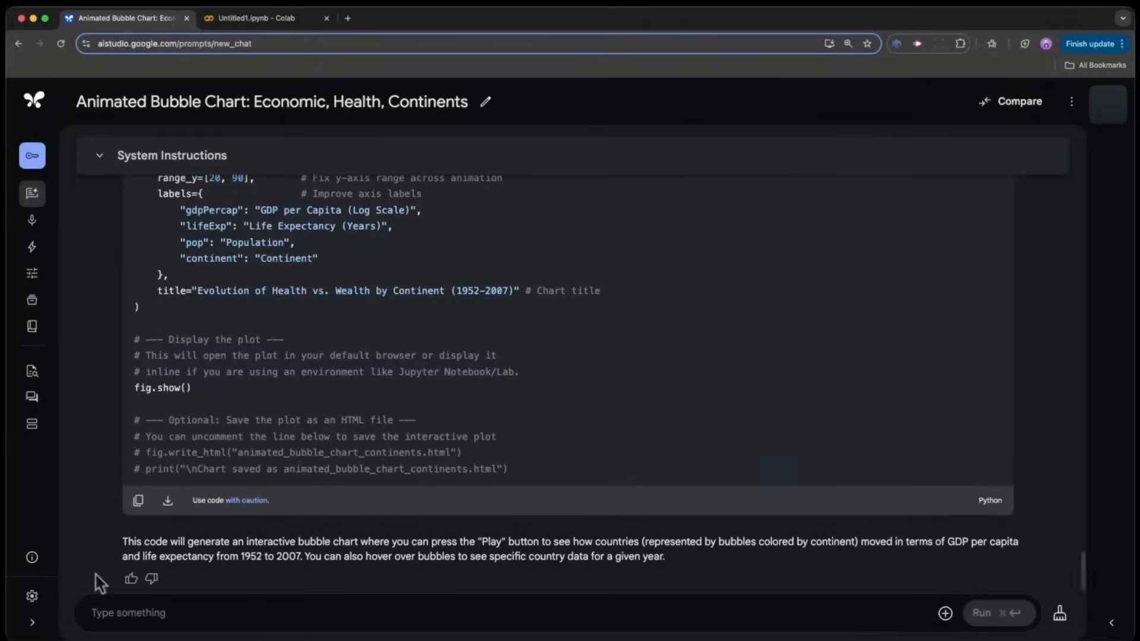
Run the bubble chart cell in Colab and drag the year slider from 1952 to later years.
left_click(266, 17)
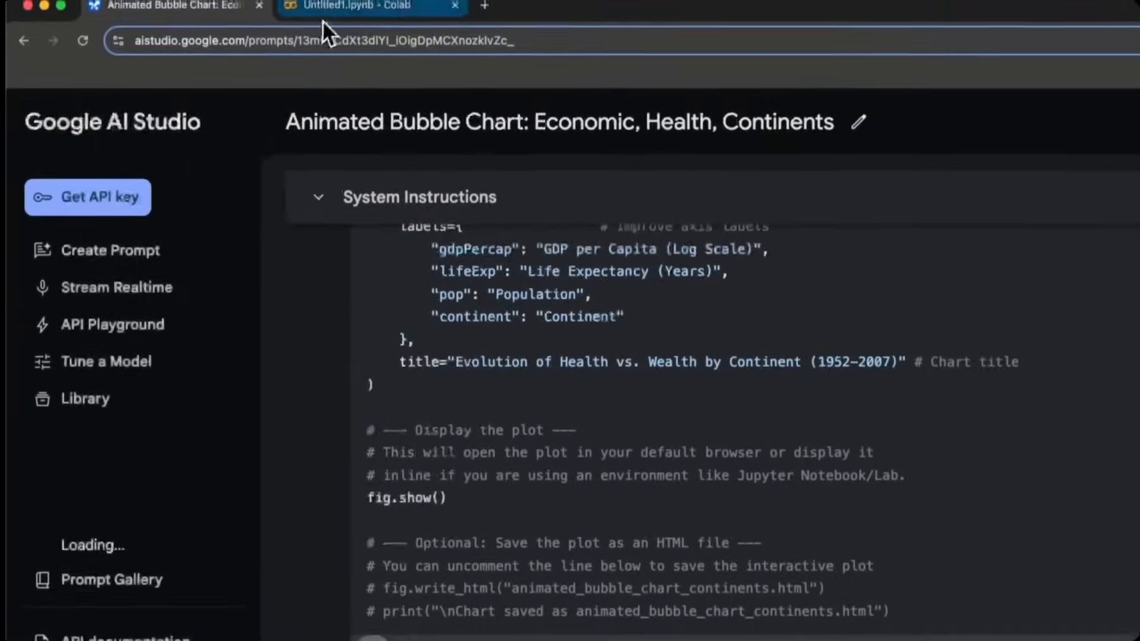
left_click(370, 9)
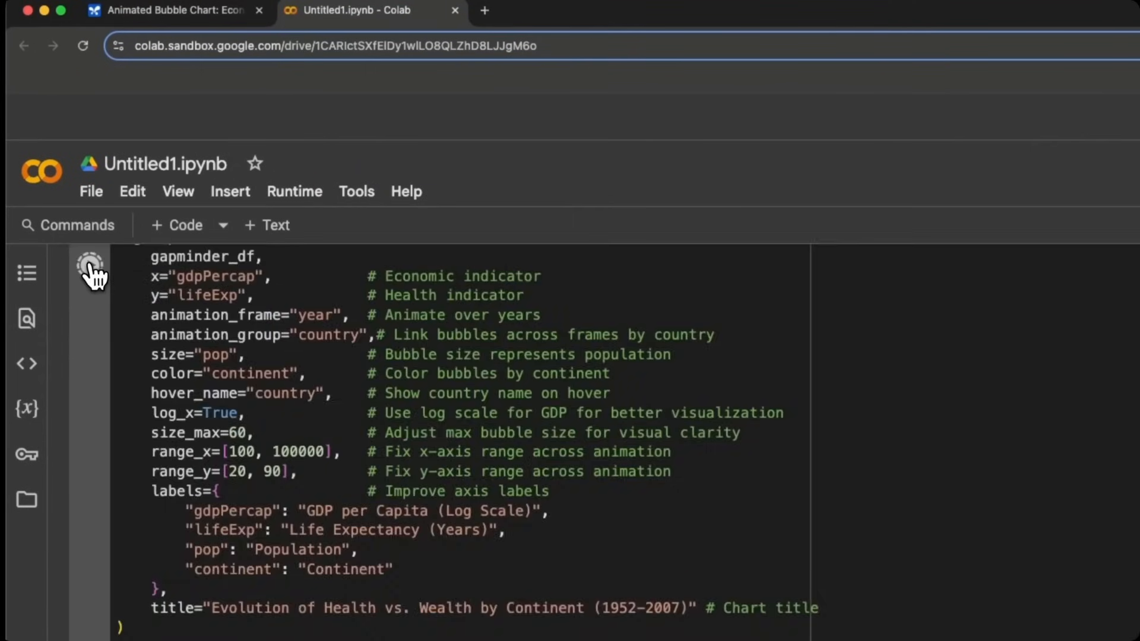
scroll("down", 3)
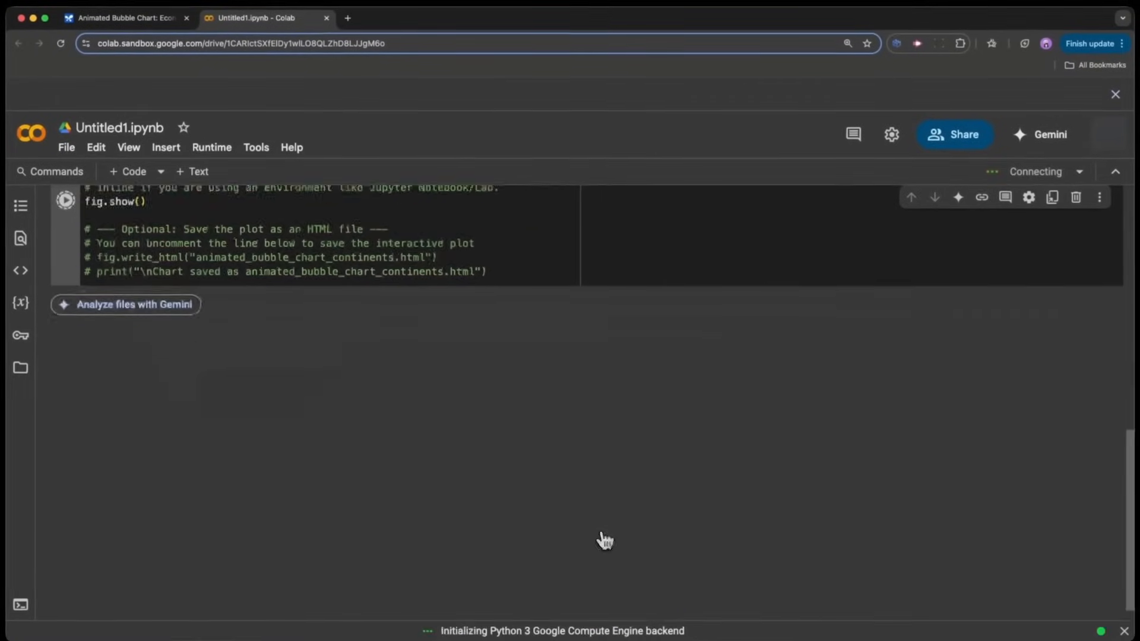
left_click(66, 201)
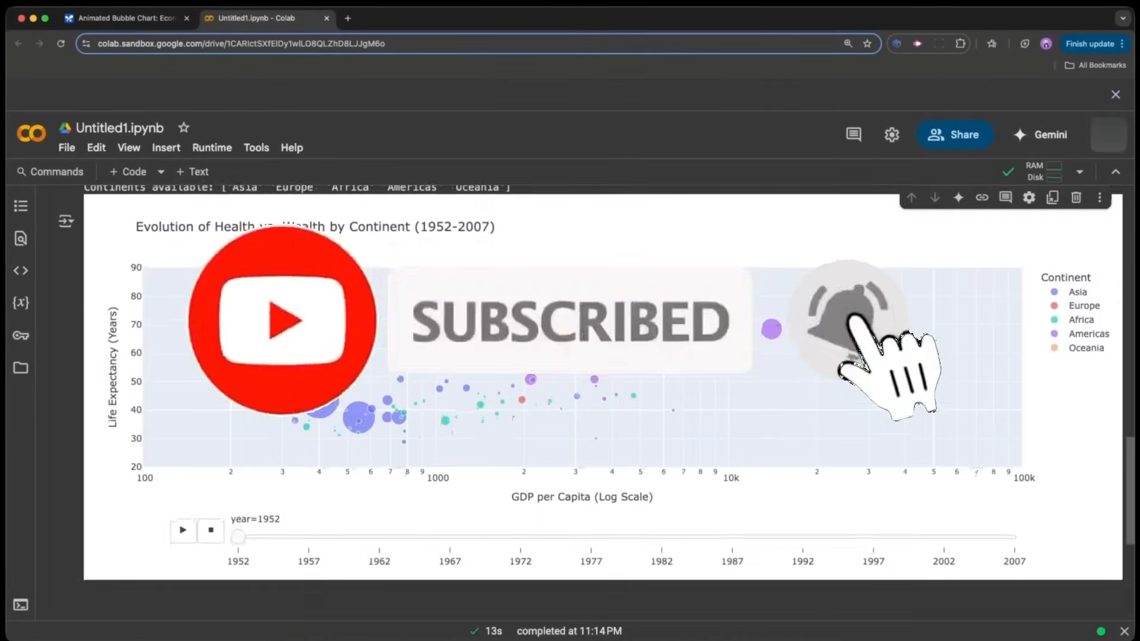
scroll("down", 3)
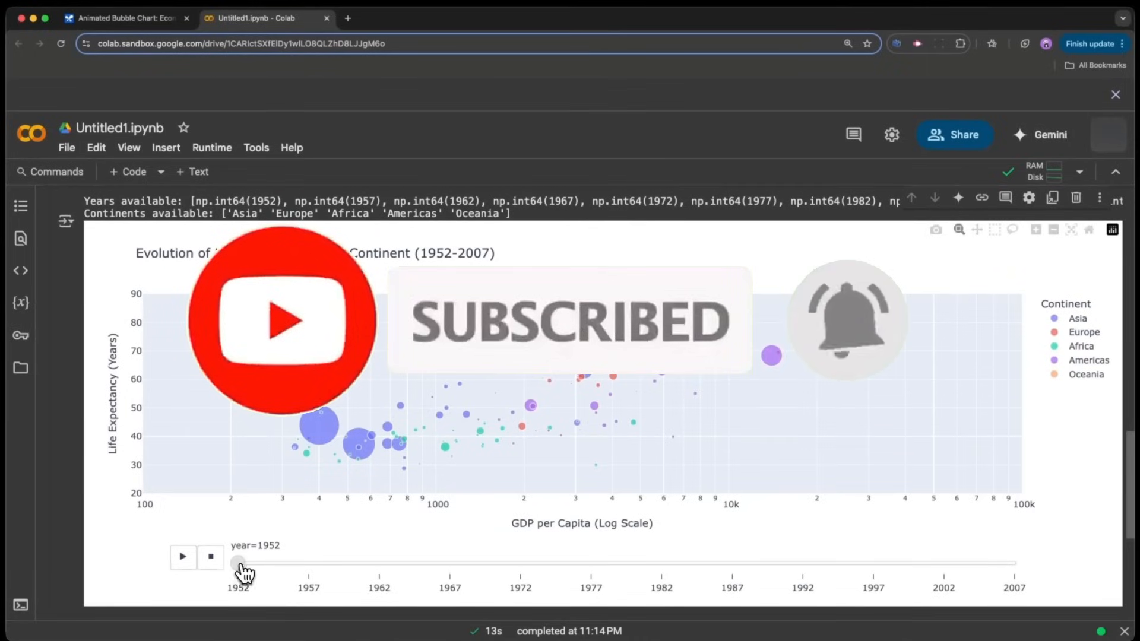
left_click_drag(239, 563, 379, 562)
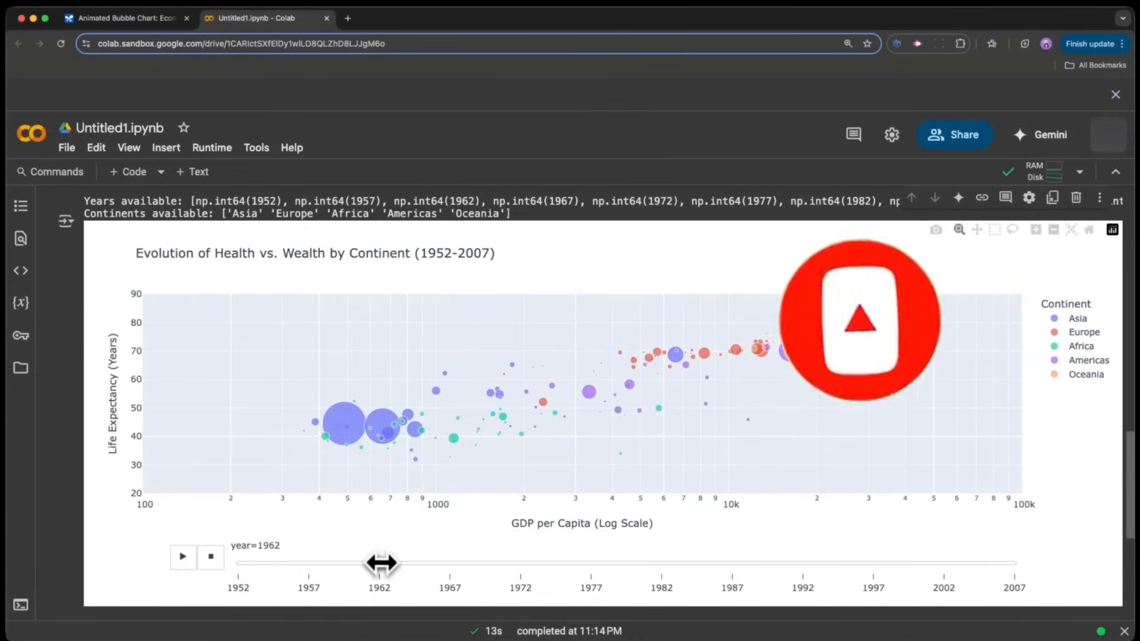
left_click_drag(378, 562, 574, 562)
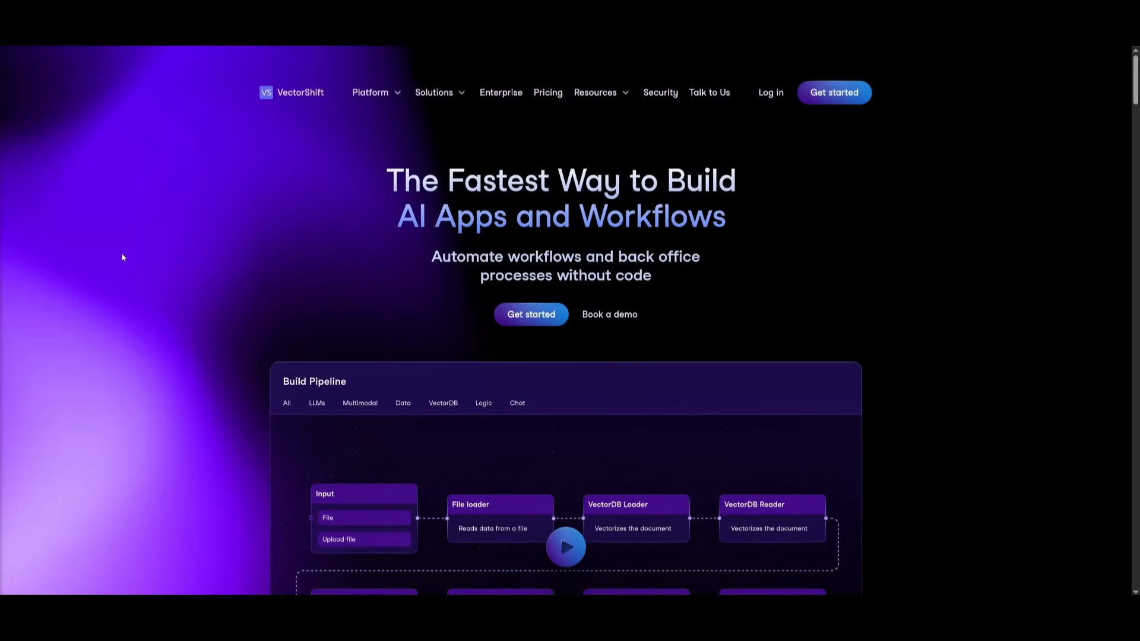
Scroll the VectorShift homepage through No-code, Integrations, Assistants and Chatbot to Workflow Automation.
scroll("down", 3)
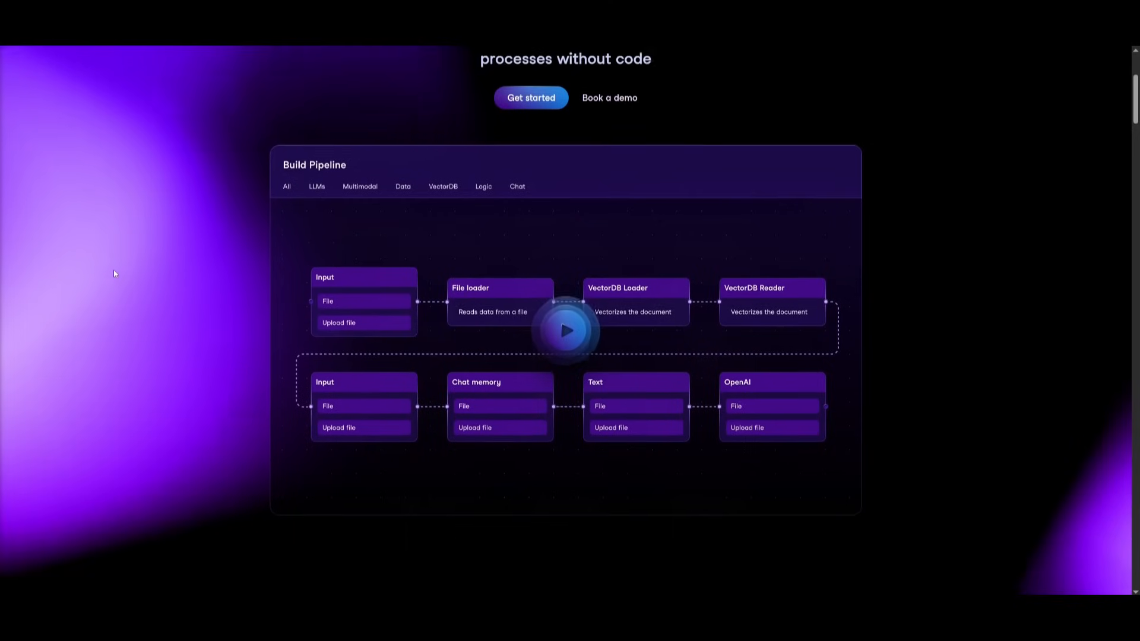
scroll("down", 3)
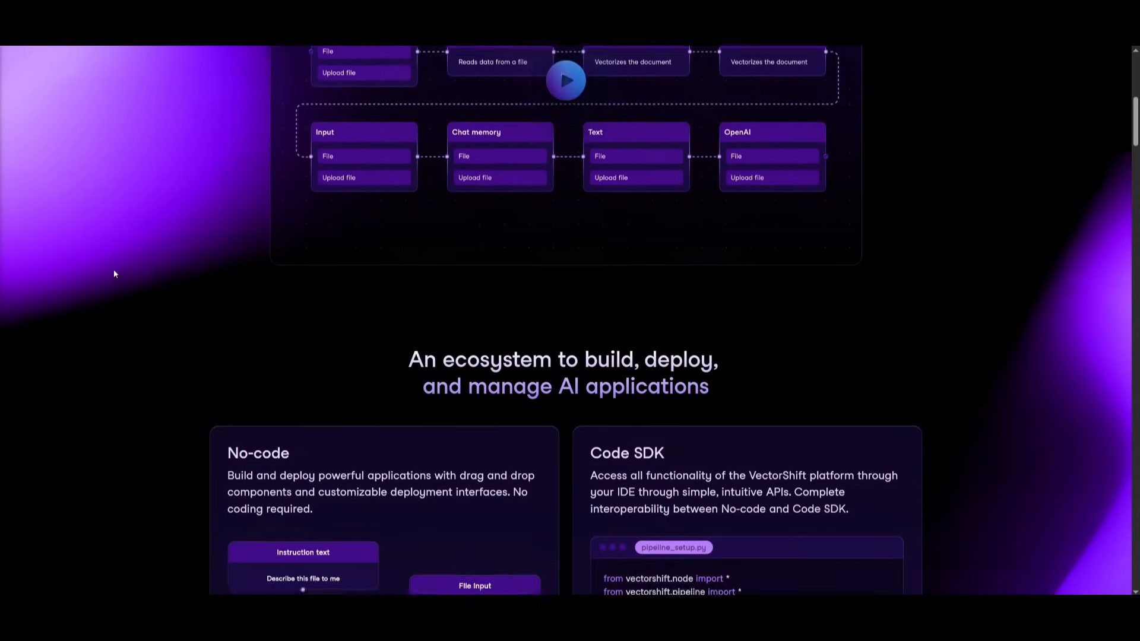
scroll("down", 3)
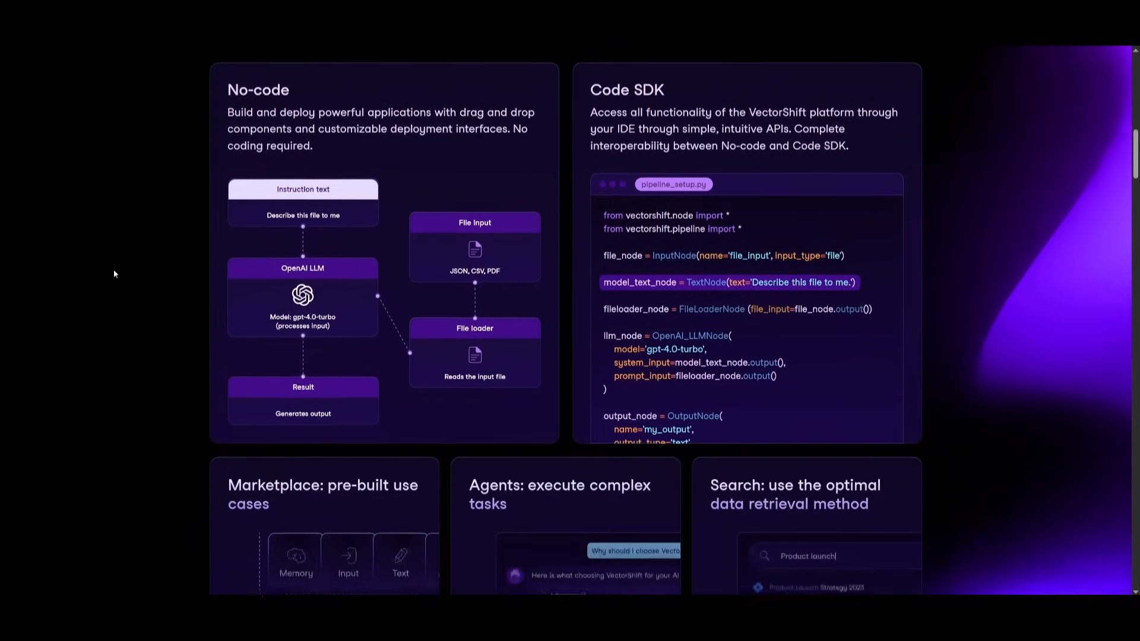
scroll("down", 3)
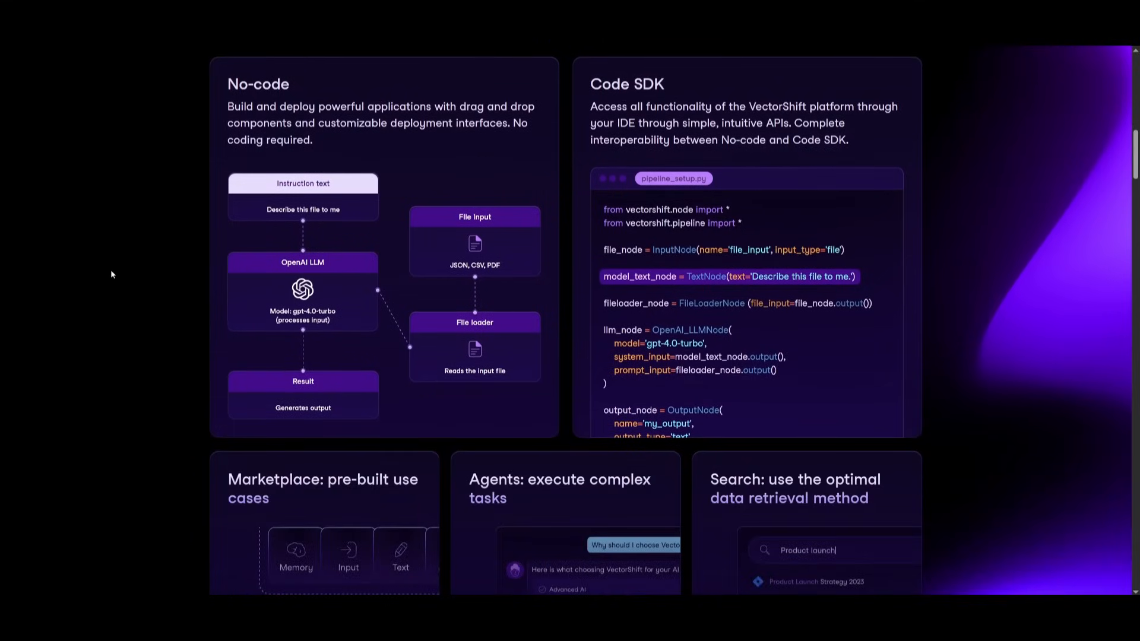
scroll("down", 3)
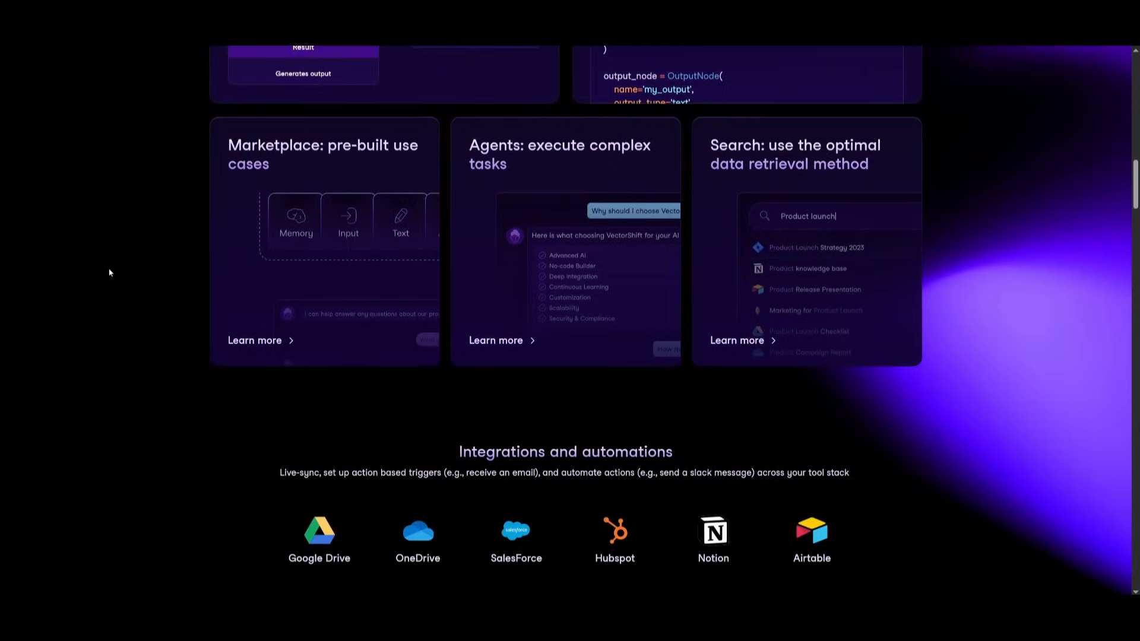
scroll("down", 3)
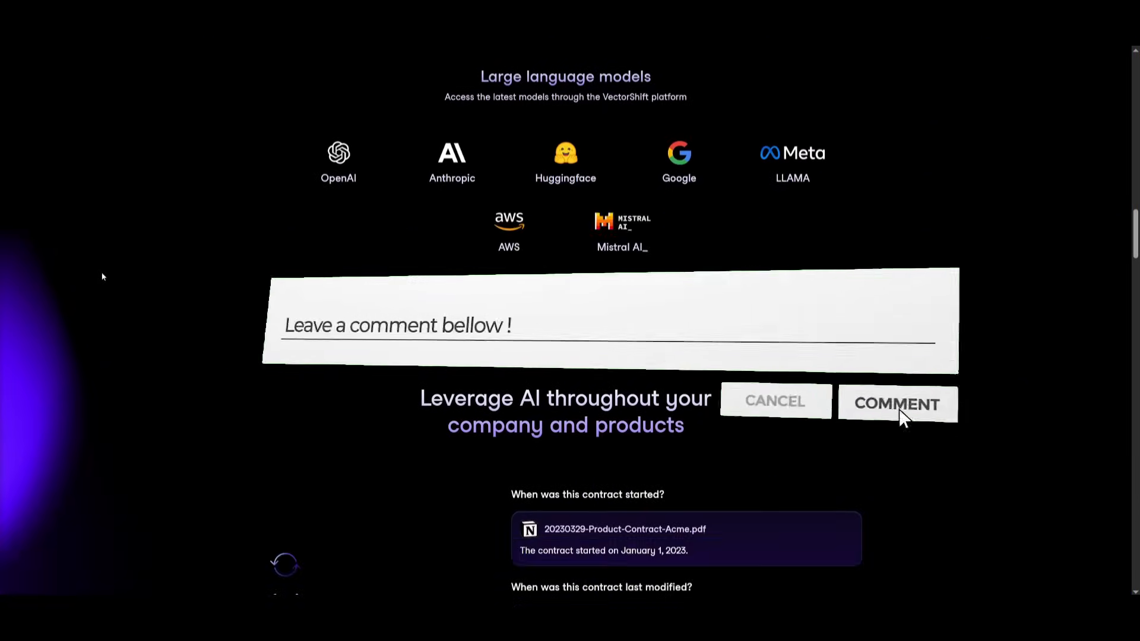
scroll("down", 3)
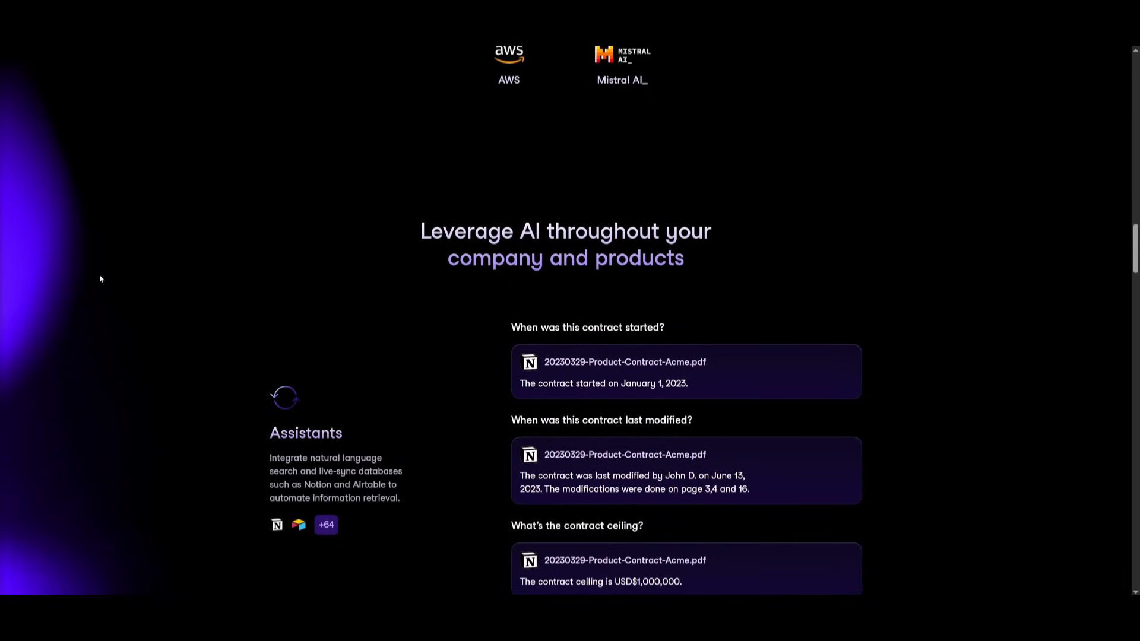
scroll("down", 3)
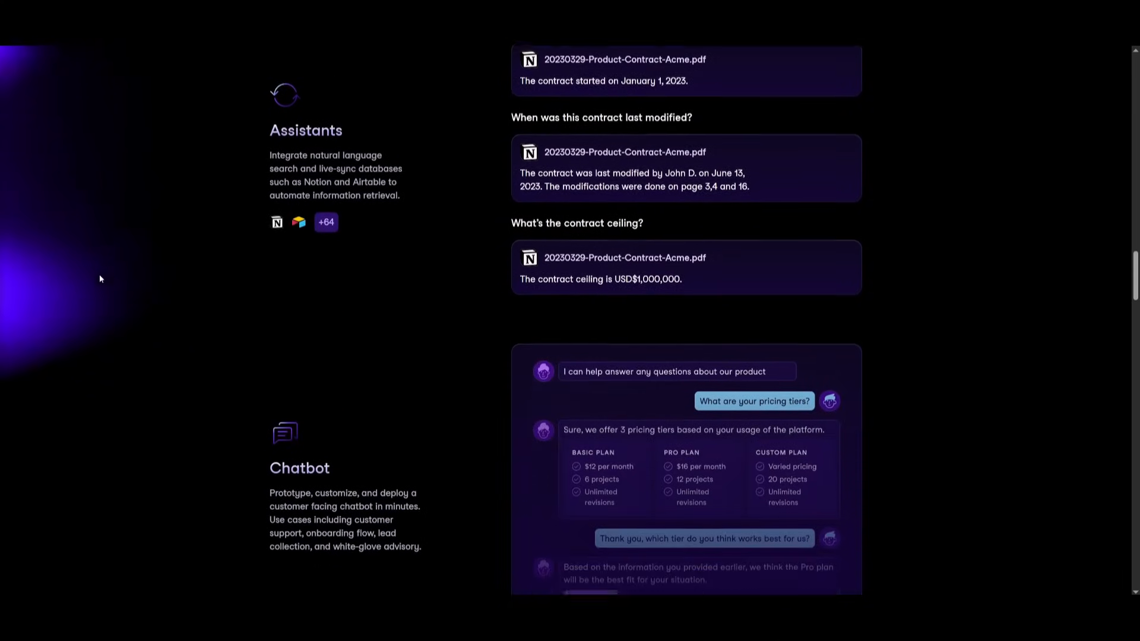
scroll("down", 3)
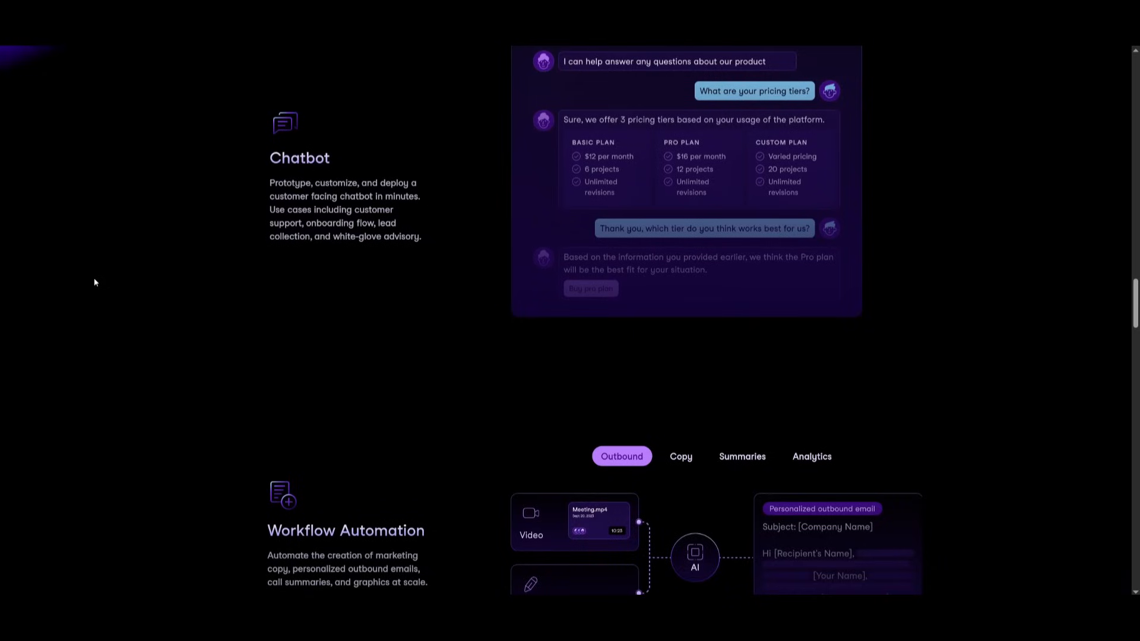
scroll("down", 3)
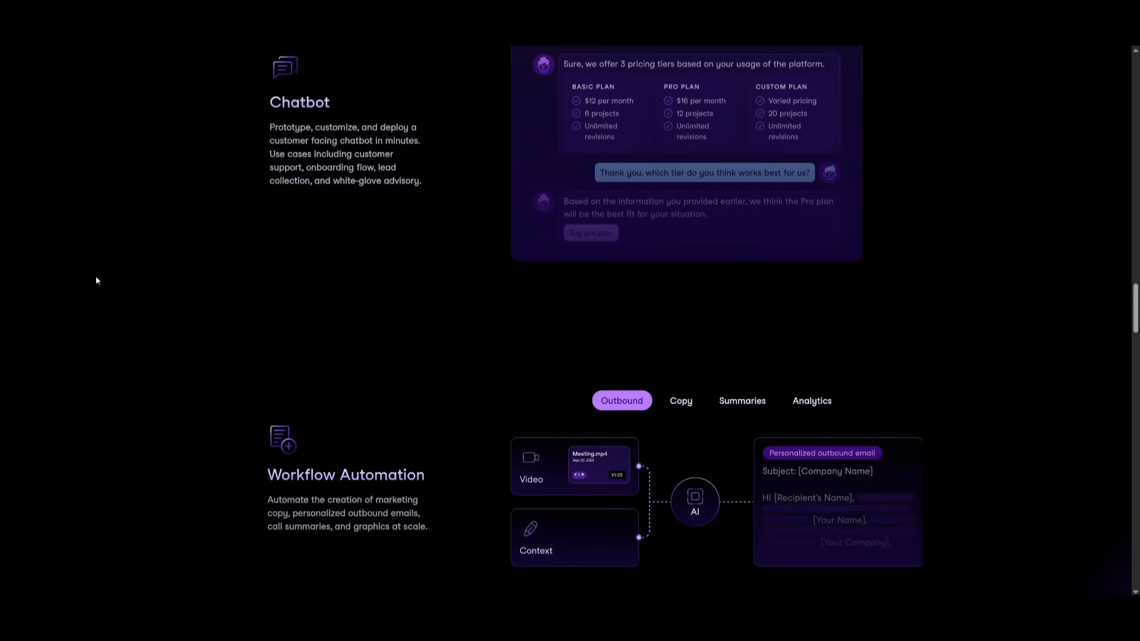
scroll("down", 3)
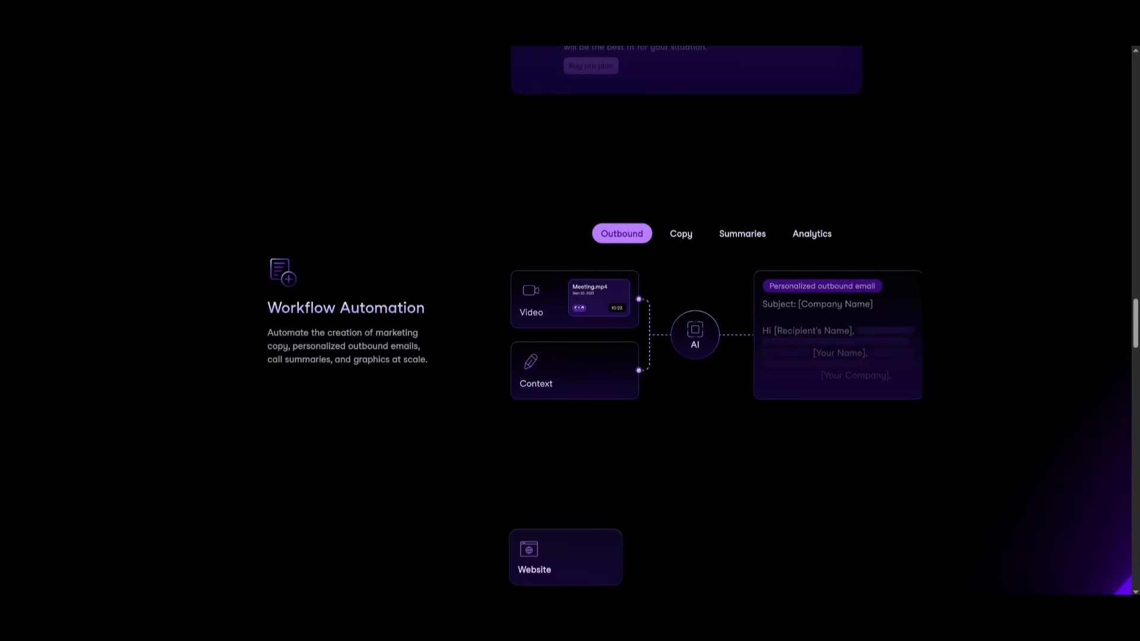
scroll("up", 3)
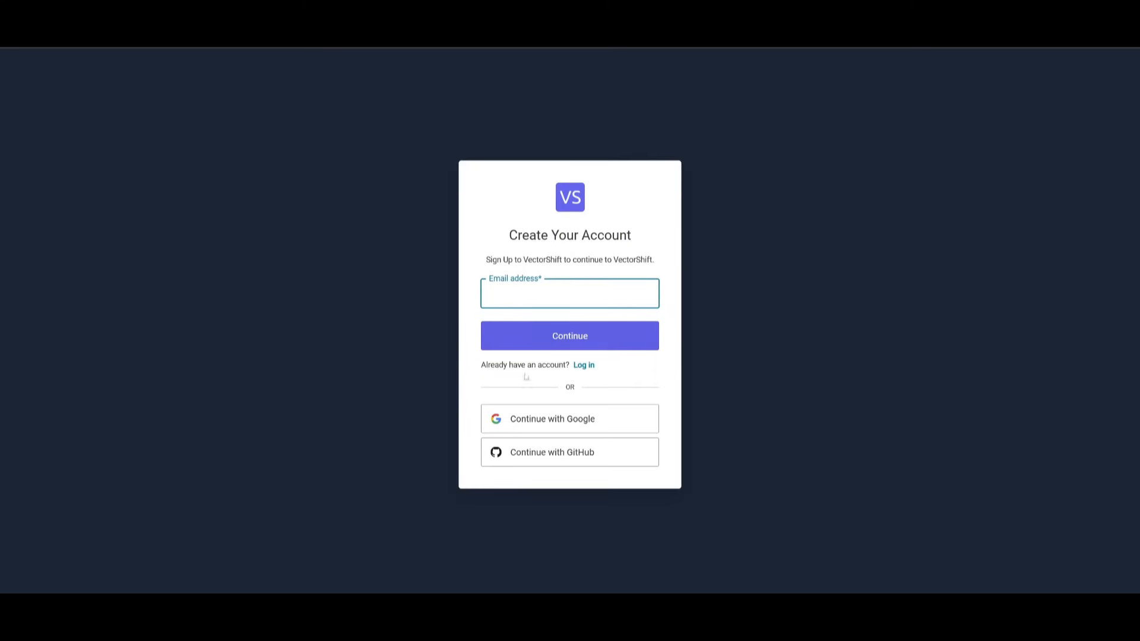
Sign in to VectorShift and scroll the Home dashboard down to Explore Templates.
left_click(570, 293)
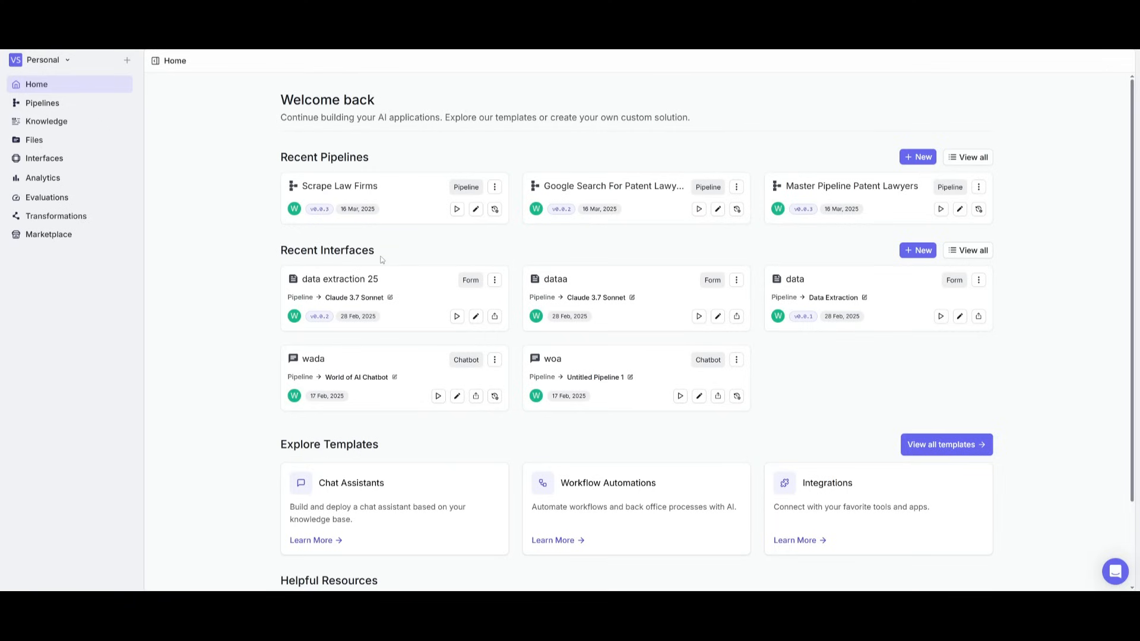
scroll("down", 3)
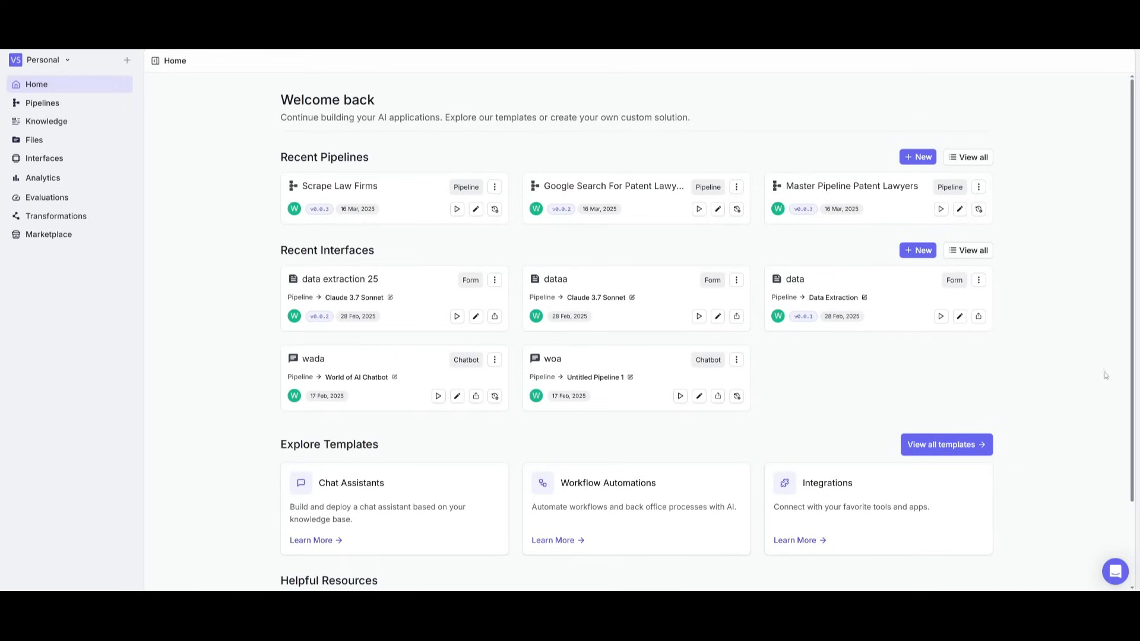
mouse_move(563, 430)
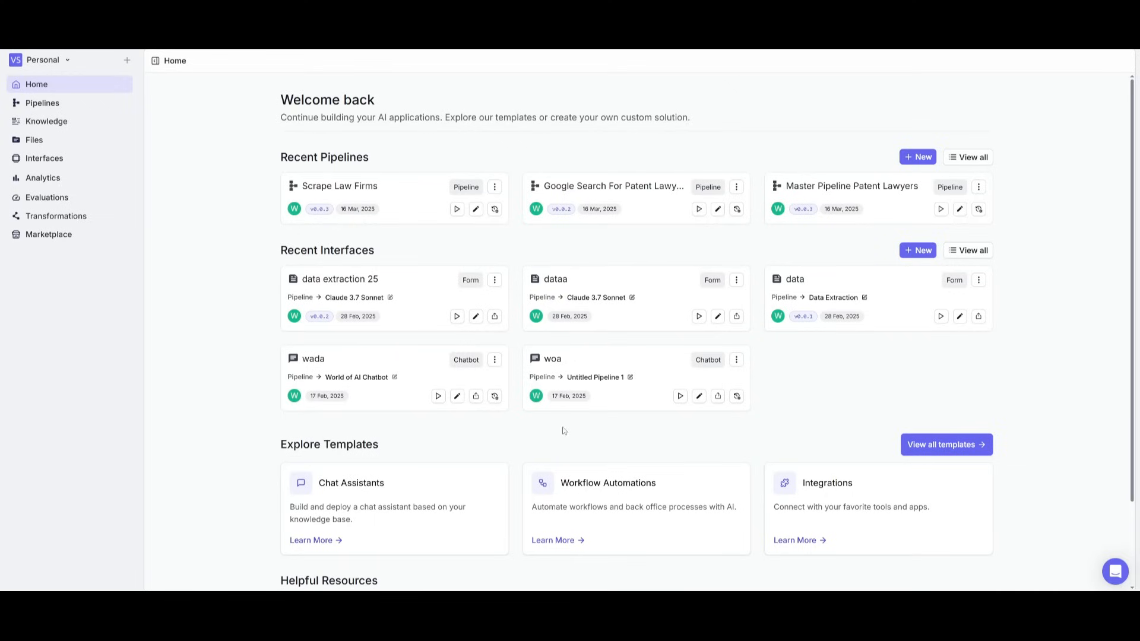
scroll("down", 3)
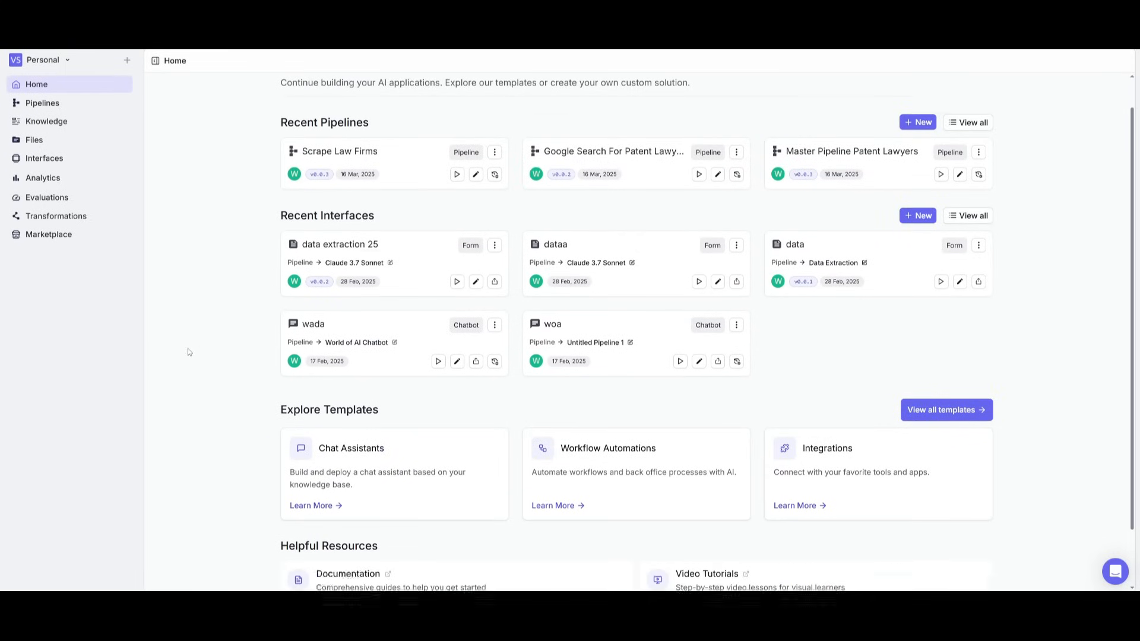
scroll("down", 3)
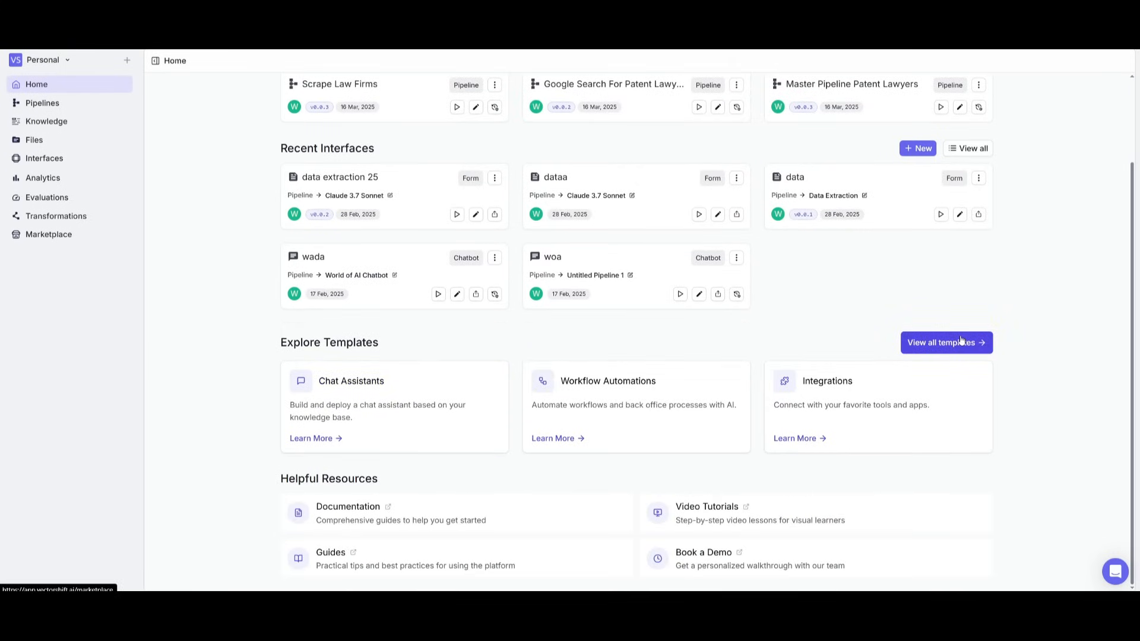
left_click(945, 342)
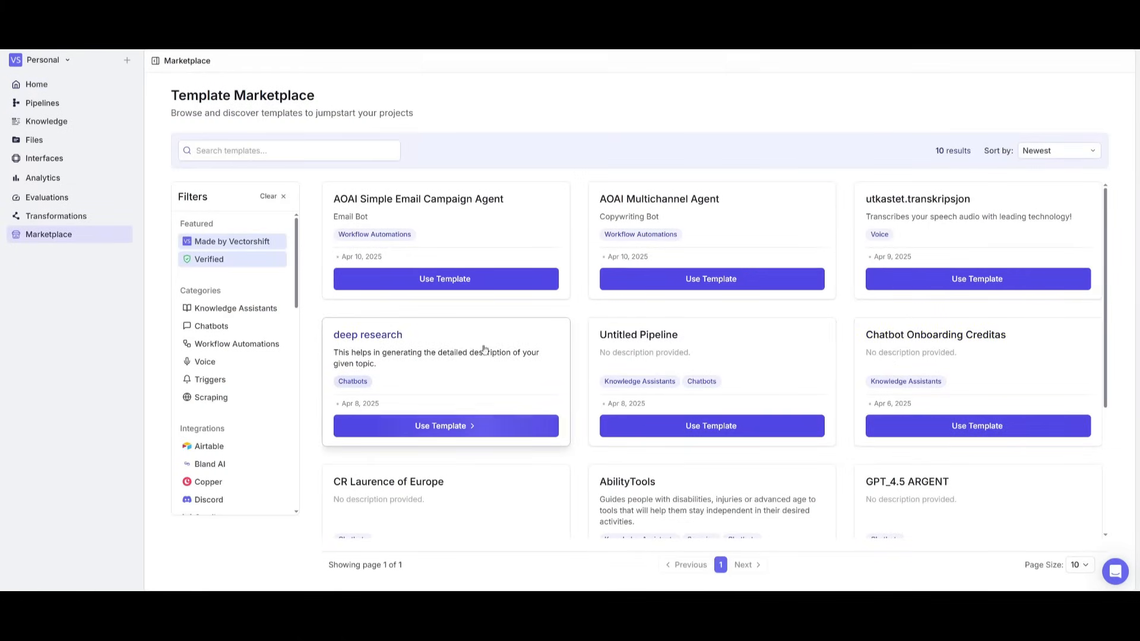
mouse_move(229, 289)
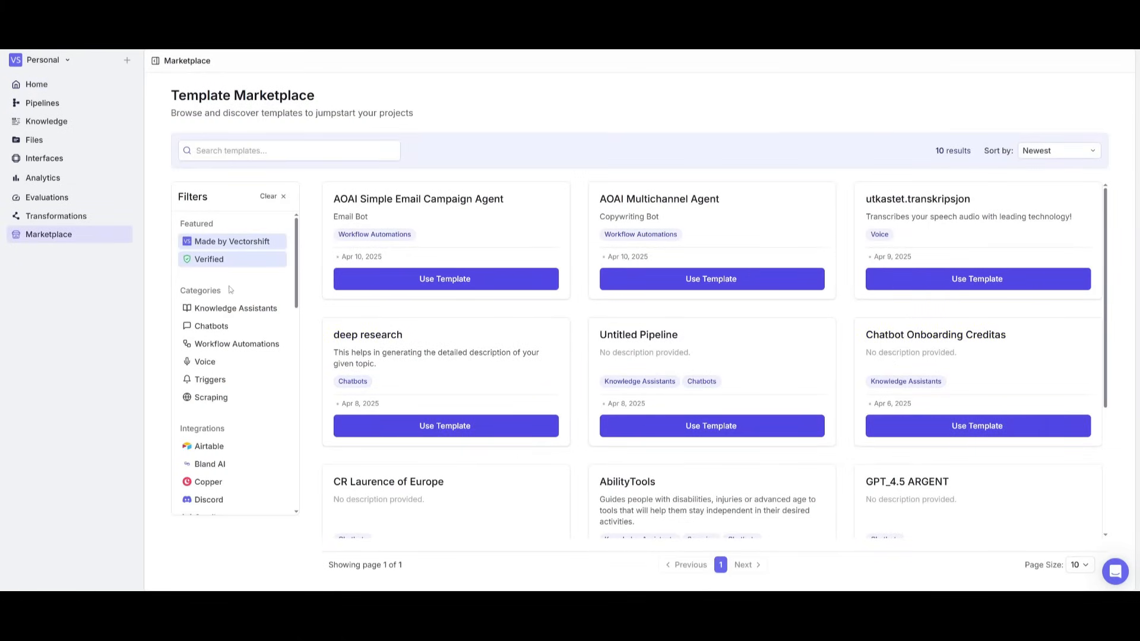
scroll("down", 3)
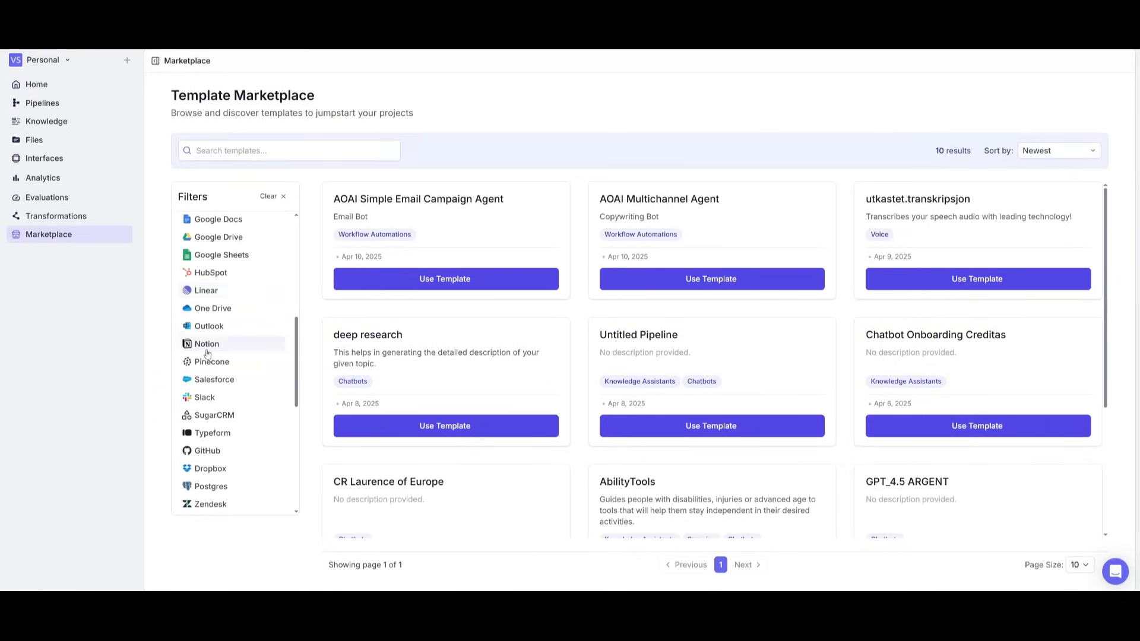
mouse_move(175, 404)
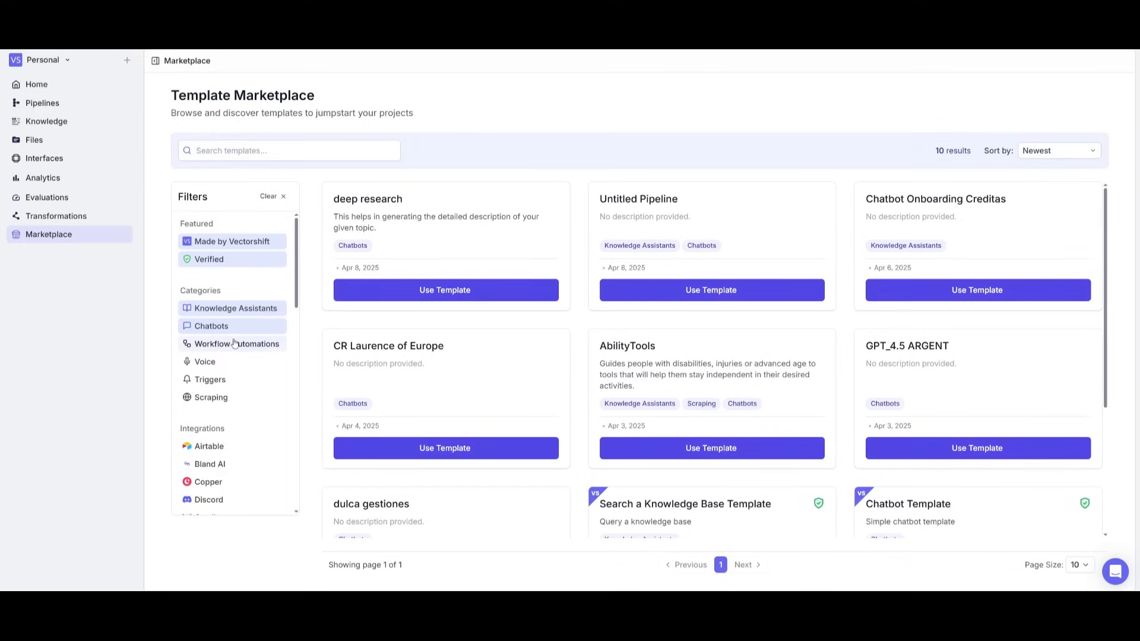
mouse_move(41, 102)
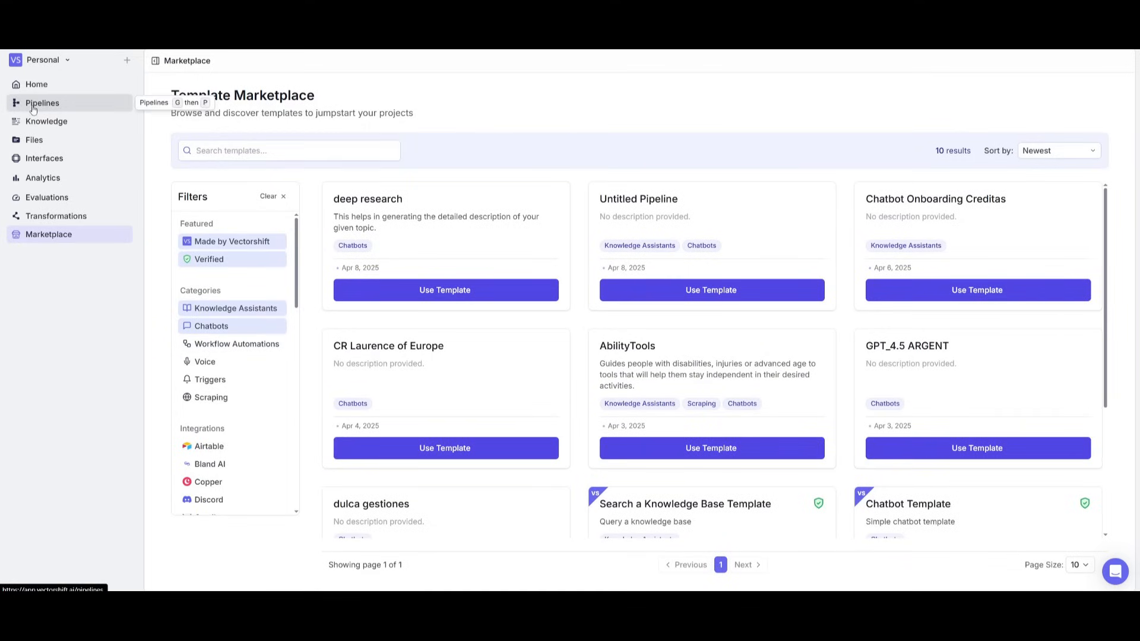
left_click(46, 121)
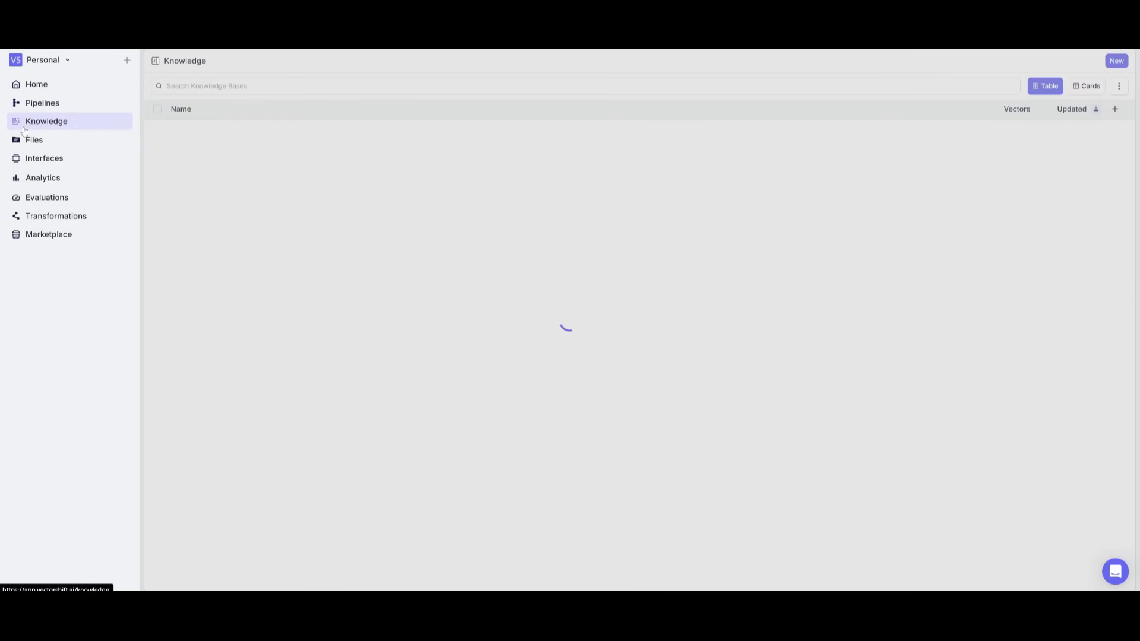
left_click(33, 139)
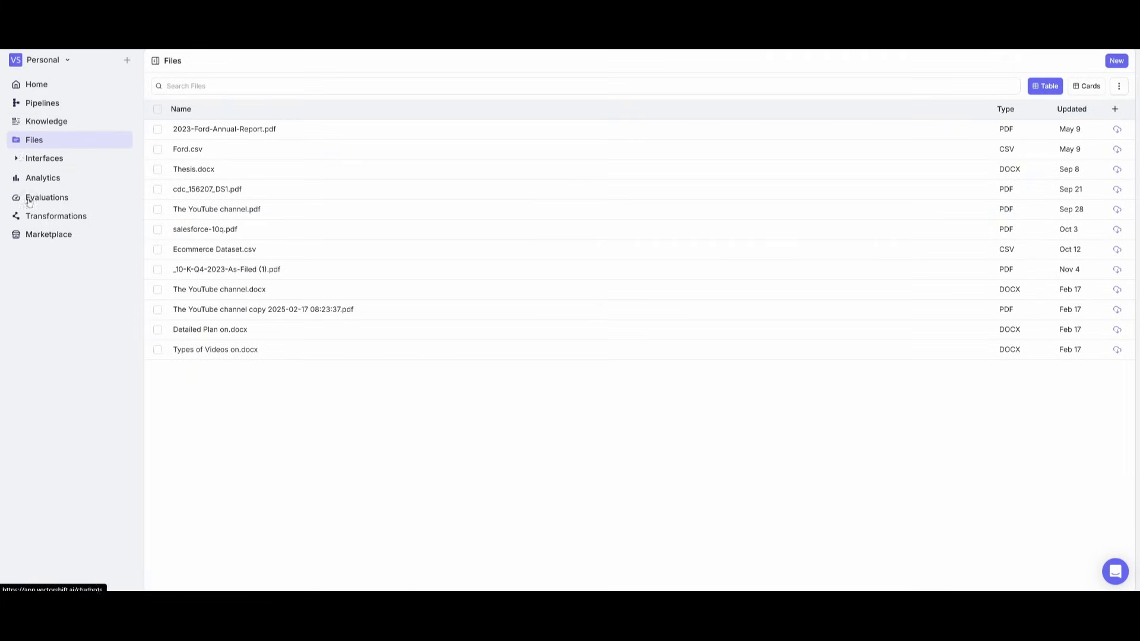
left_click(35, 85)
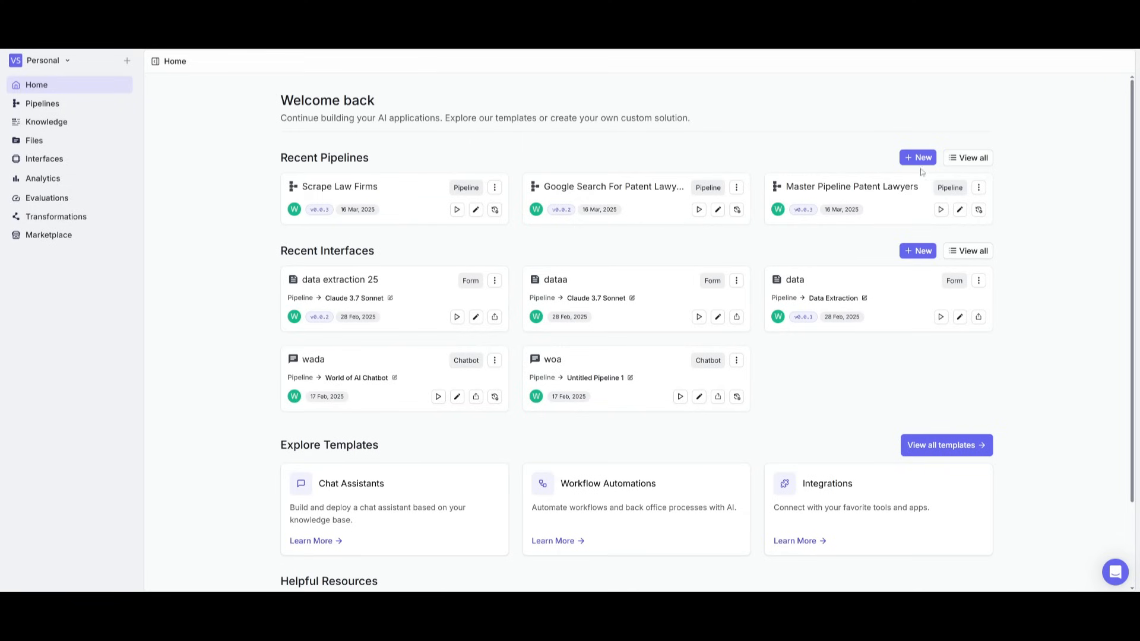
Choose New beside Recent Pipelines and pick the Start from scratch pipeline card.
left_click(917, 157)
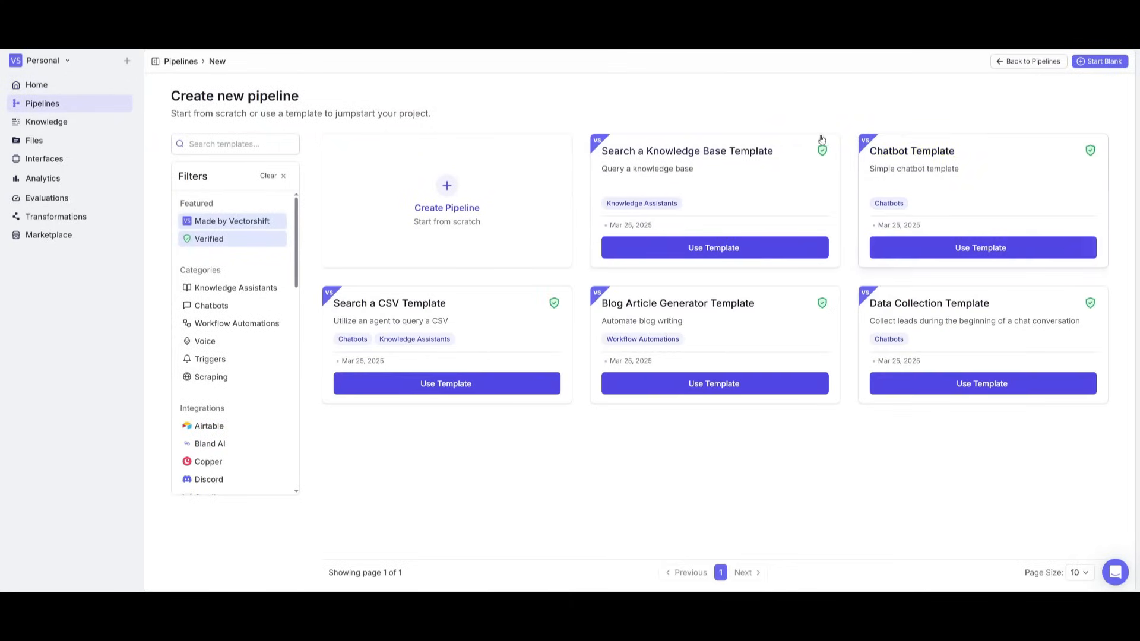
left_click(446, 204)
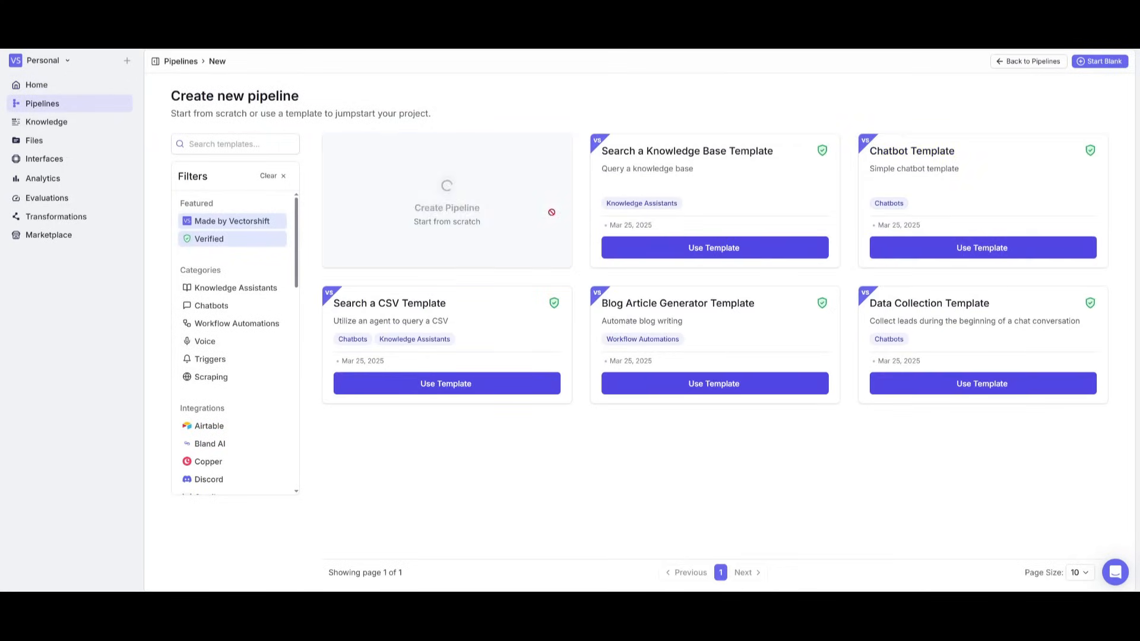
left_click(447, 207)
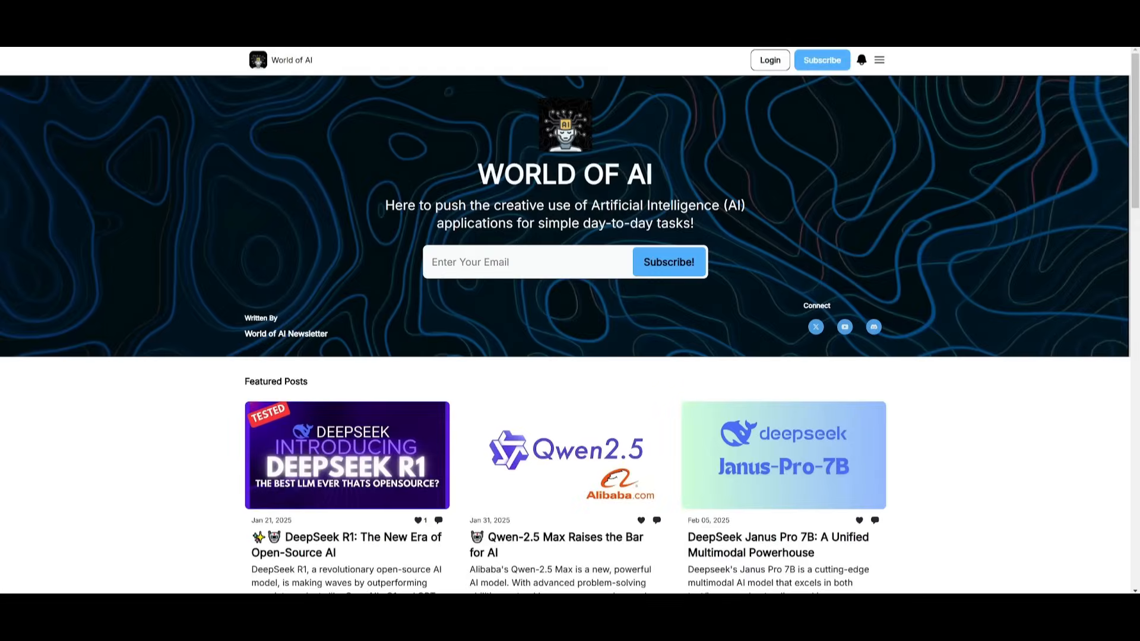
Scroll the World of AI newsletter through its Featured, Latest and Archive posts.
scroll("down", 3)
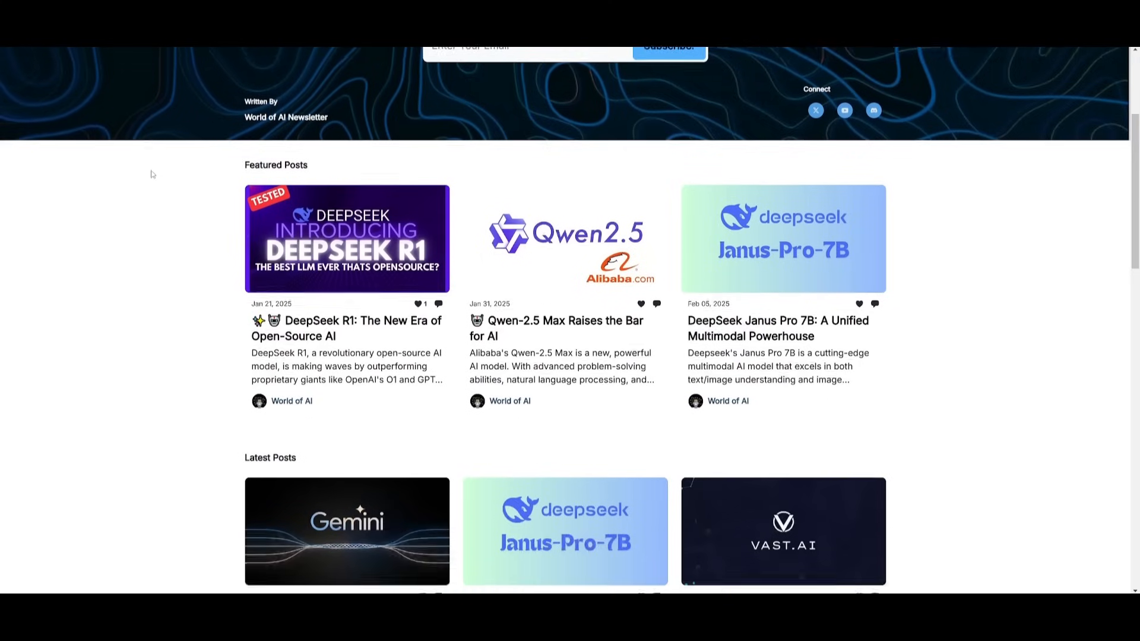
scroll("down", 3)
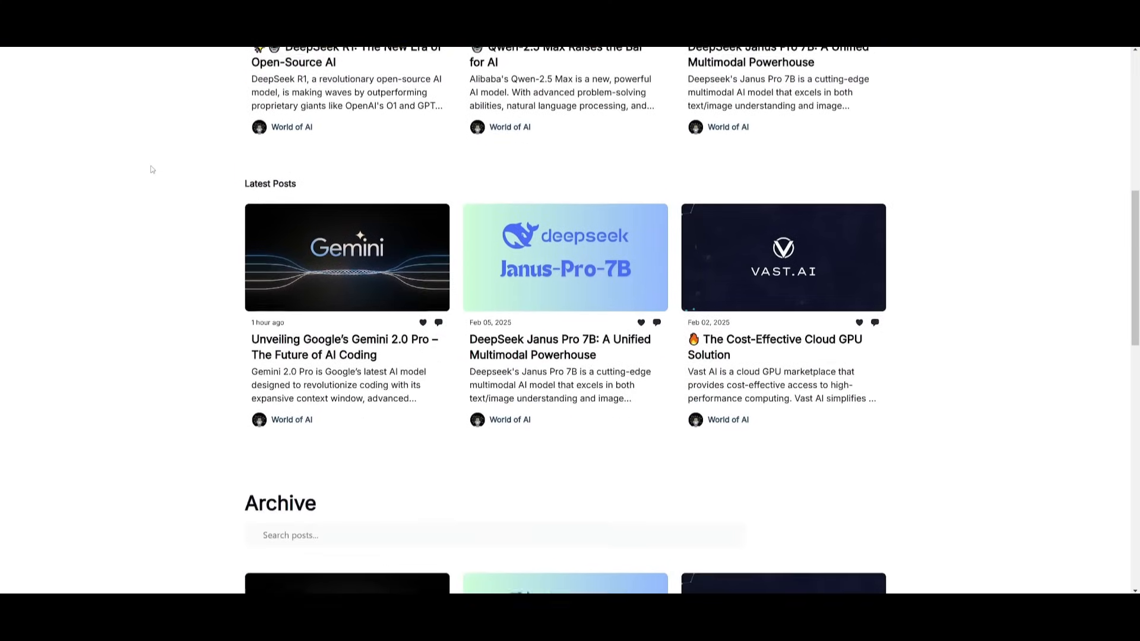
scroll("down", 3)
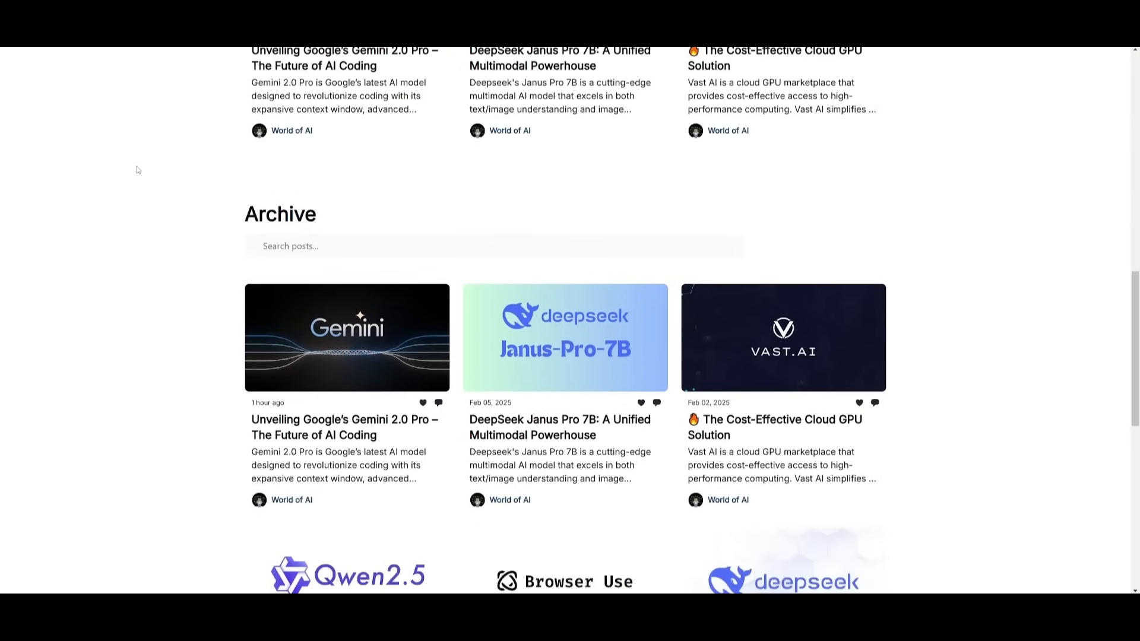
scroll("down", 3)
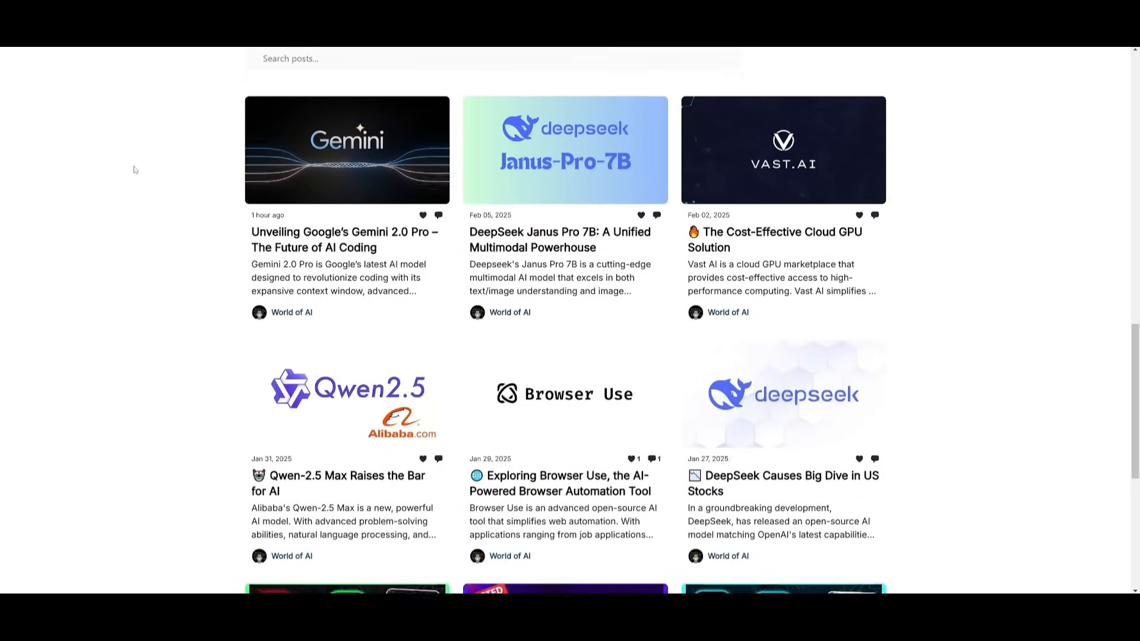
scroll("down", 3)
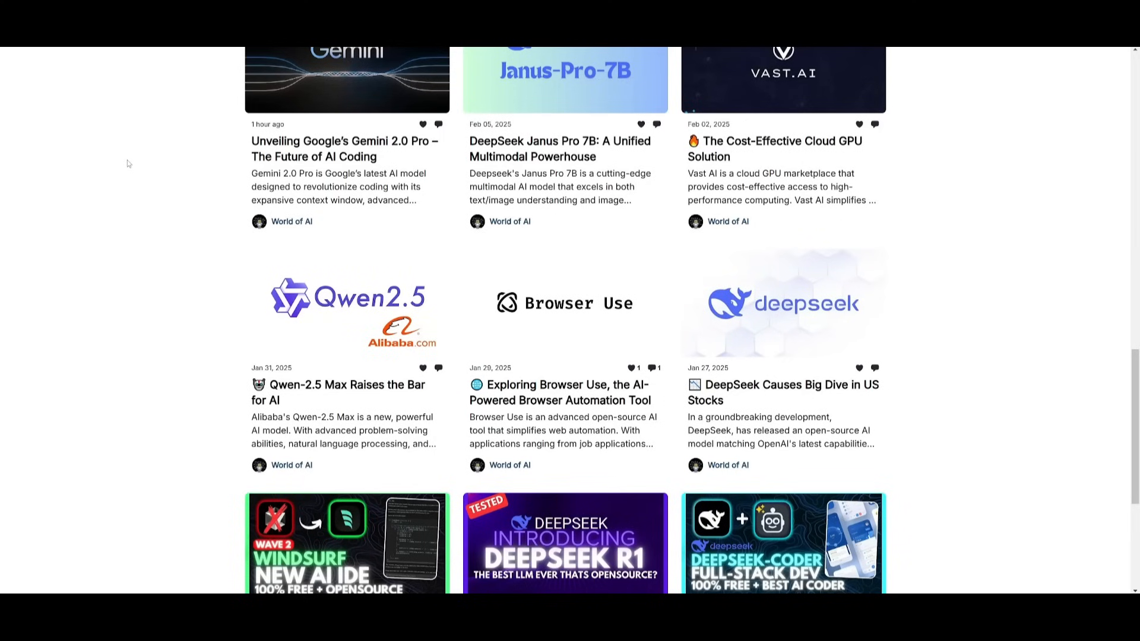
scroll("down", 3)
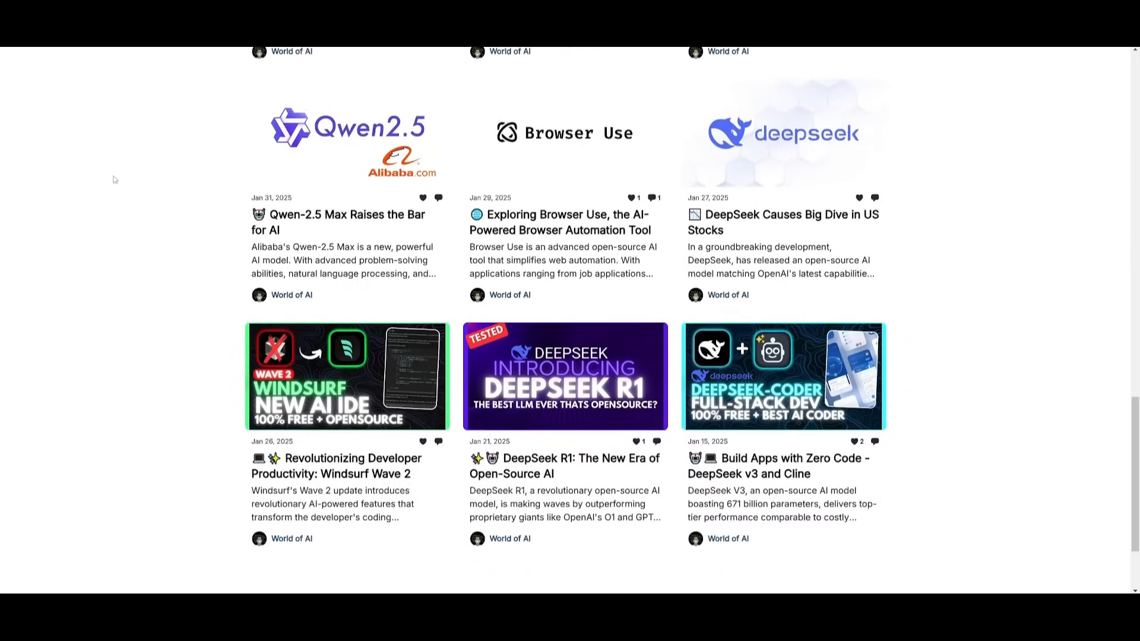
scroll("down", 3)
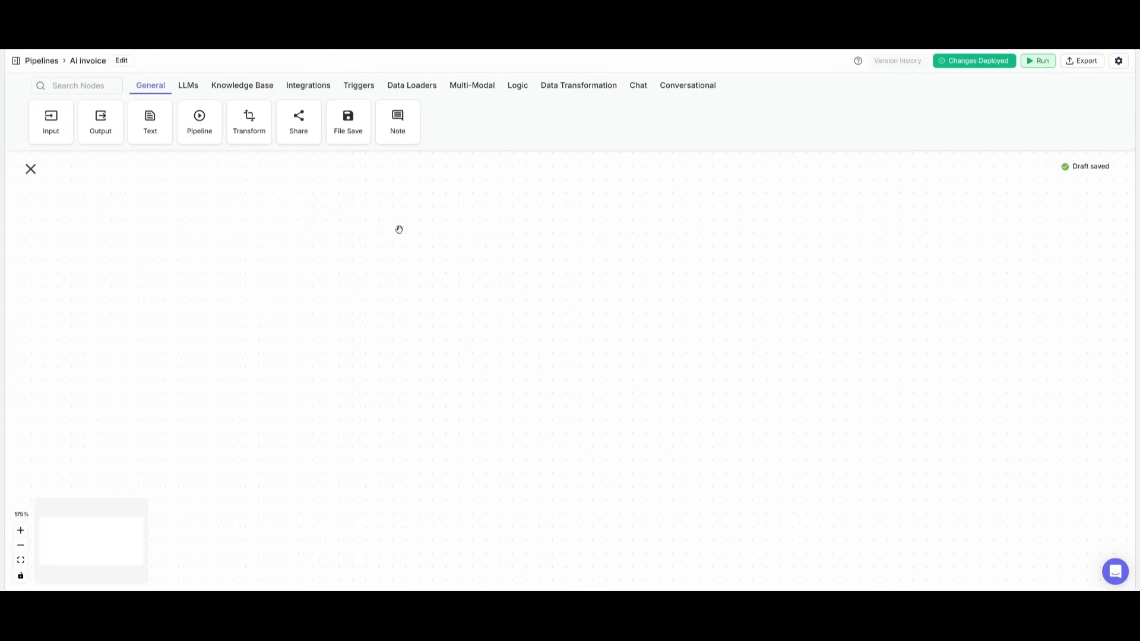
mouse_move(384, 242)
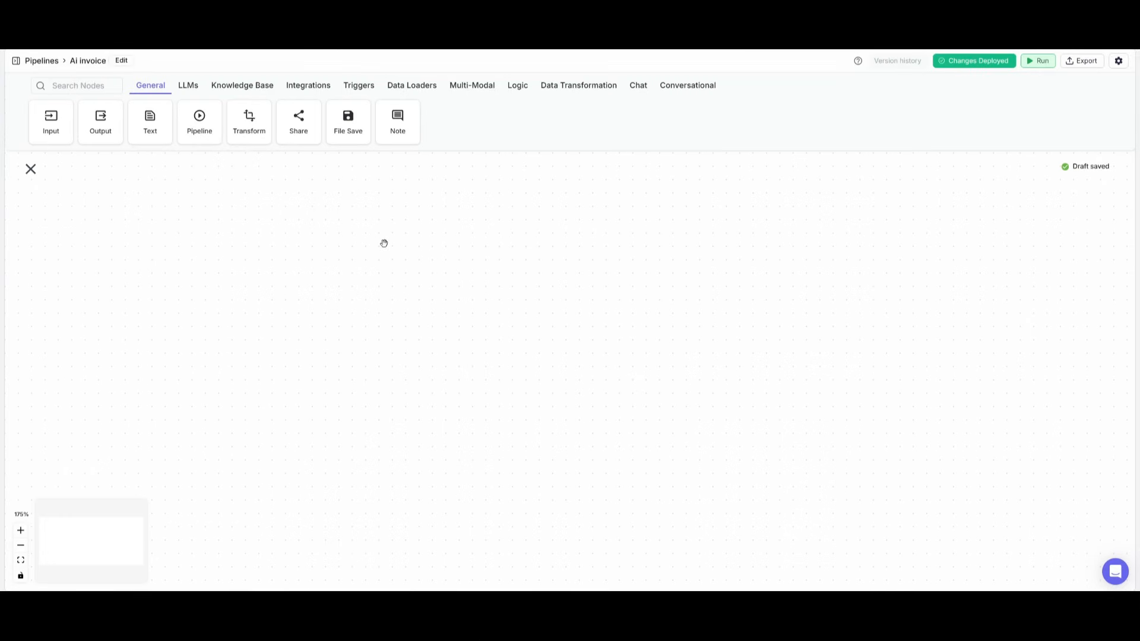
mouse_move(325, 230)
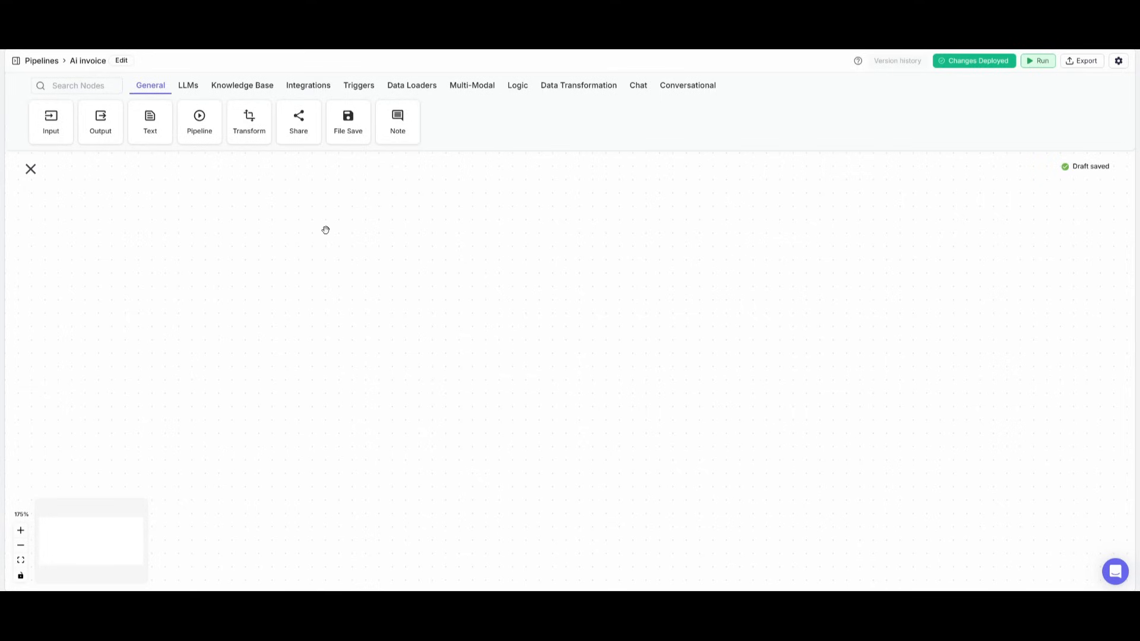
mouse_move(315, 237)
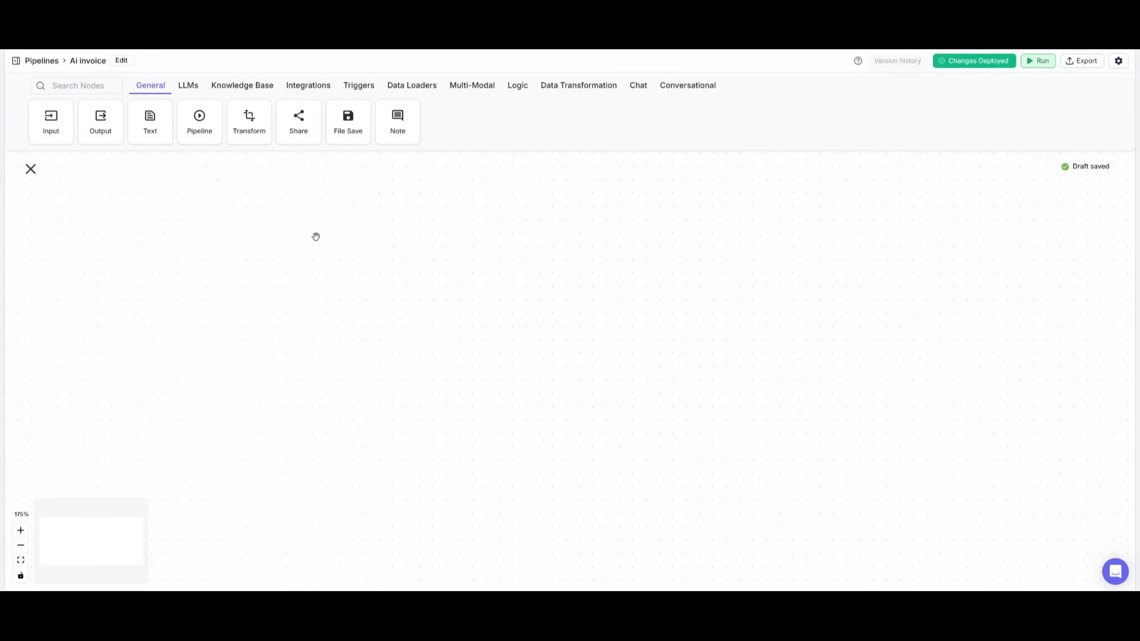
mouse_move(281, 244)
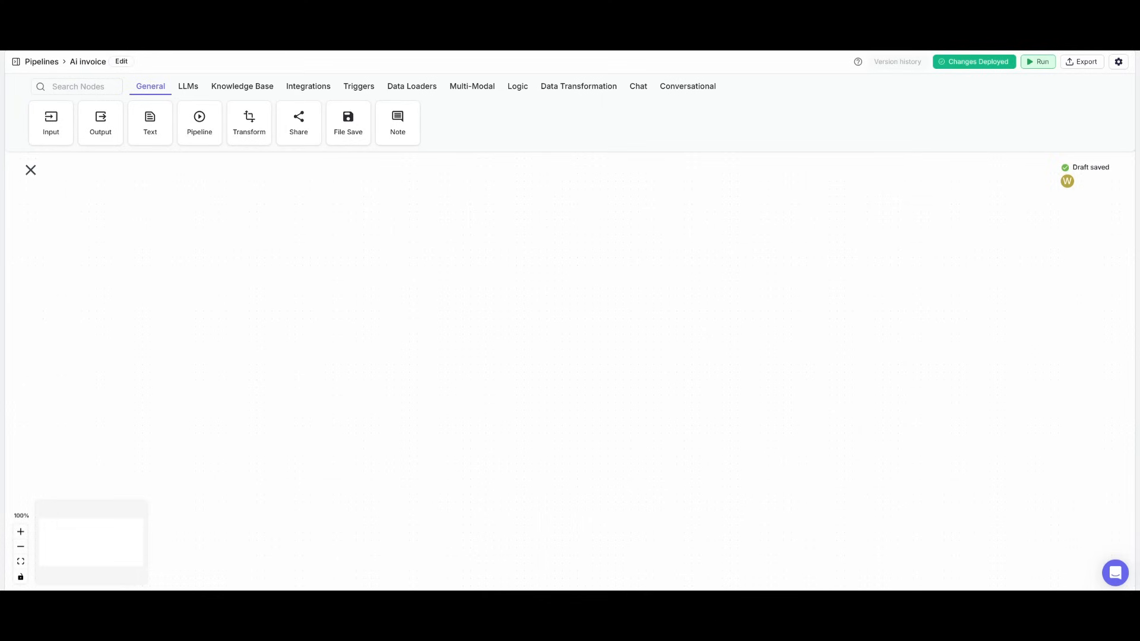
mouse_move(256, 188)
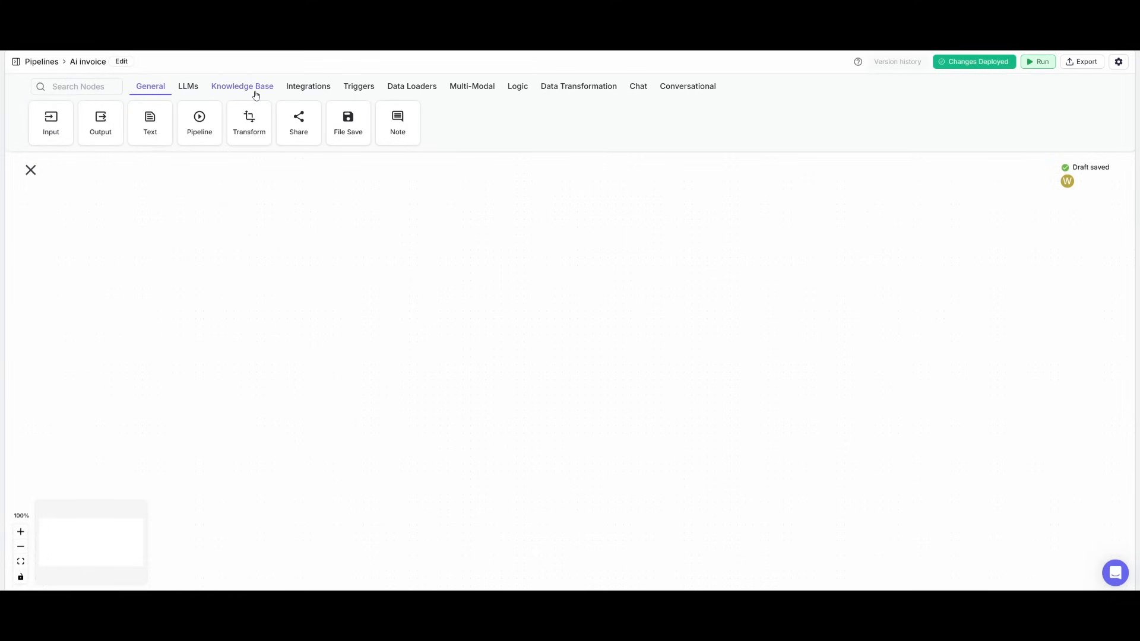
Add a Gmail New Email trigger node using the already connected Gmail account.
left_click(308, 86)
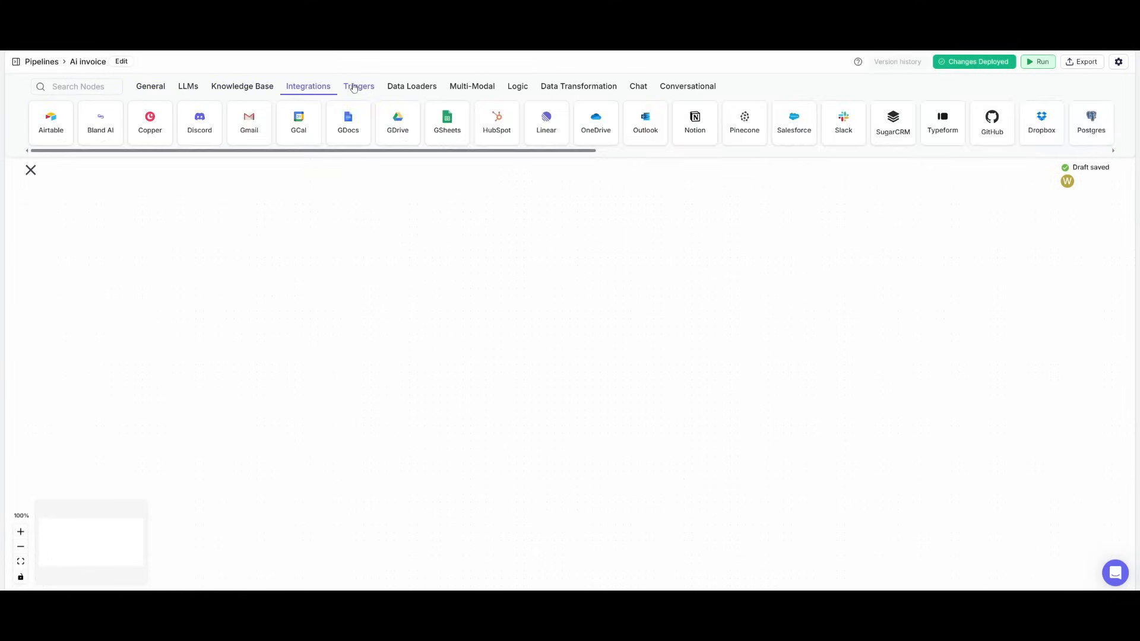
left_click(357, 87)
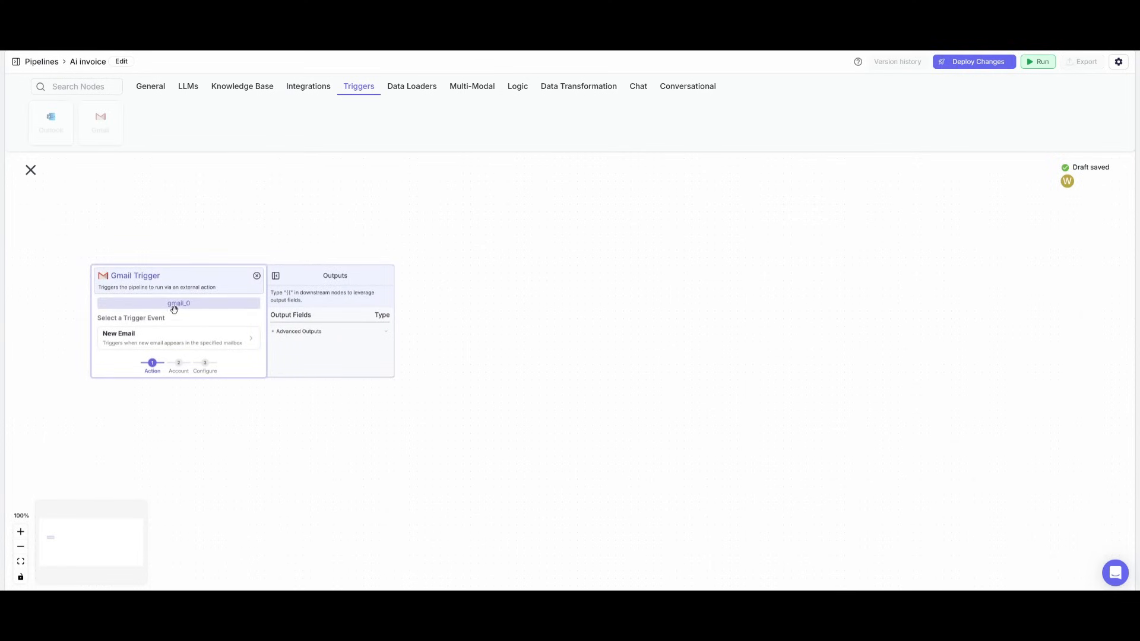
mouse_move(162, 349)
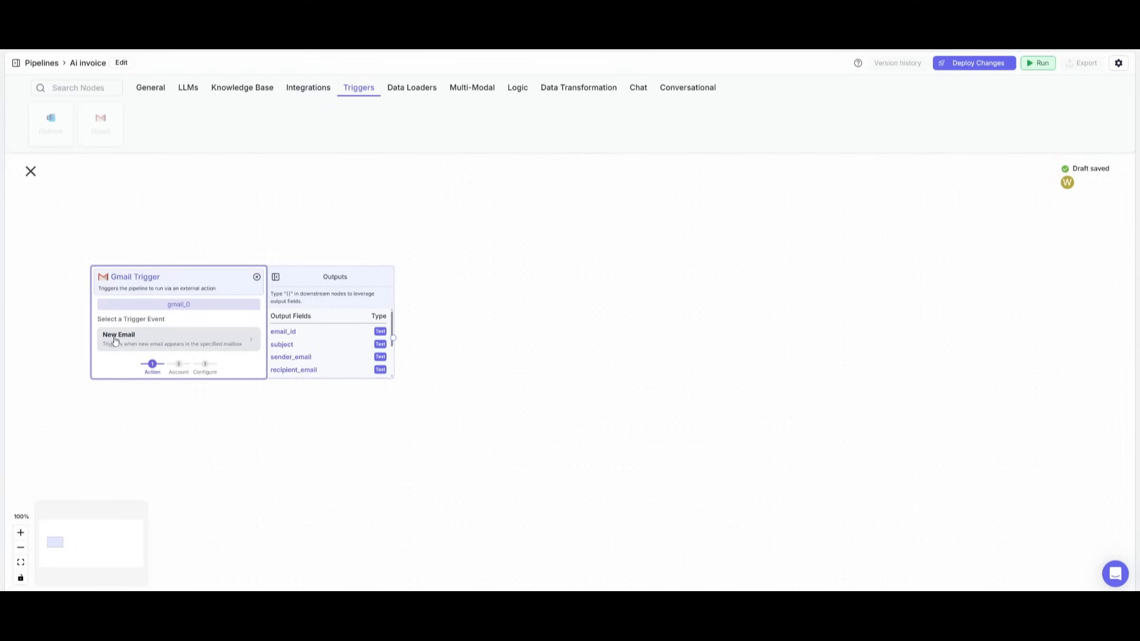
mouse_move(127, 340)
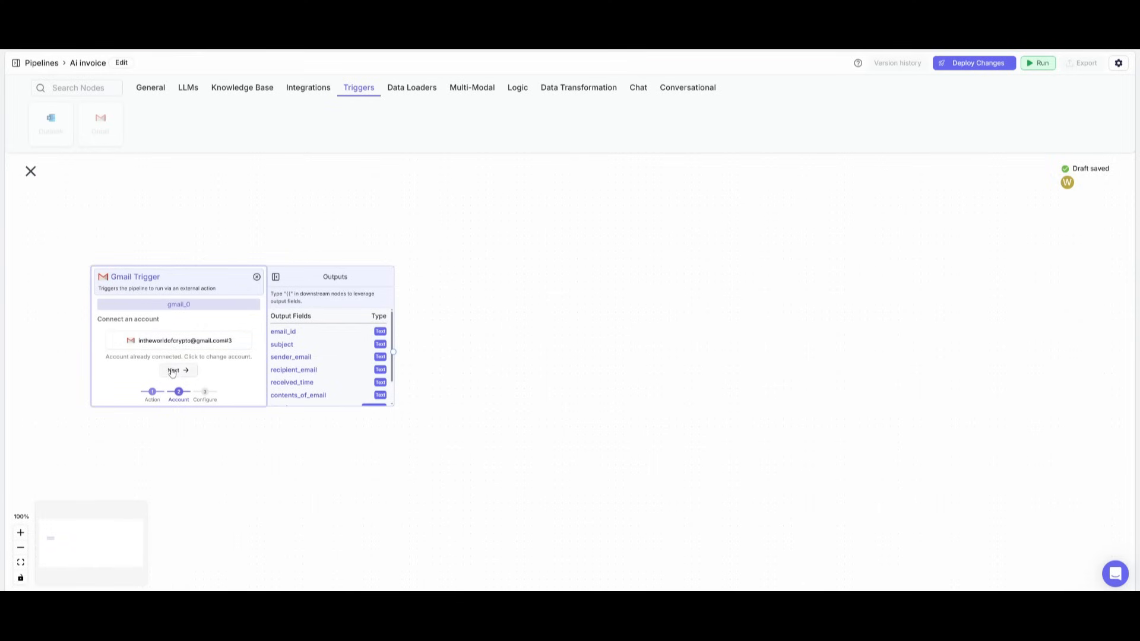
left_click(178, 370)
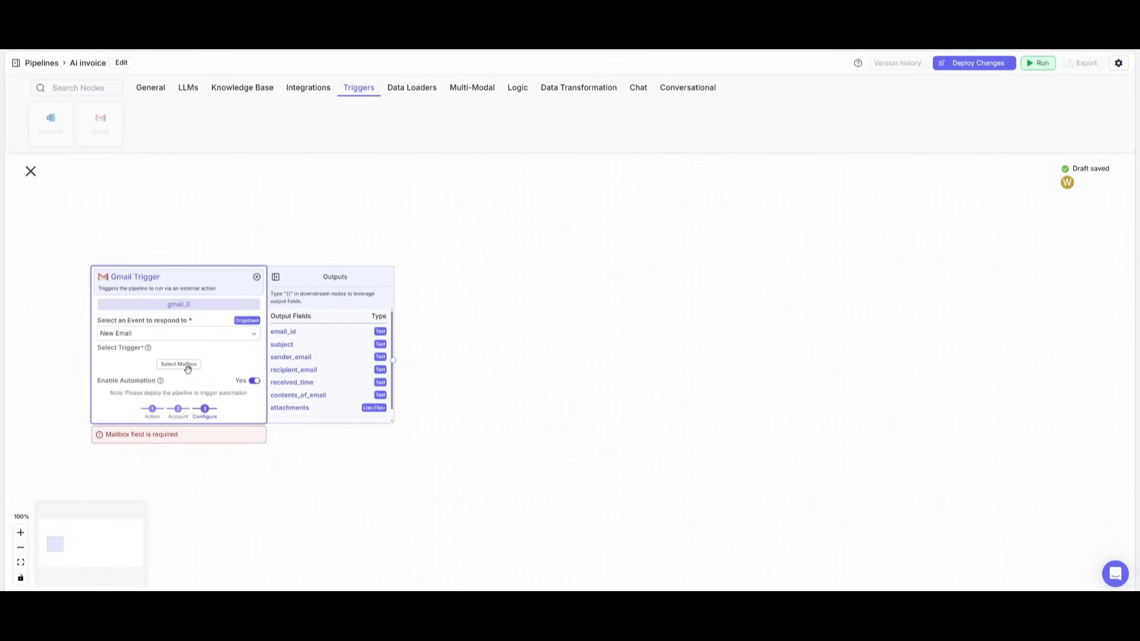
Set the Gmail trigger's mailbox to INBOX and confirm the selection.
left_click(178, 363)
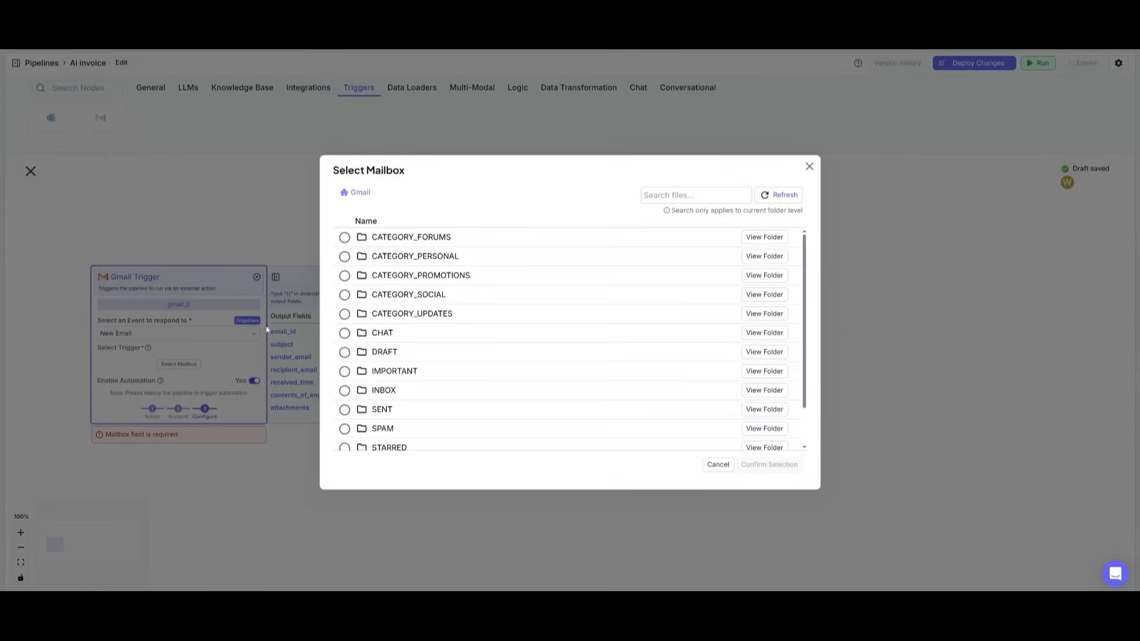
scroll("down", 3)
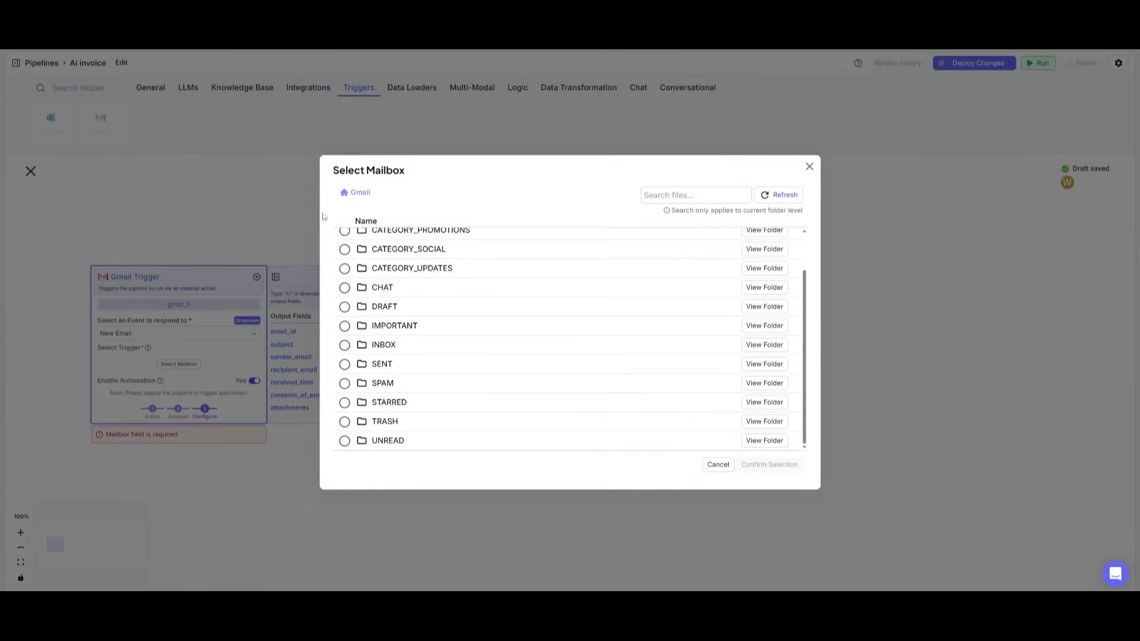
mouse_move(404, 346)
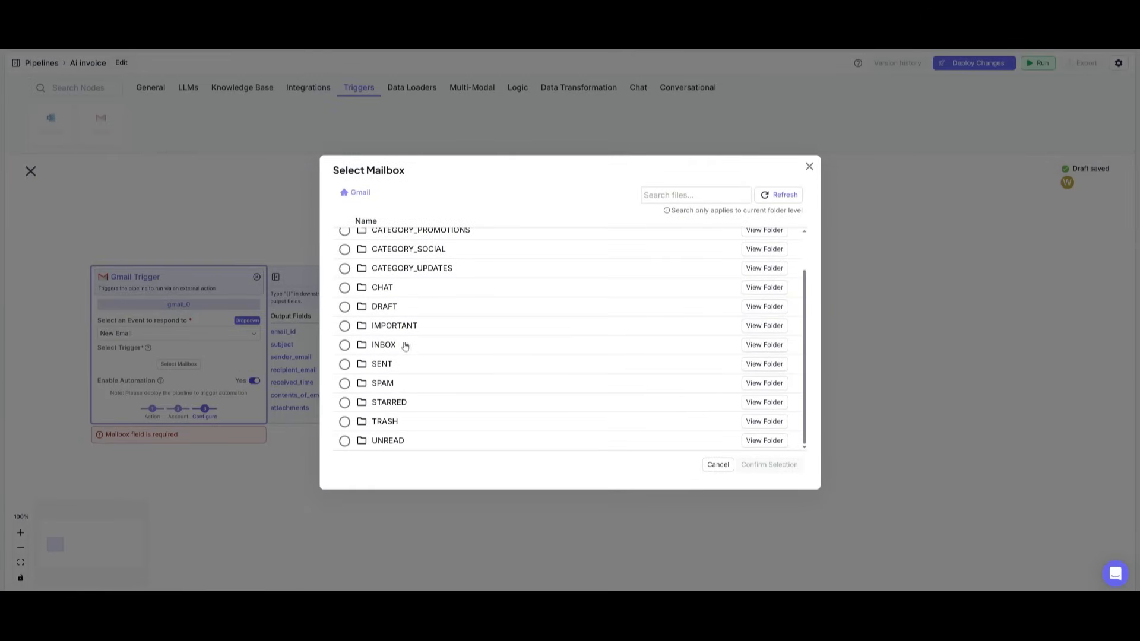
left_click(344, 344)
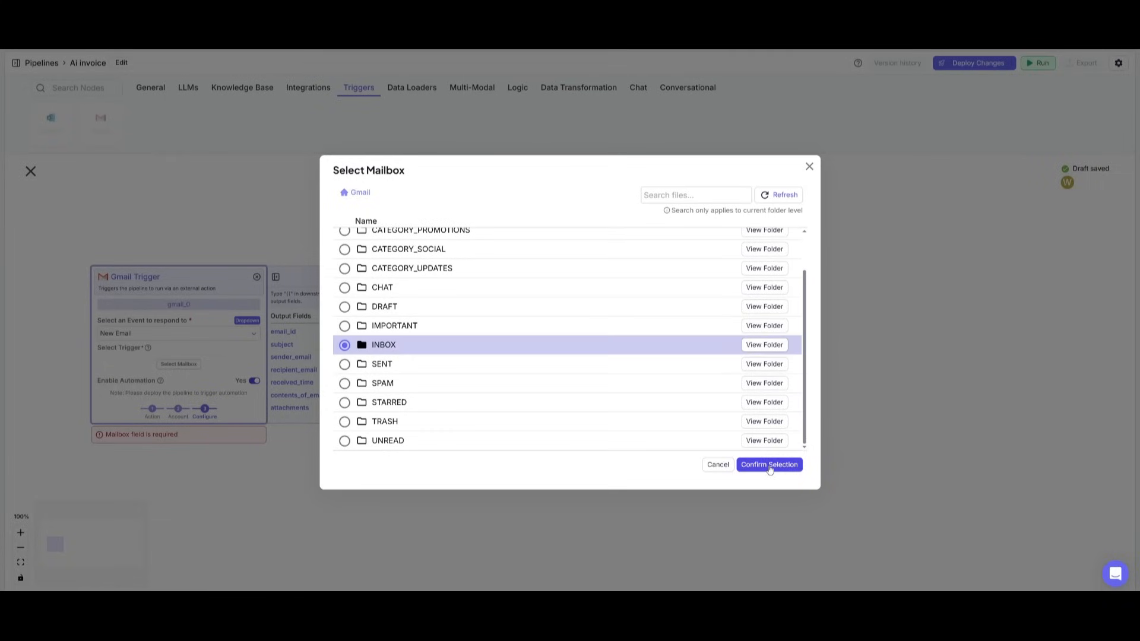
left_click(768, 464)
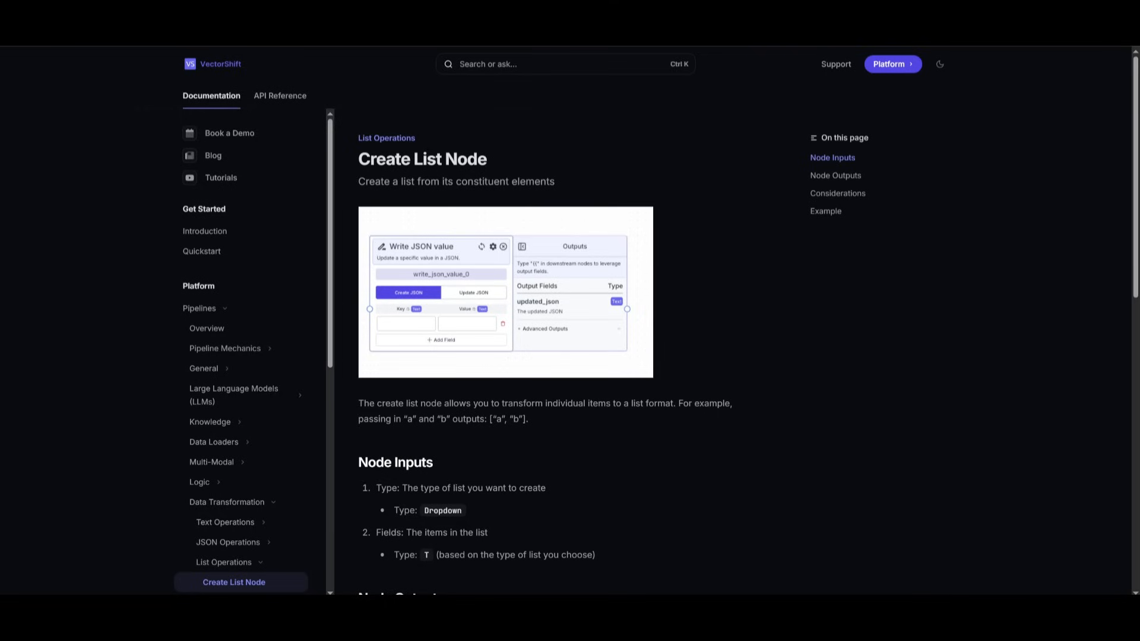
Scroll the Create List Node docs to inputs and outputs, then return to Pipelines.
scroll("down", 3)
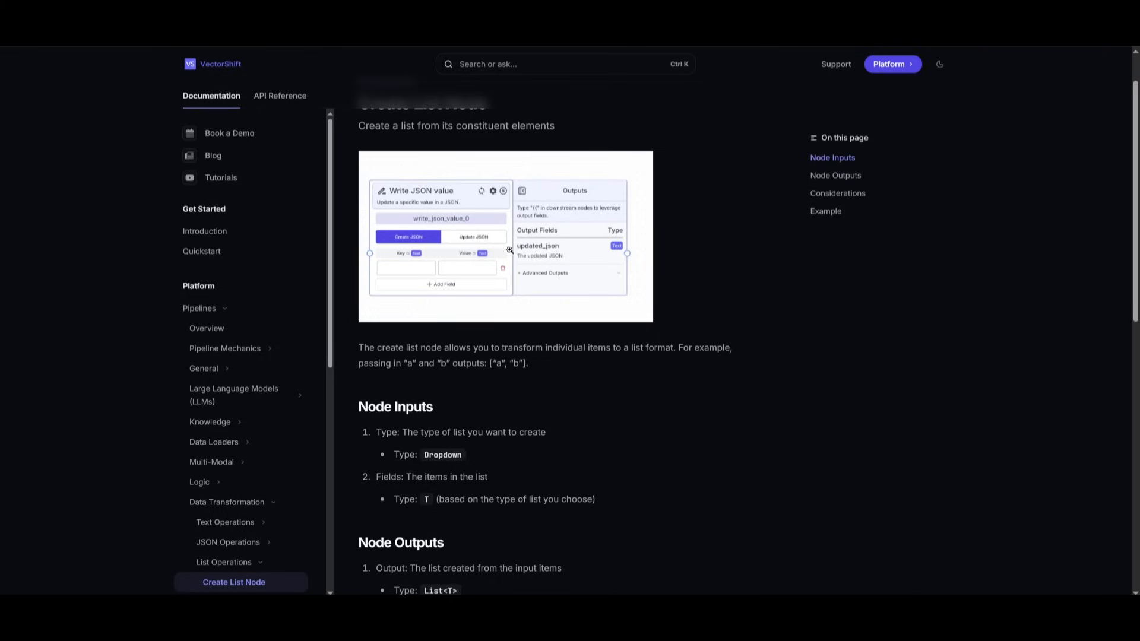
left_click(892, 64)
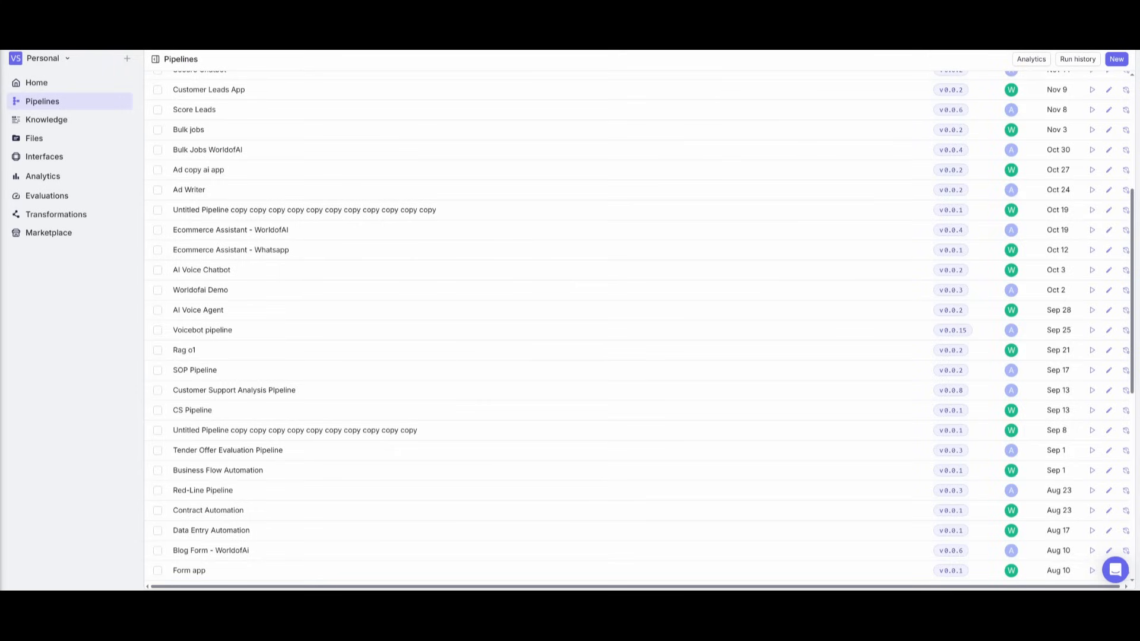
Create a new pipeline from scratch, opening the empty Untitled Pipeline 2 canvas.
left_click(1117, 59)
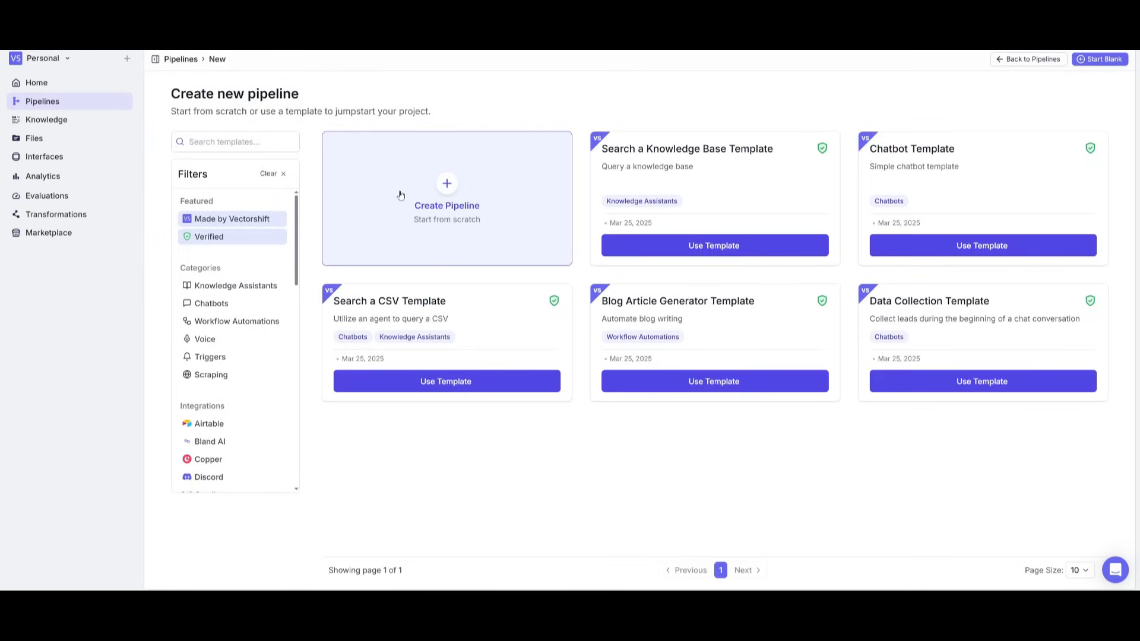
left_click(446, 198)
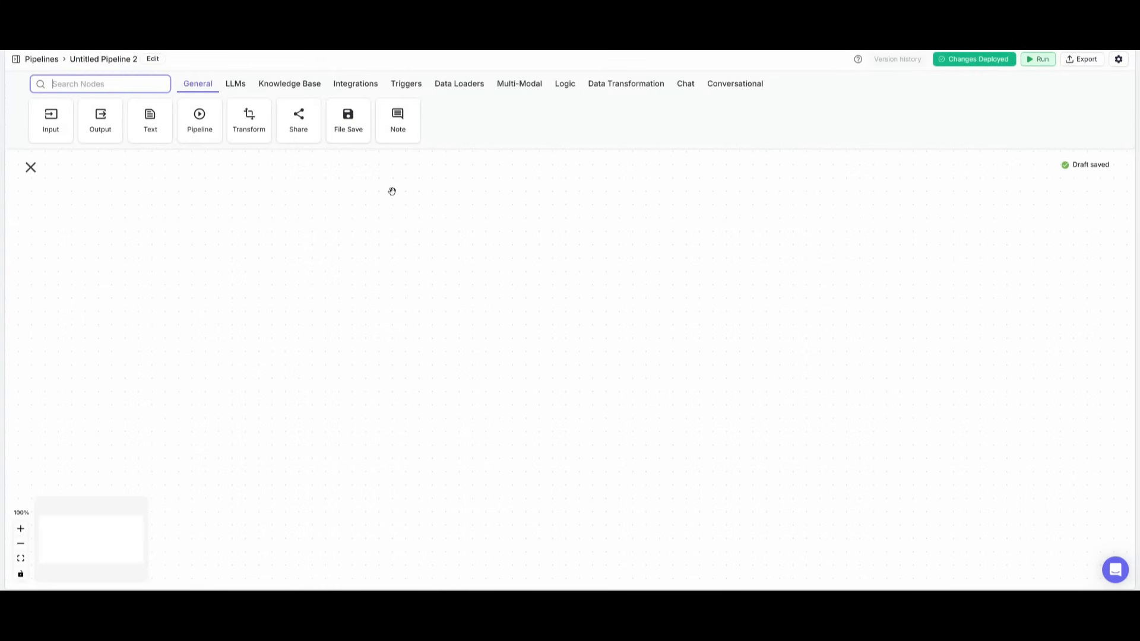
mouse_move(317, 207)
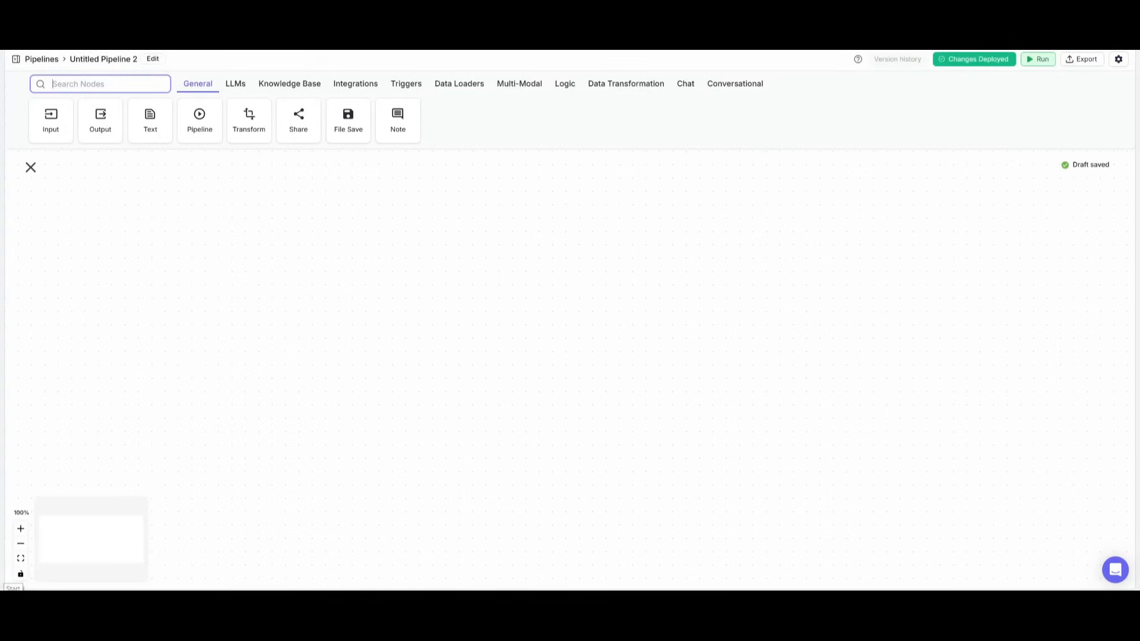
mouse_move(510, 221)
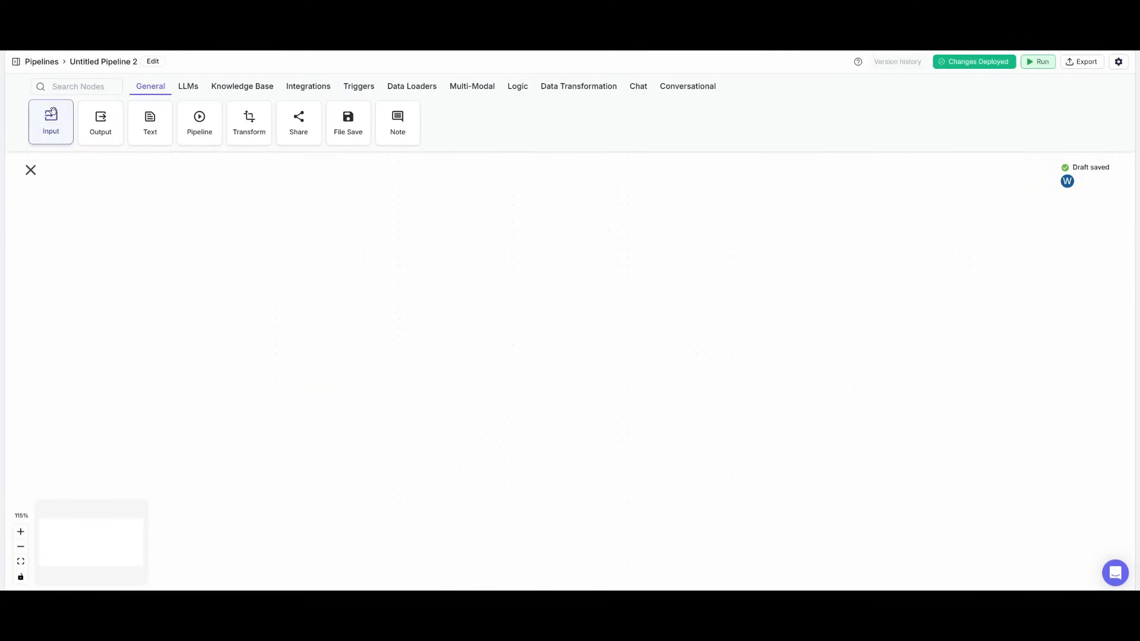
Add an Input node with type File and an AI Operation node.
left_click(50, 121)
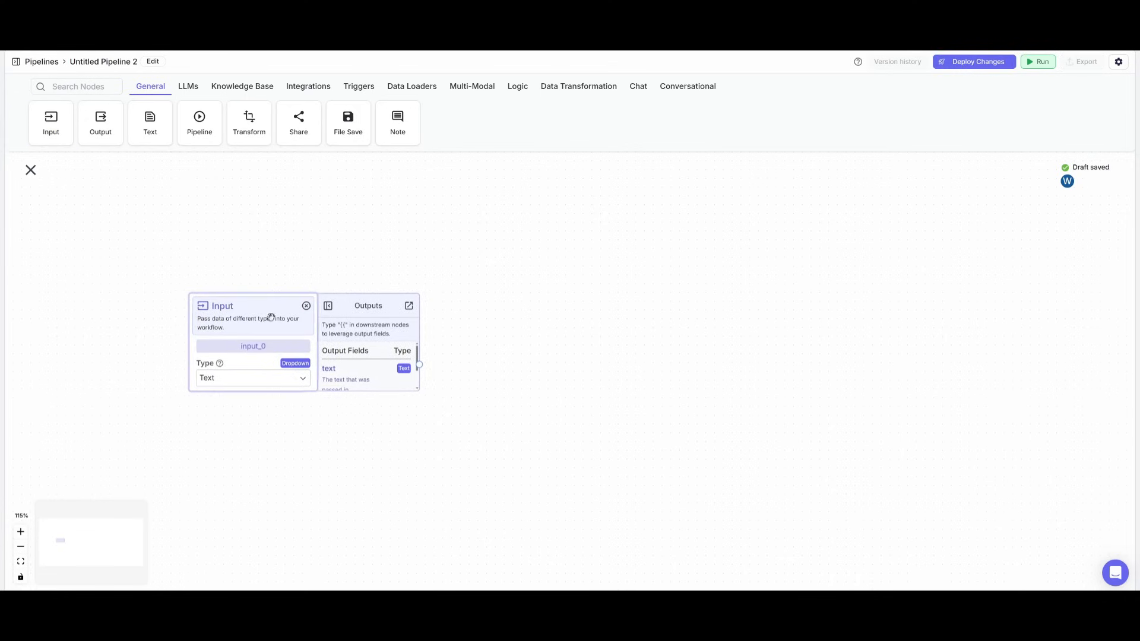
left_click(578, 85)
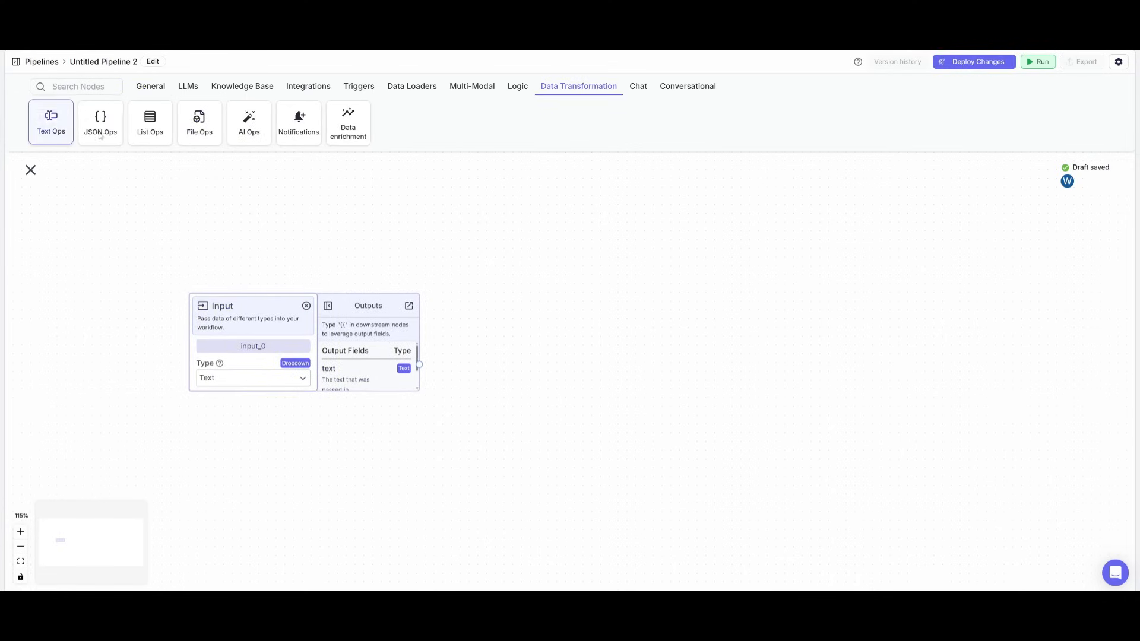
left_click(249, 122)
type("invoice")
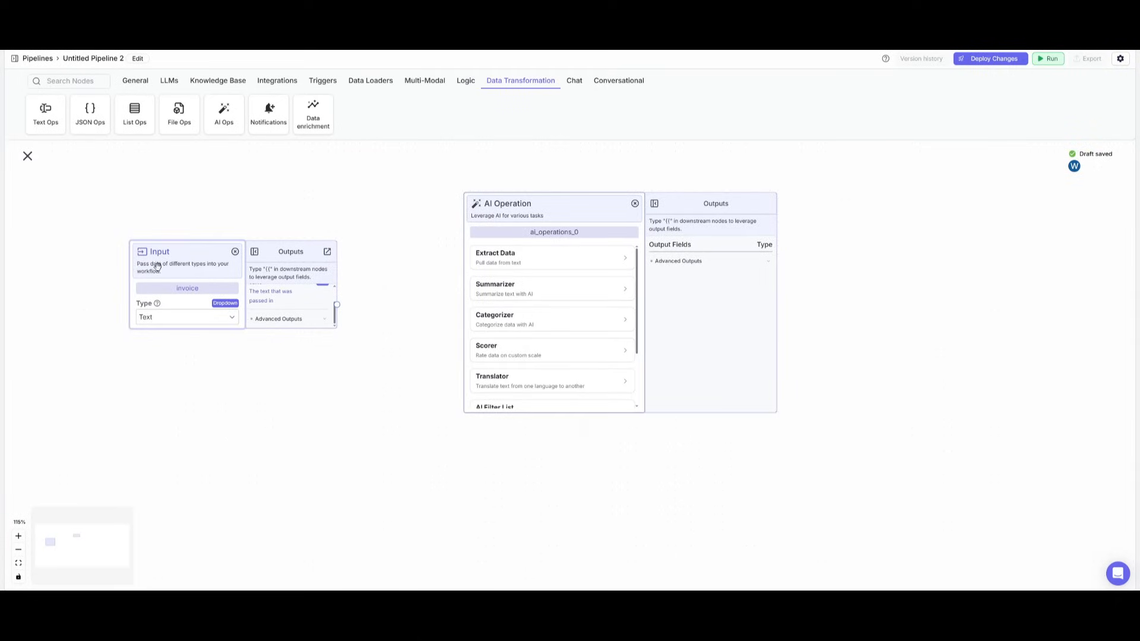
left_click(187, 317)
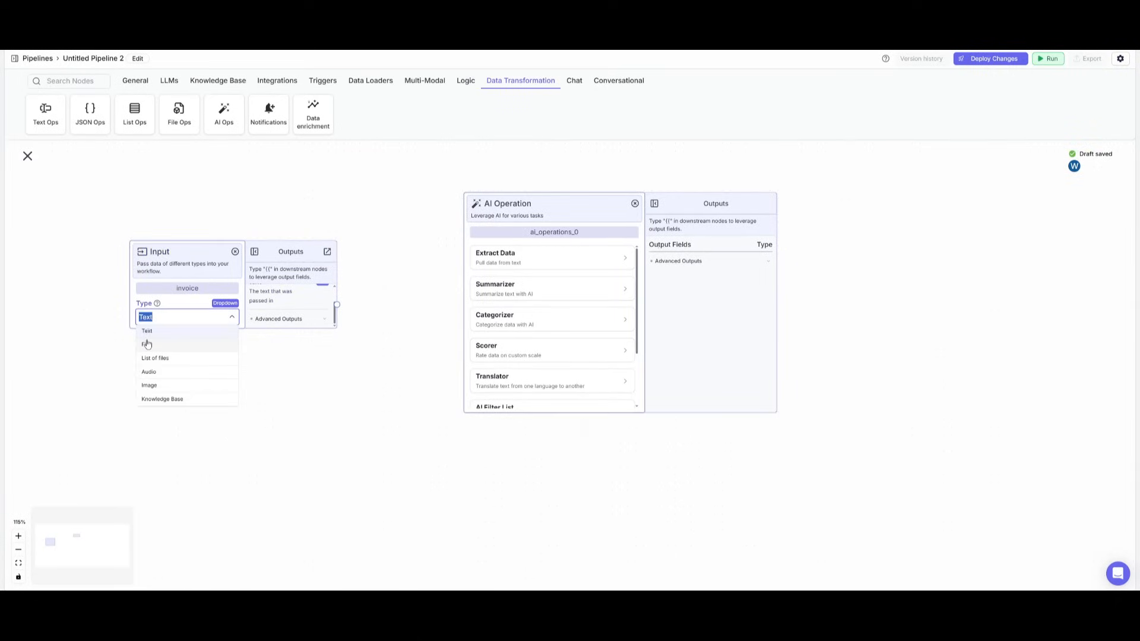
left_click(147, 344)
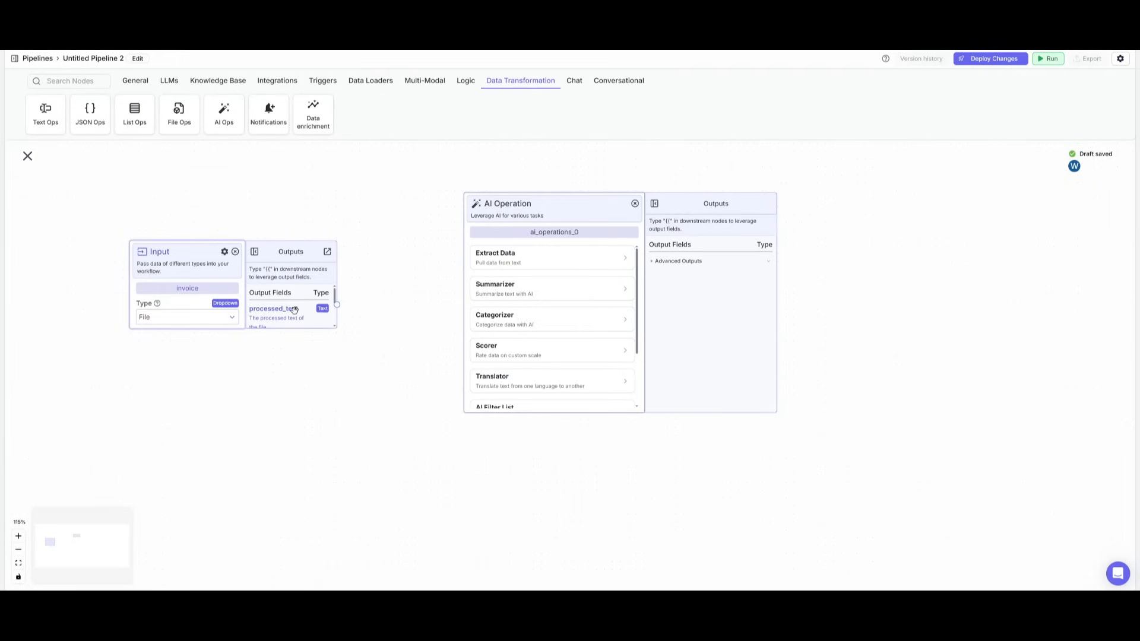
mouse_move(298, 318)
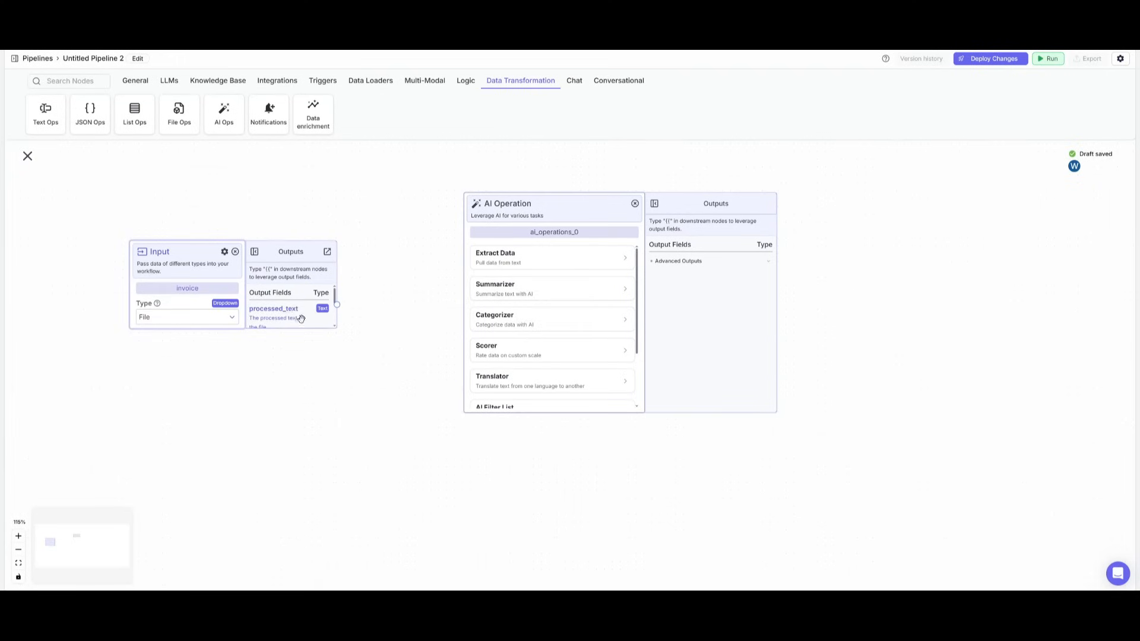
mouse_move(308, 308)
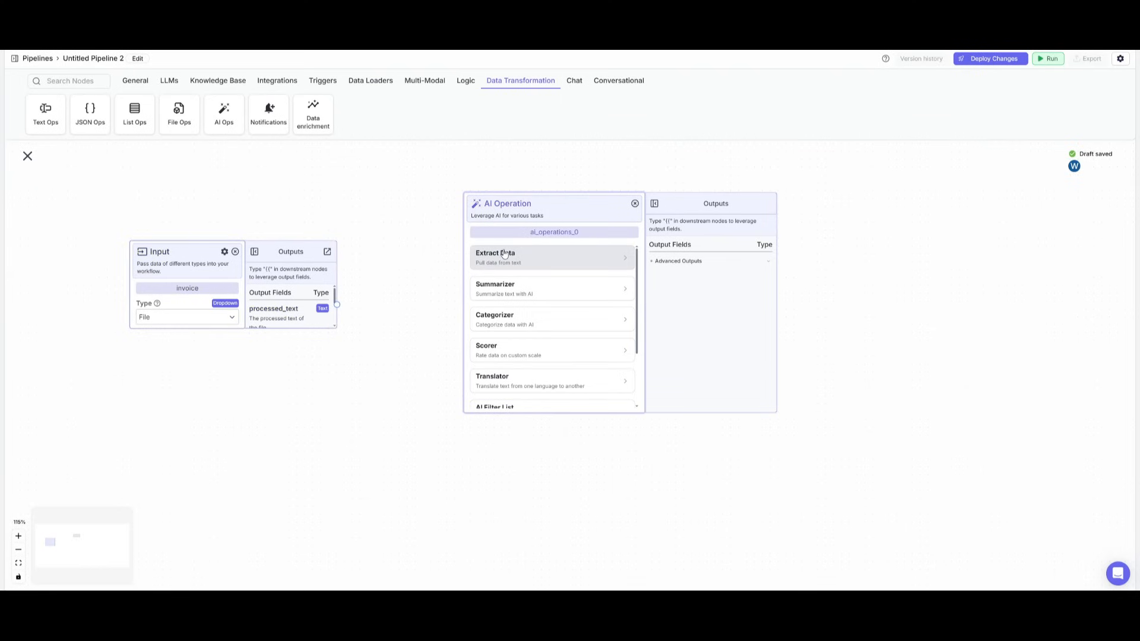
Make it Extract Data on invoice.processed_text with vendor and date fields, then add another AI Operation.
left_click(495, 257)
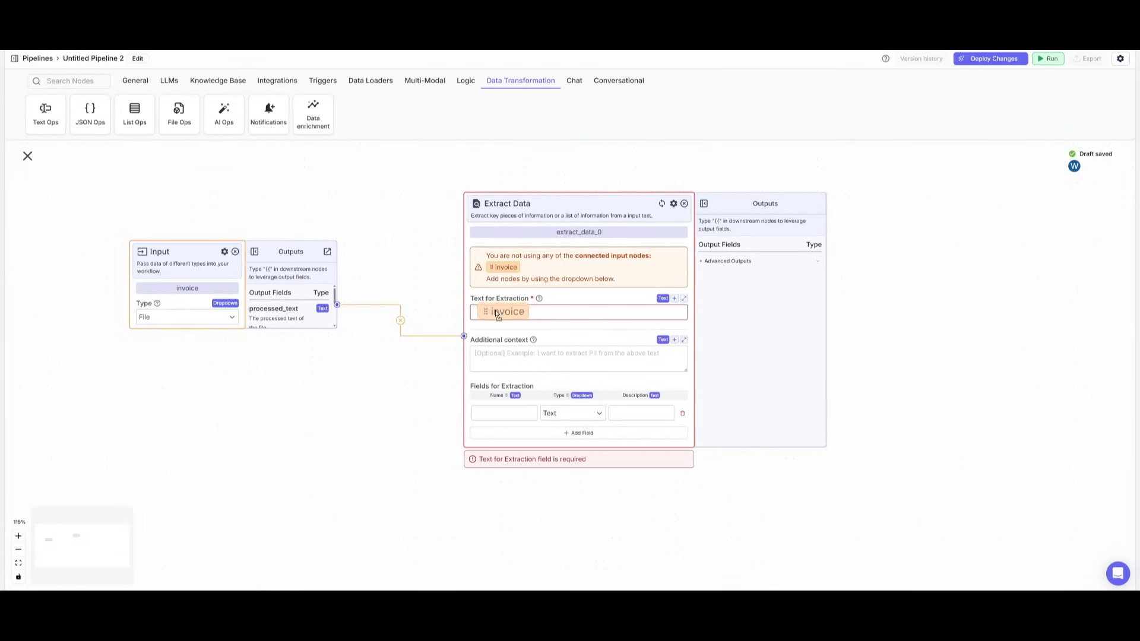
left_click(509, 311)
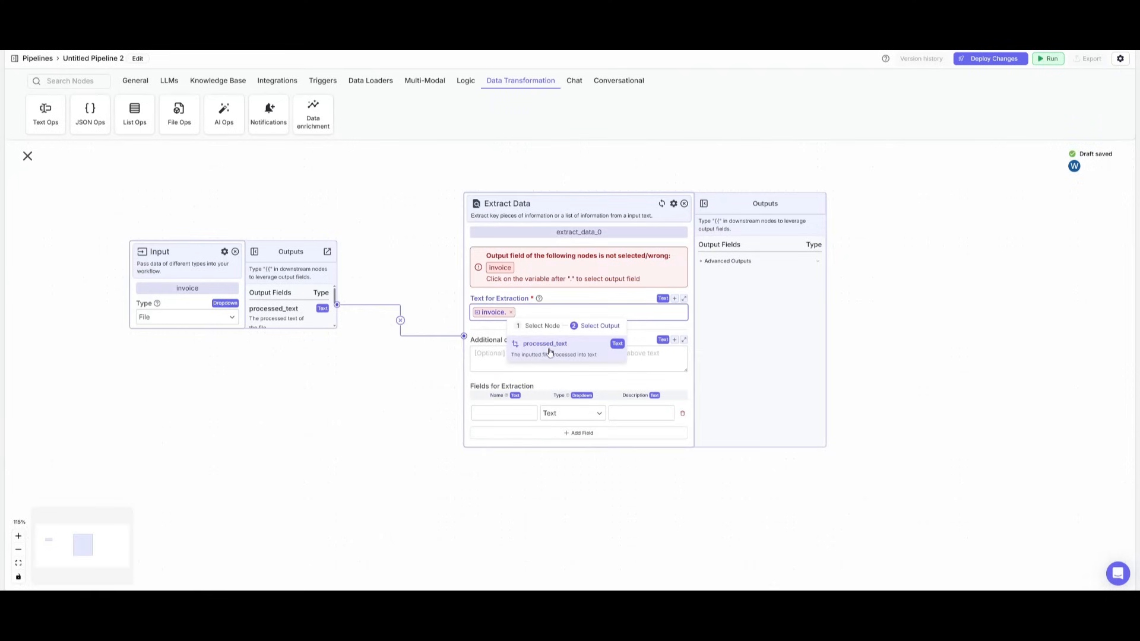
left_click(544, 343)
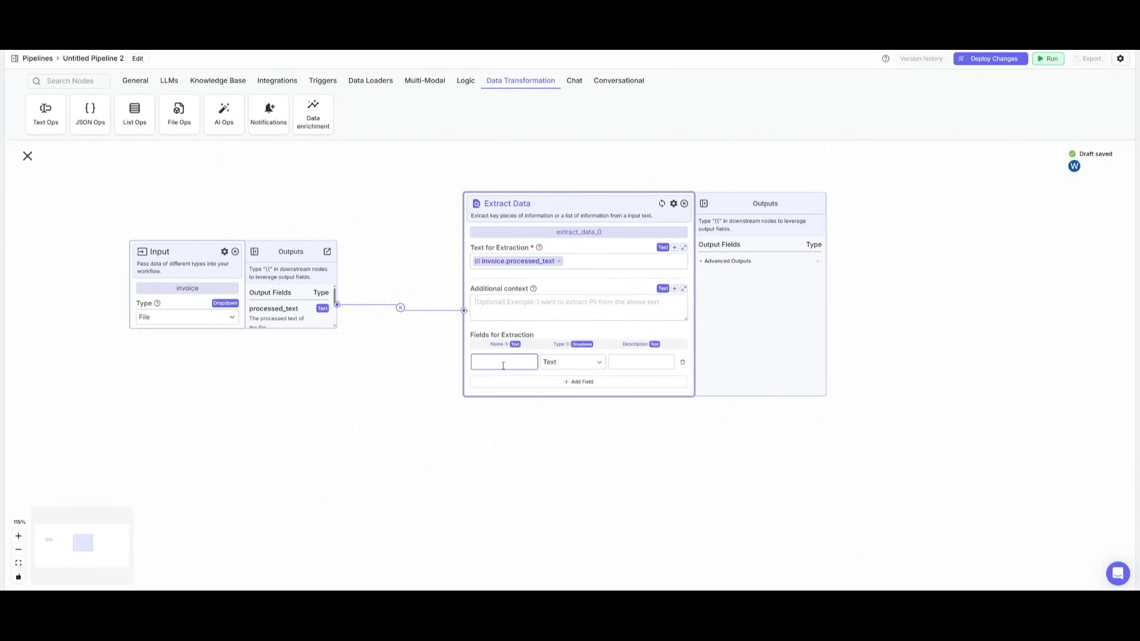
type("vendor")
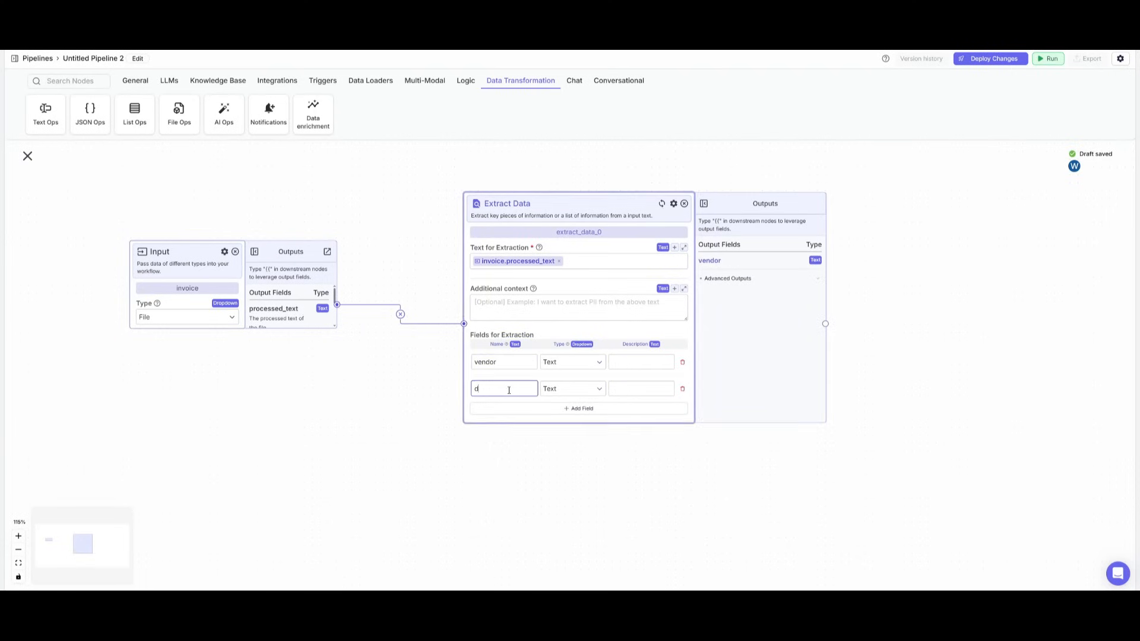
type("ate")
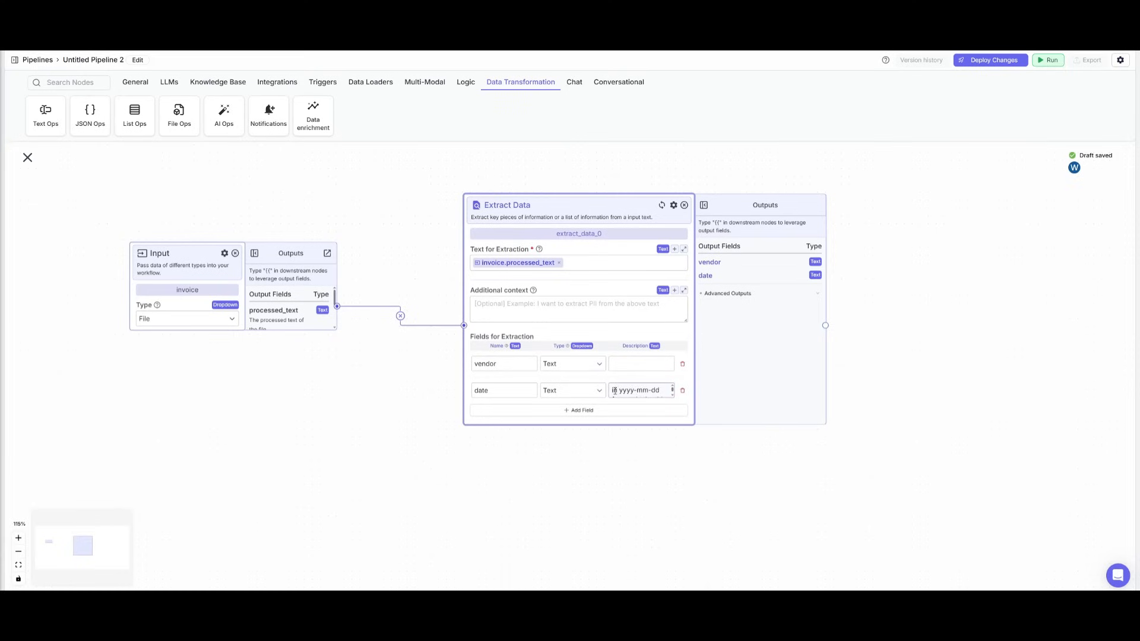
type("Window is provided.")
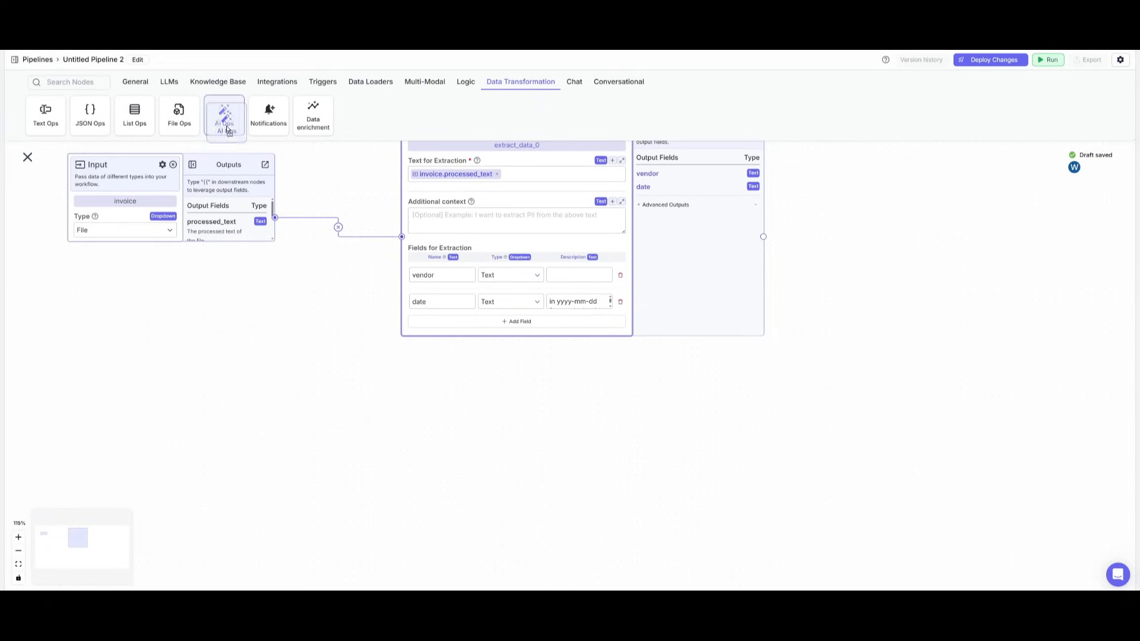
left_click(224, 115)
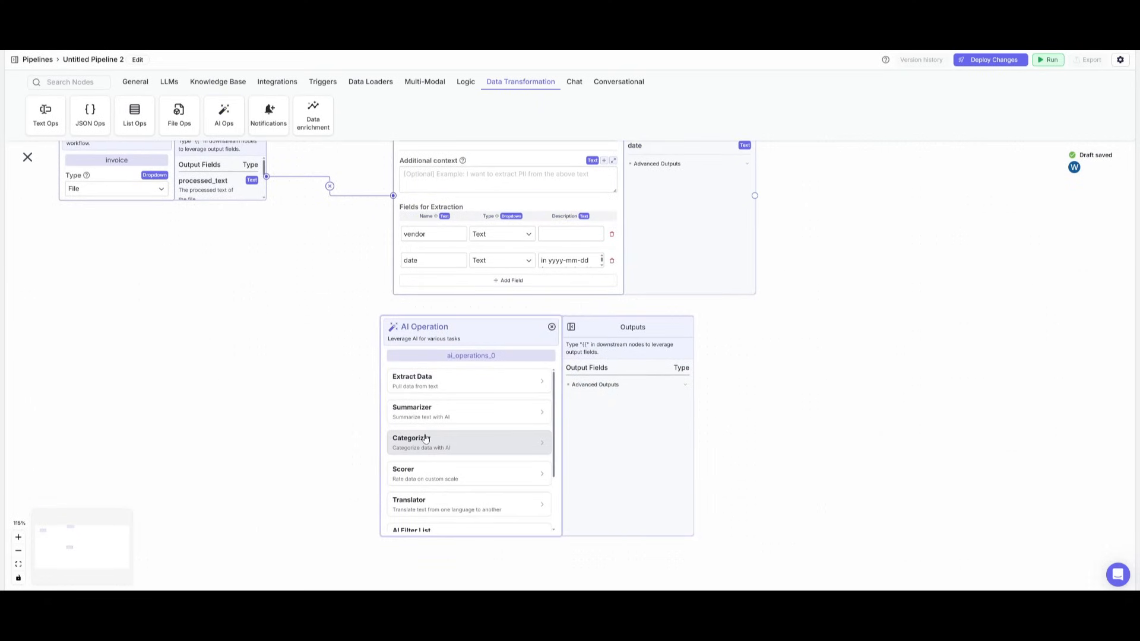
Turn the new AI Operation into a Categorizer with categories starting with Food.
left_click(423, 442)
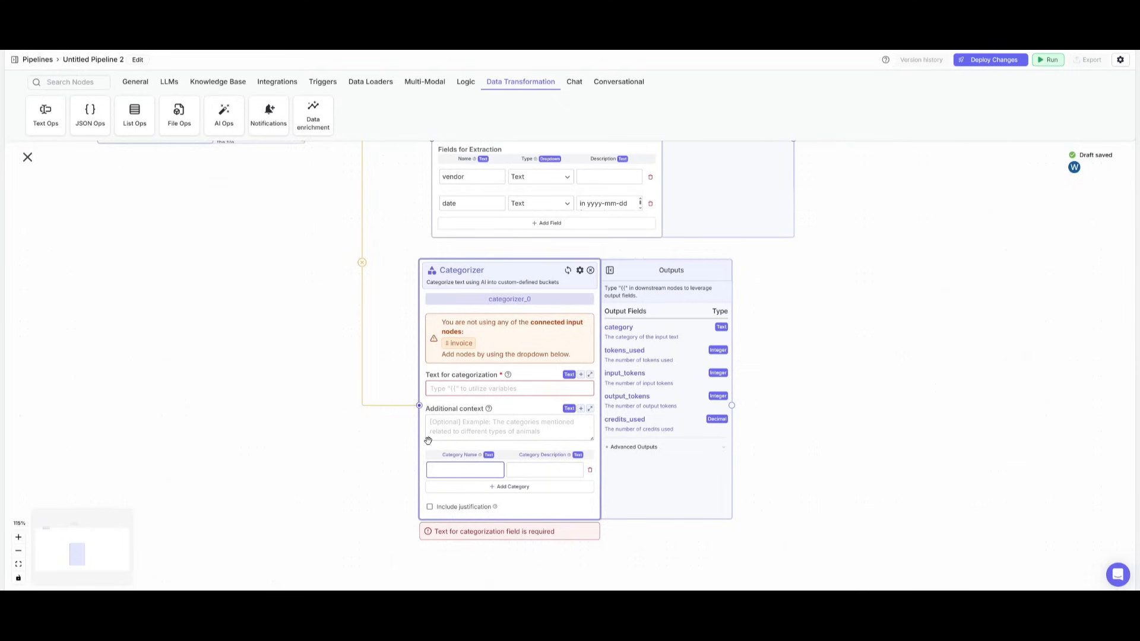
type("Food")
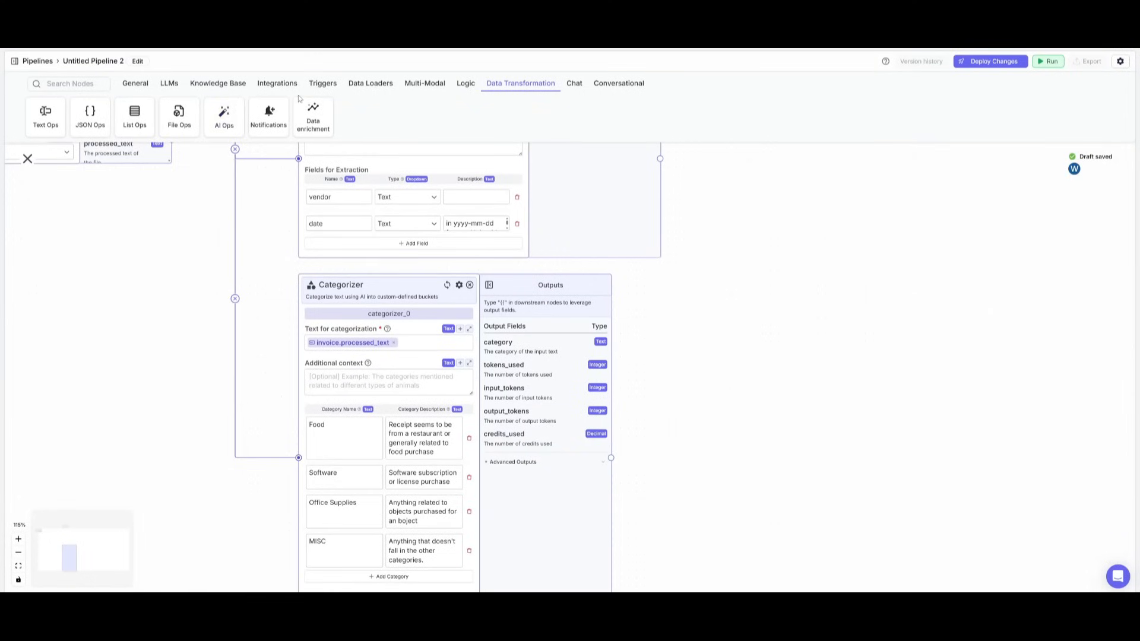
Add a Google Sheets node with the connected account and the Invoice Database spreadsheet.
left_click(277, 83)
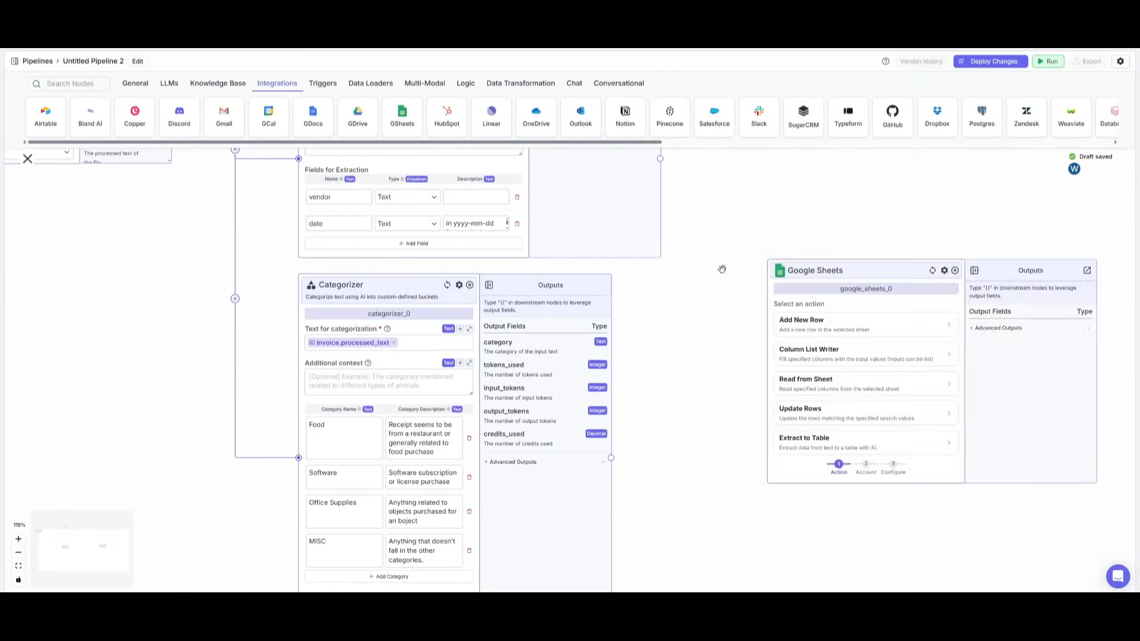
left_click_drag(722, 269, 474, 257)
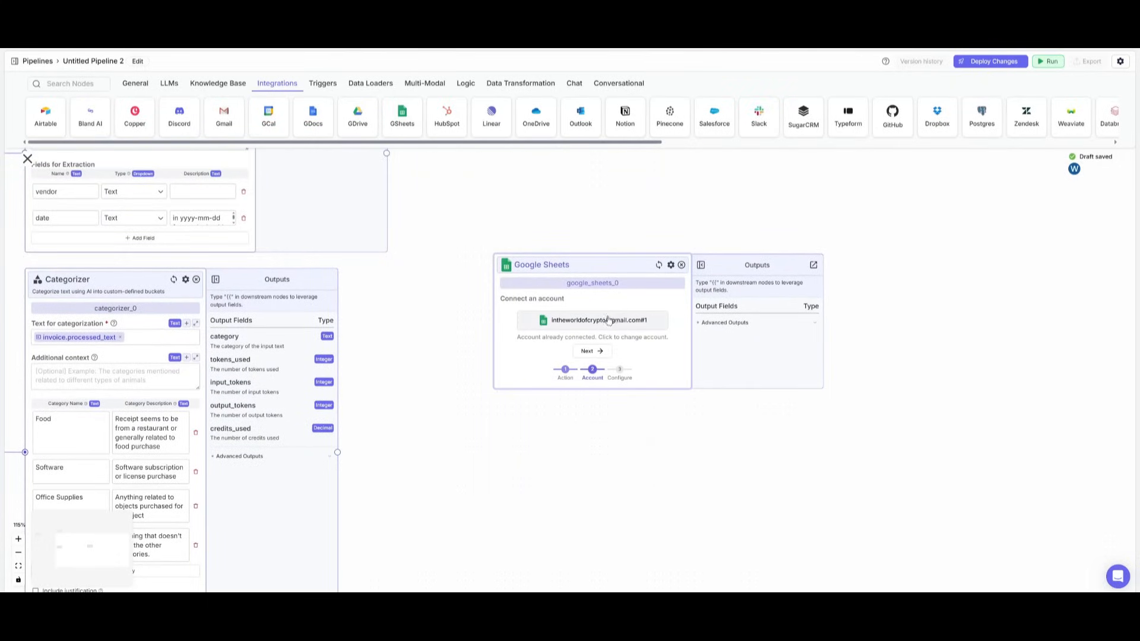
left_click(592, 320)
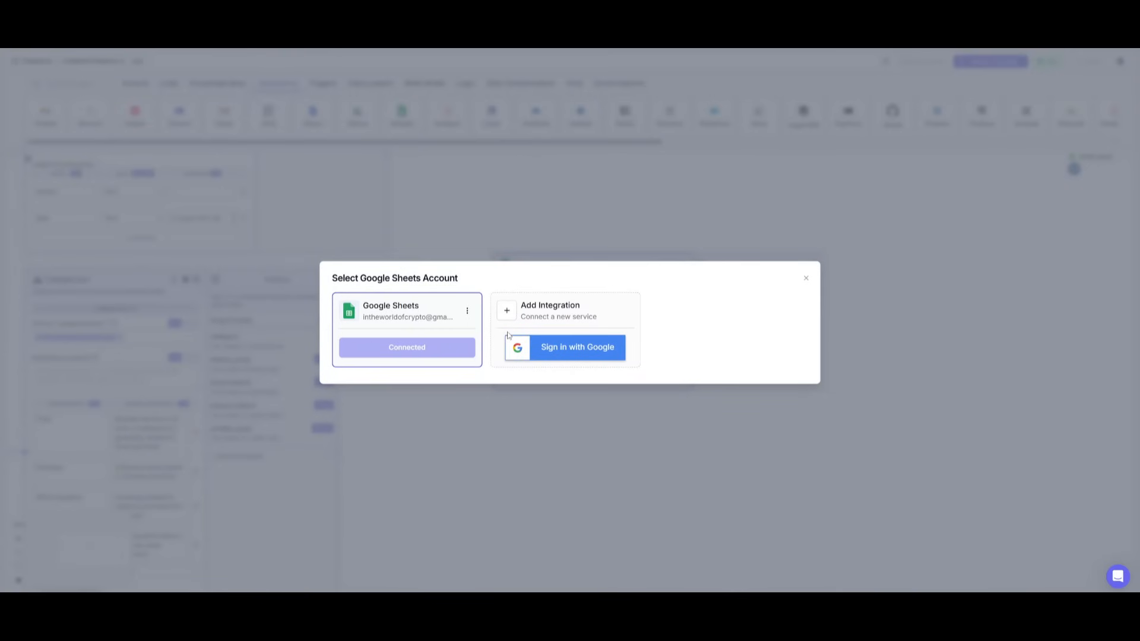
left_click(406, 346)
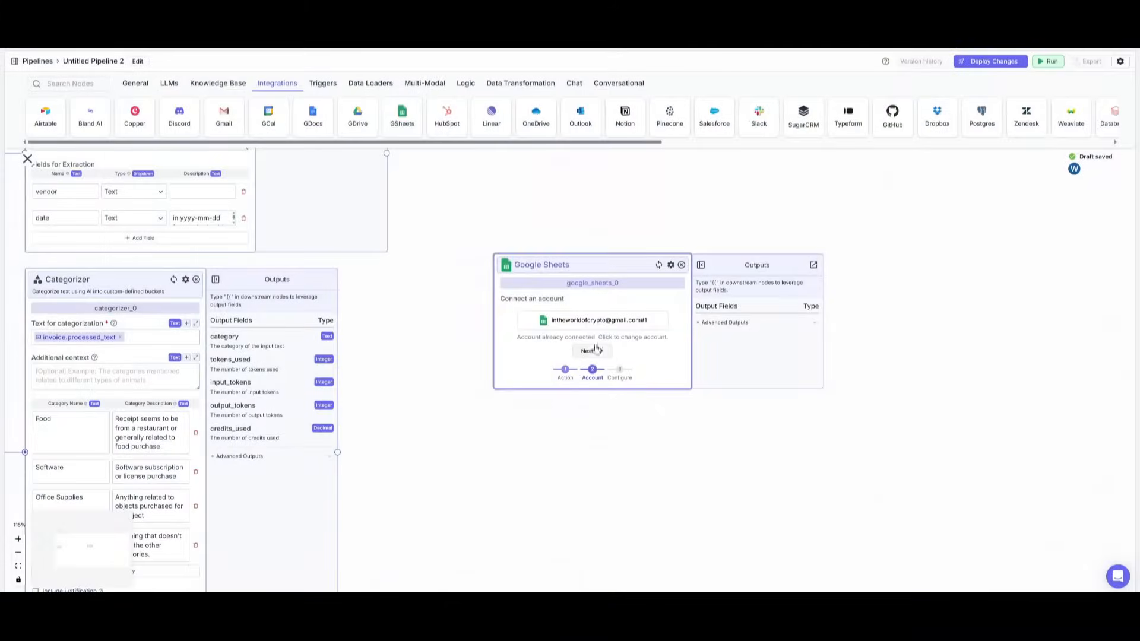
left_click(592, 351)
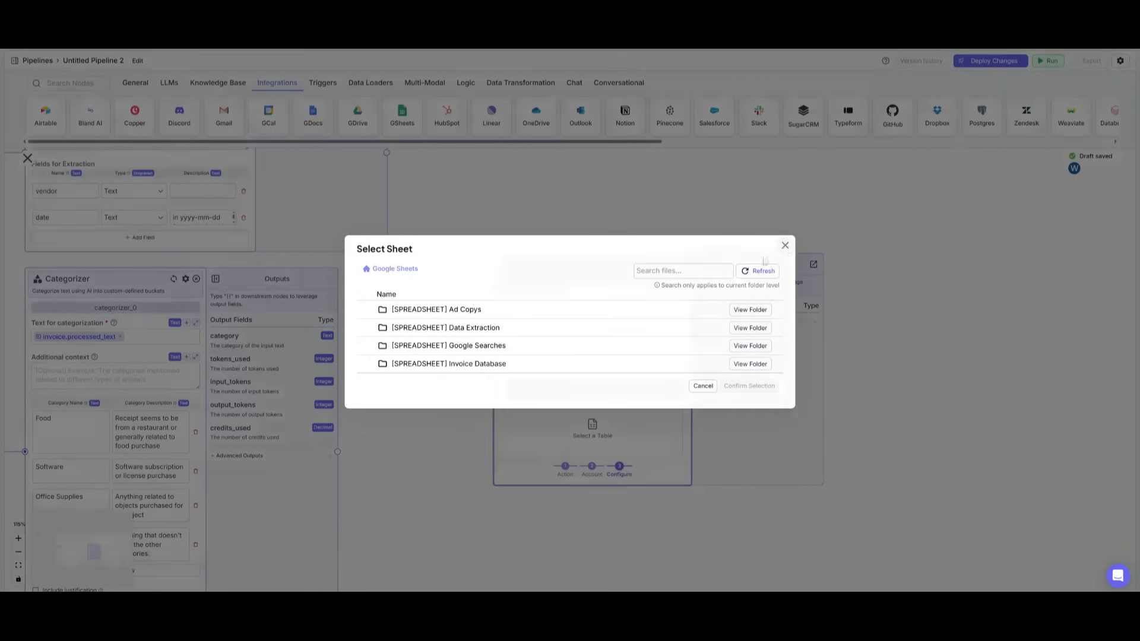
mouse_move(661, 311)
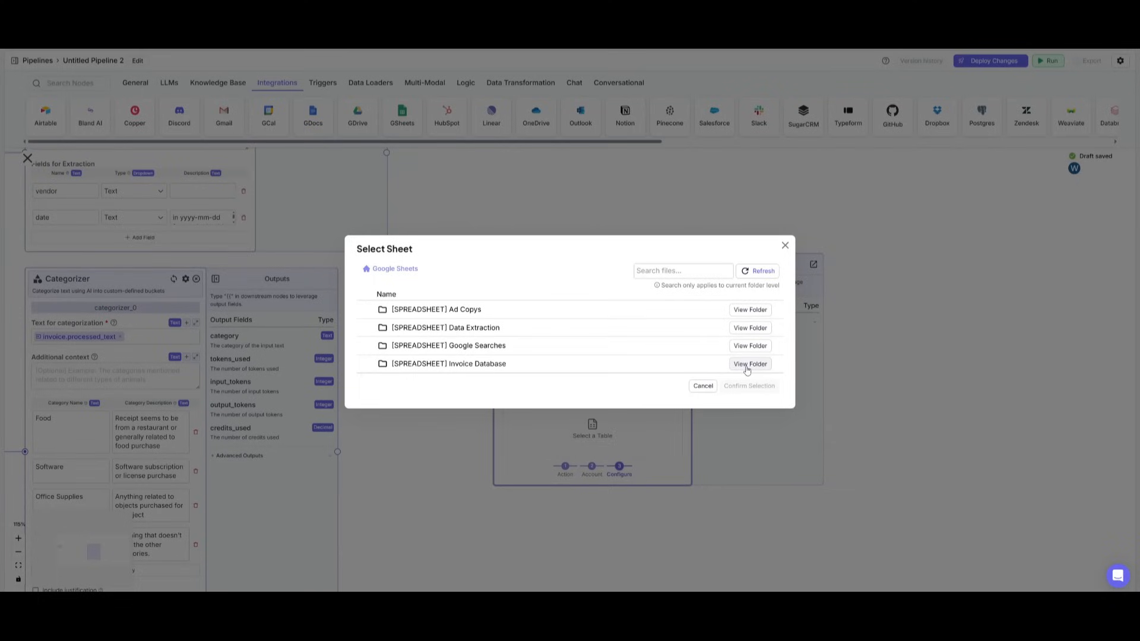
left_click(749, 363)
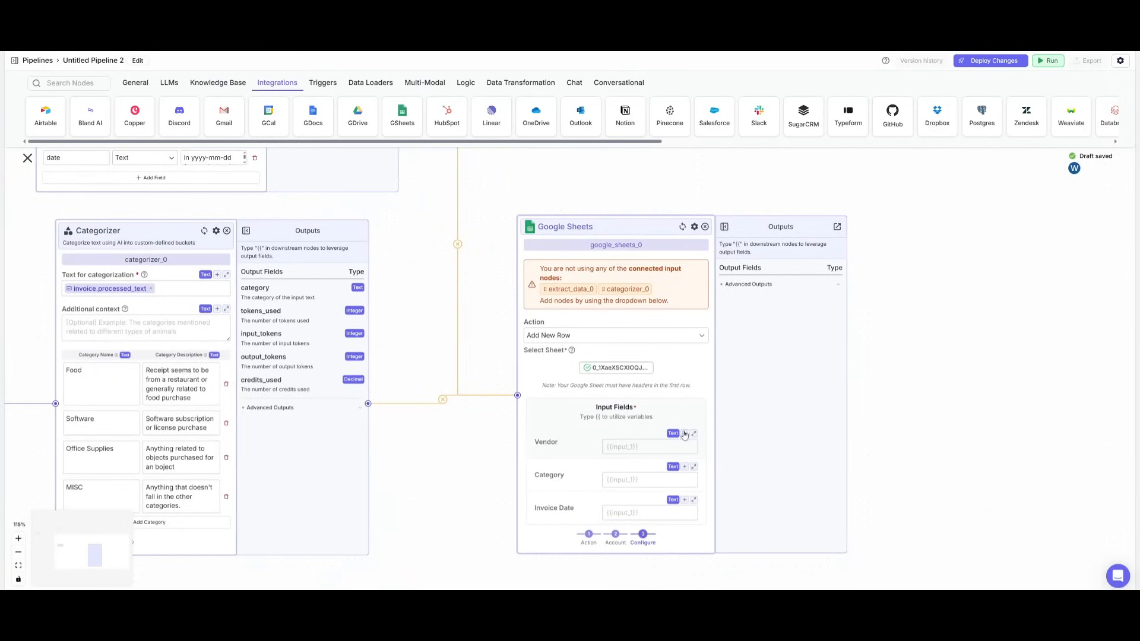
Map extract_data_0.vendor, extract_data_0.date and categorizer_0.category into the Sheets row fields.
left_click(648, 446)
type("{{")
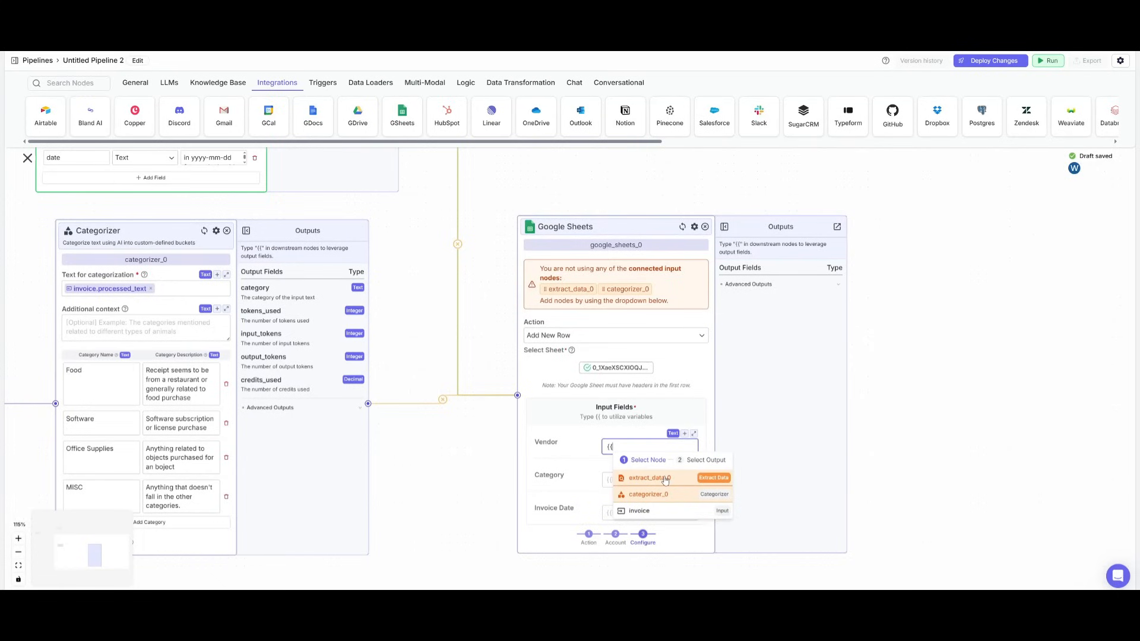
left_click(647, 477)
type("{{")
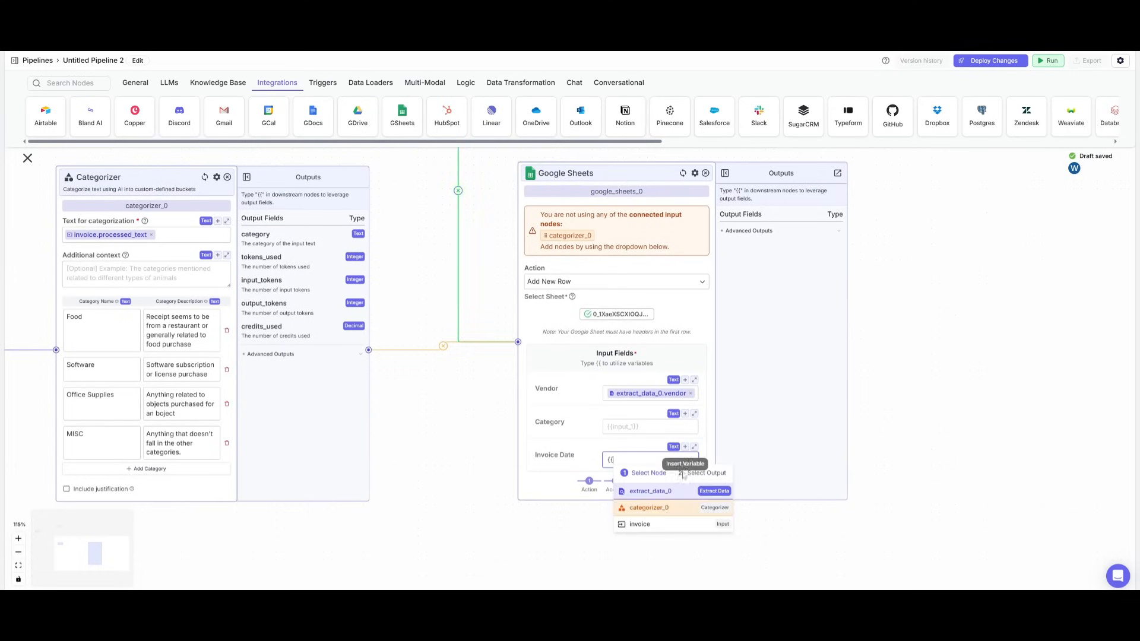
left_click(648, 491)
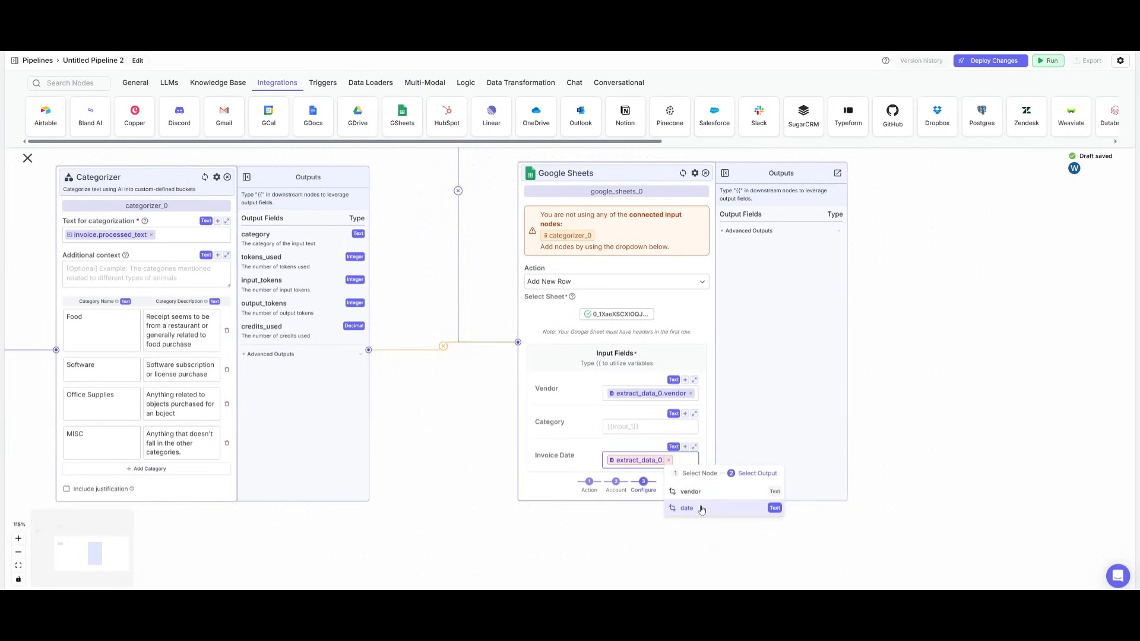
mouse_move(696, 513)
type("{{")
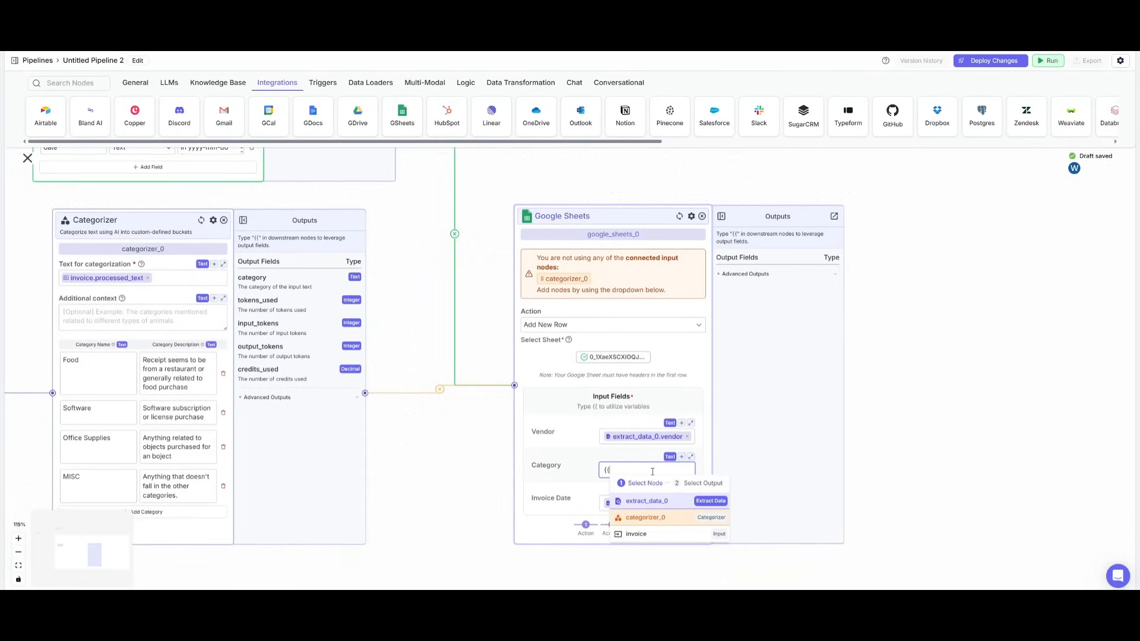
left_click(644, 517)
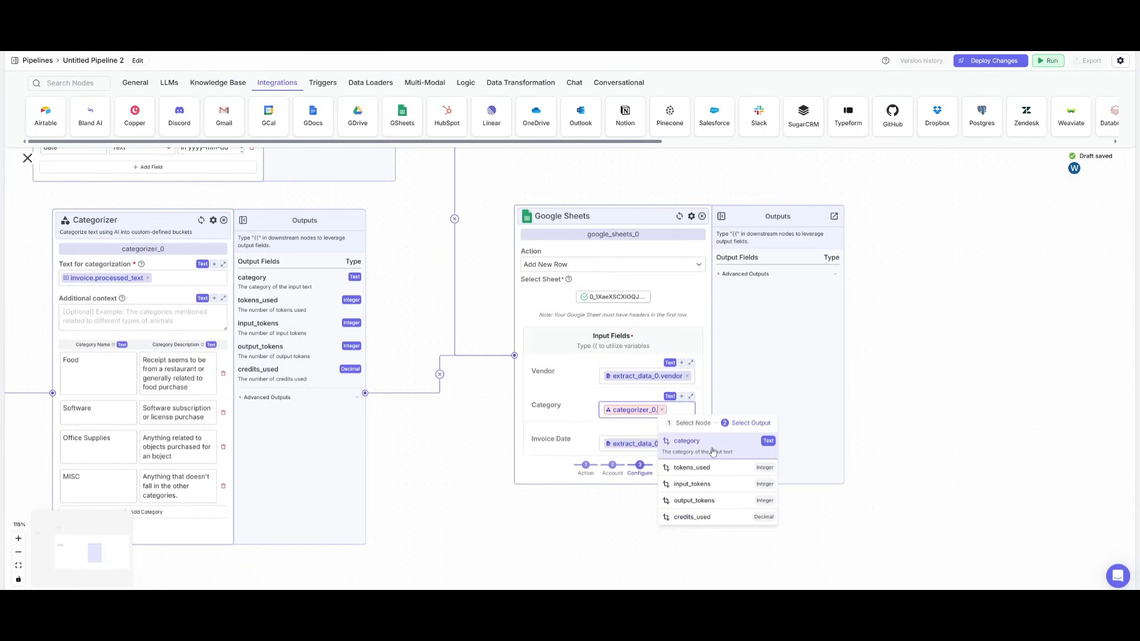
left_click(685, 440)
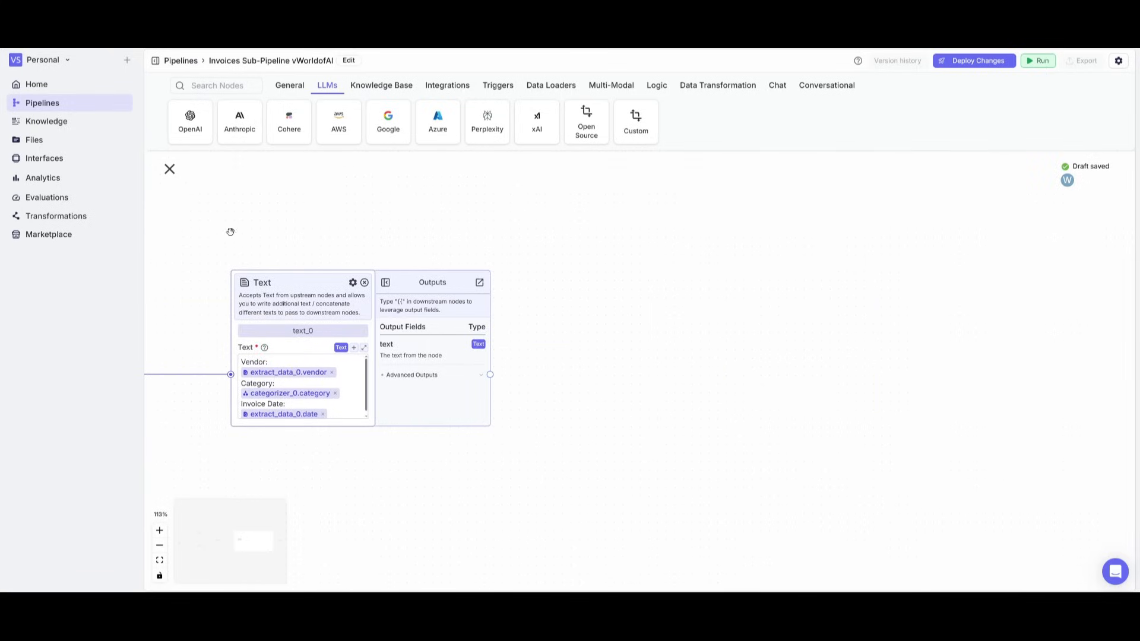
Add a Google LLM node using gemini-2.5-pro-exp-03-25 and deploy the sub-pipeline.
left_click(288, 85)
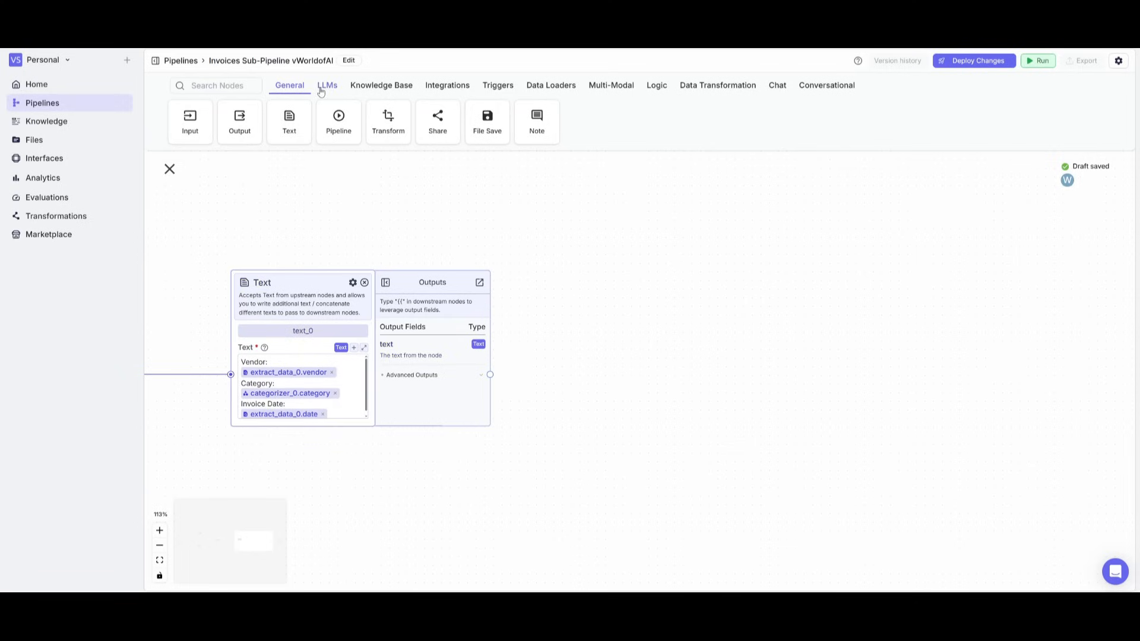
left_click(326, 85)
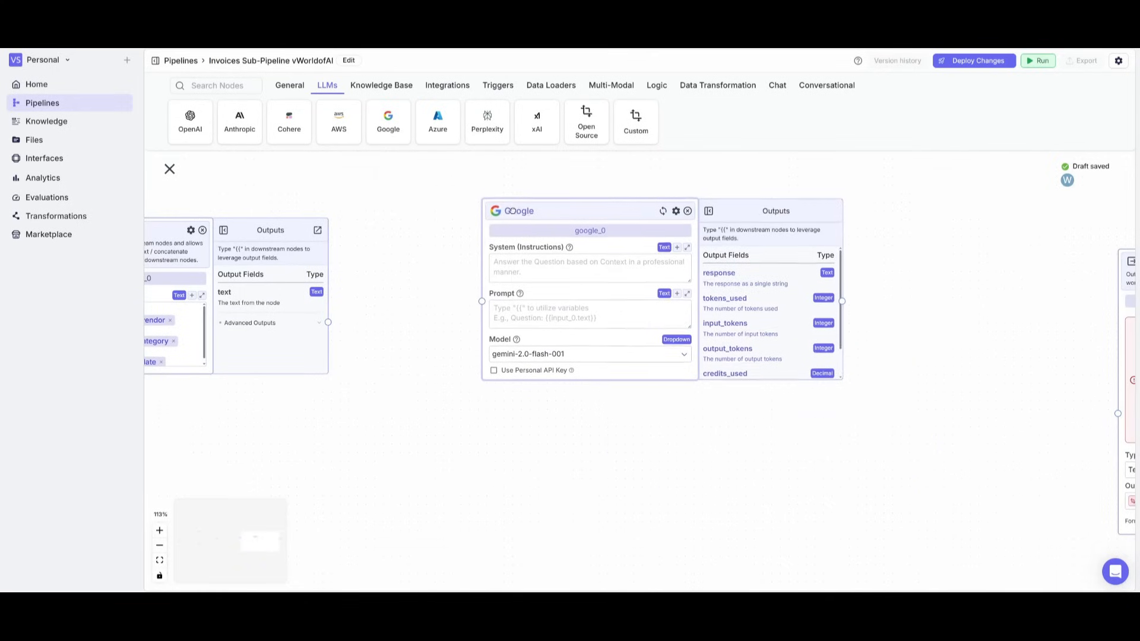
left_click(587, 354)
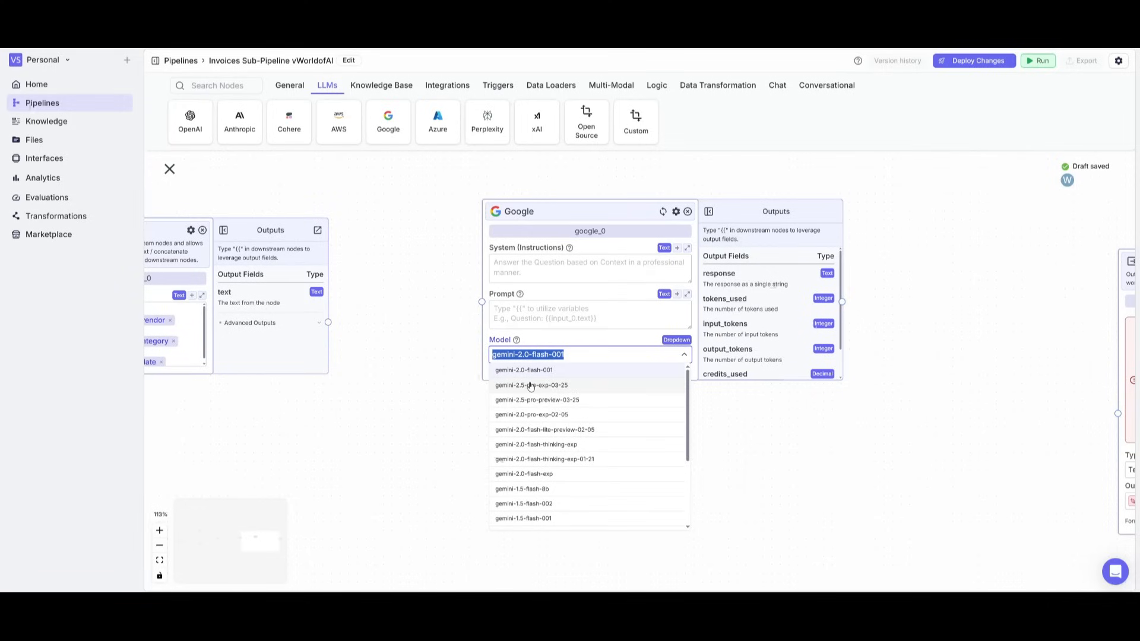
left_click(531, 385)
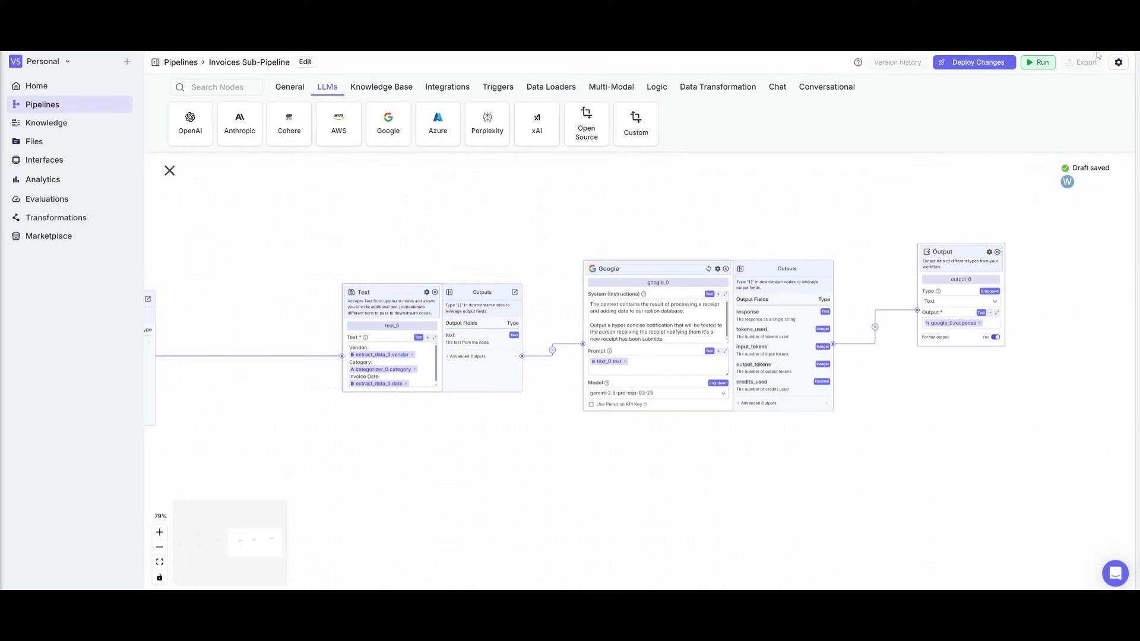
left_click(977, 62)
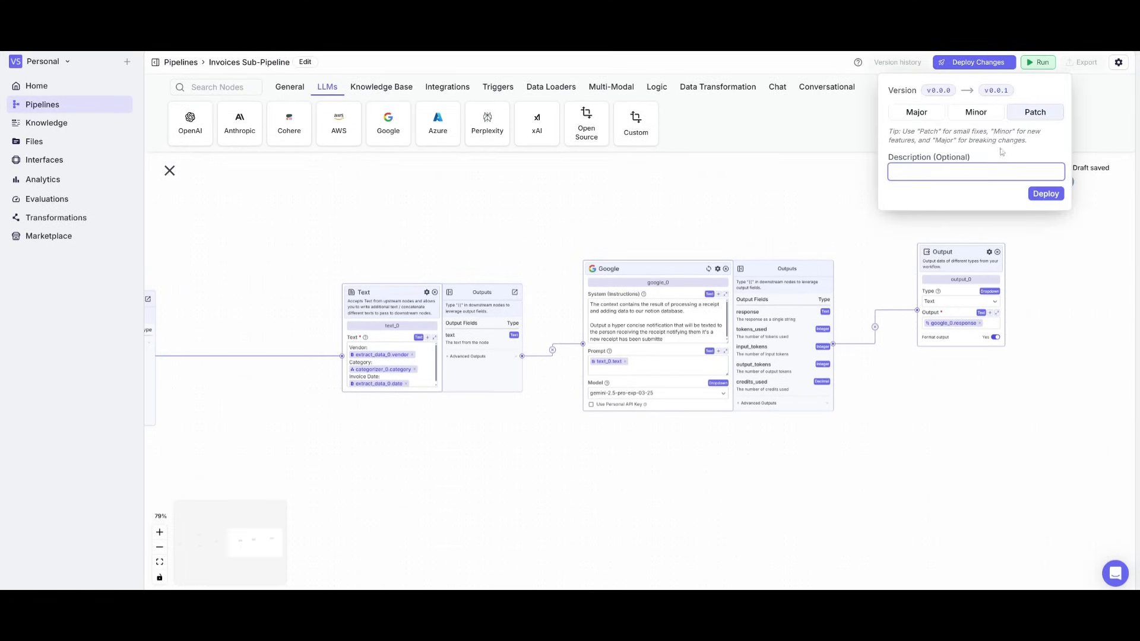
left_click(1045, 193)
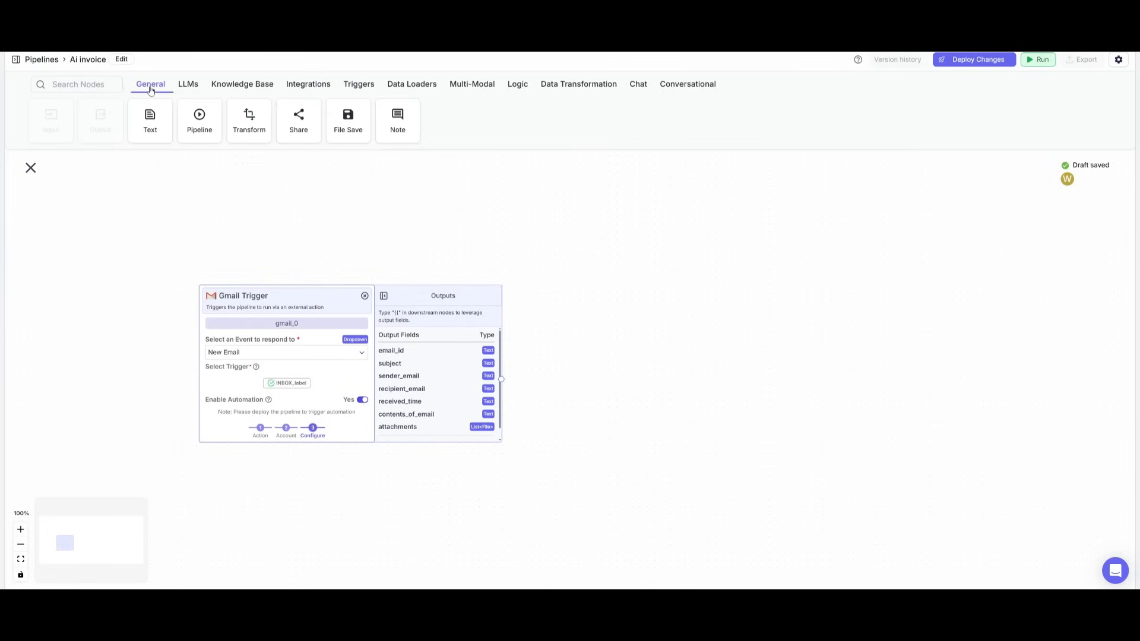
Place a Pipeline node beside the Gmail trigger and start configuring it.
left_click_drag(199, 120, 375, 170)
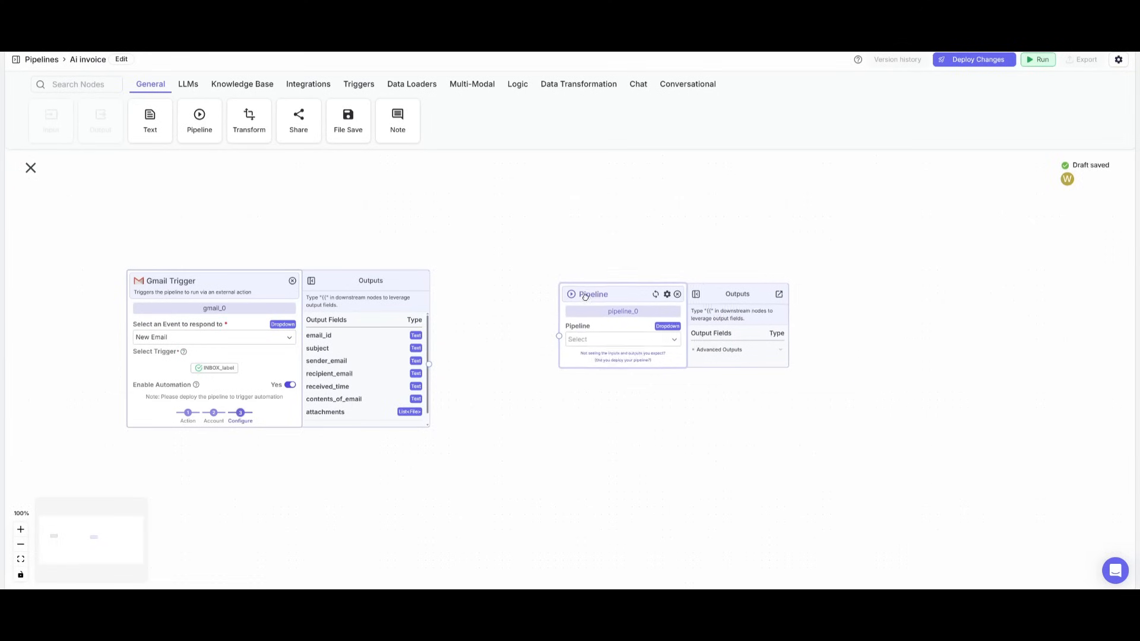
left_click(621, 339)
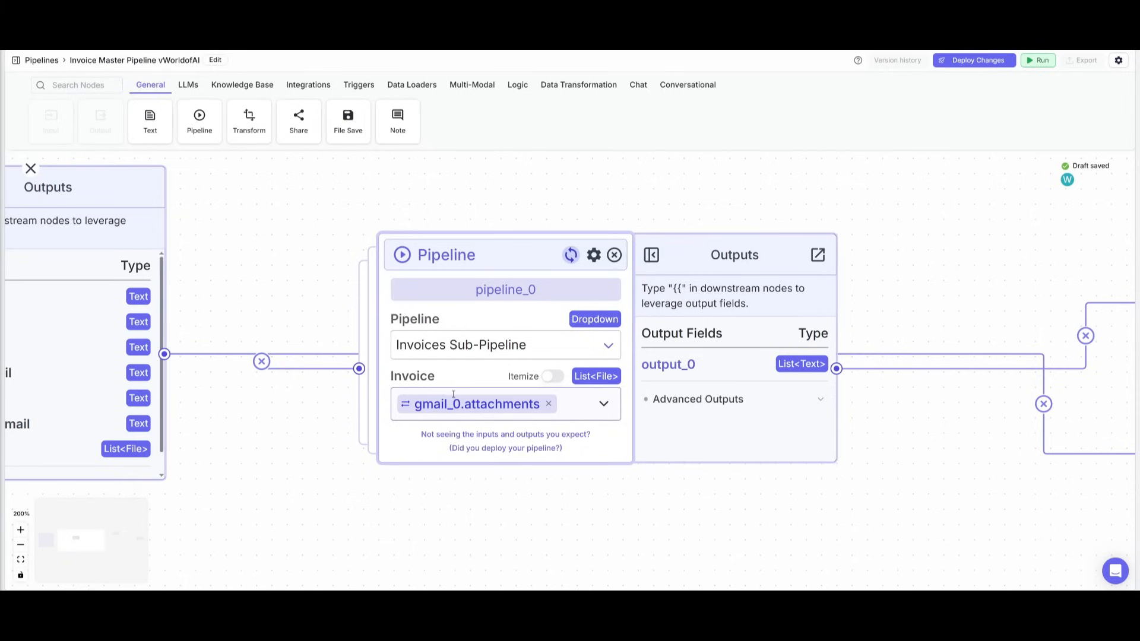
mouse_move(570, 256)
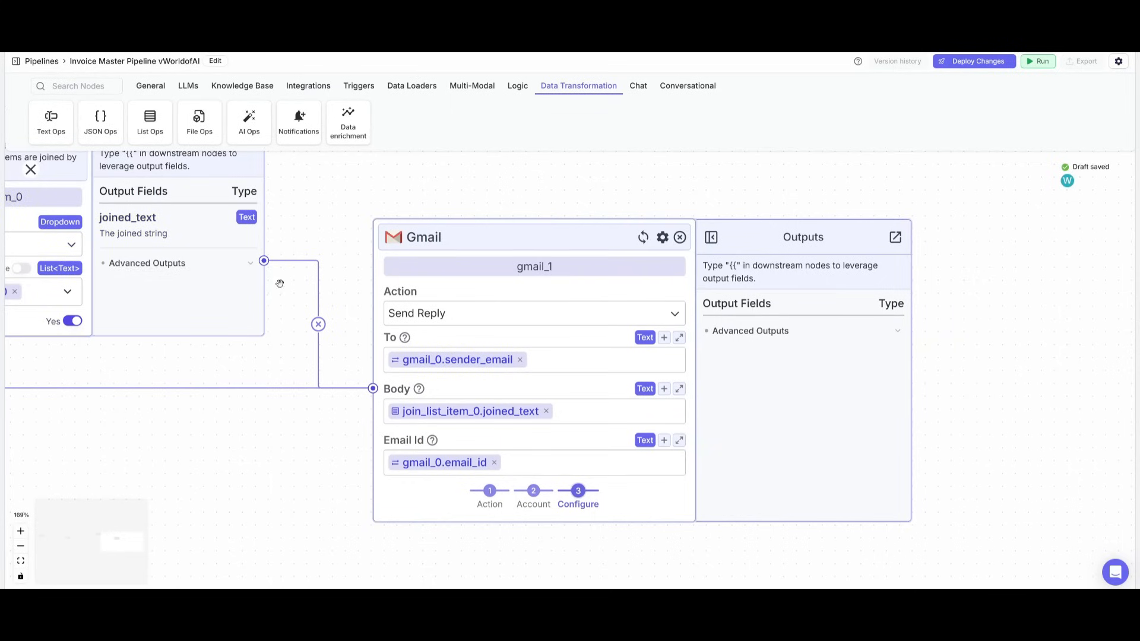
Fit the whole master pipeline into view and deploy its changes.
left_click(444, 463)
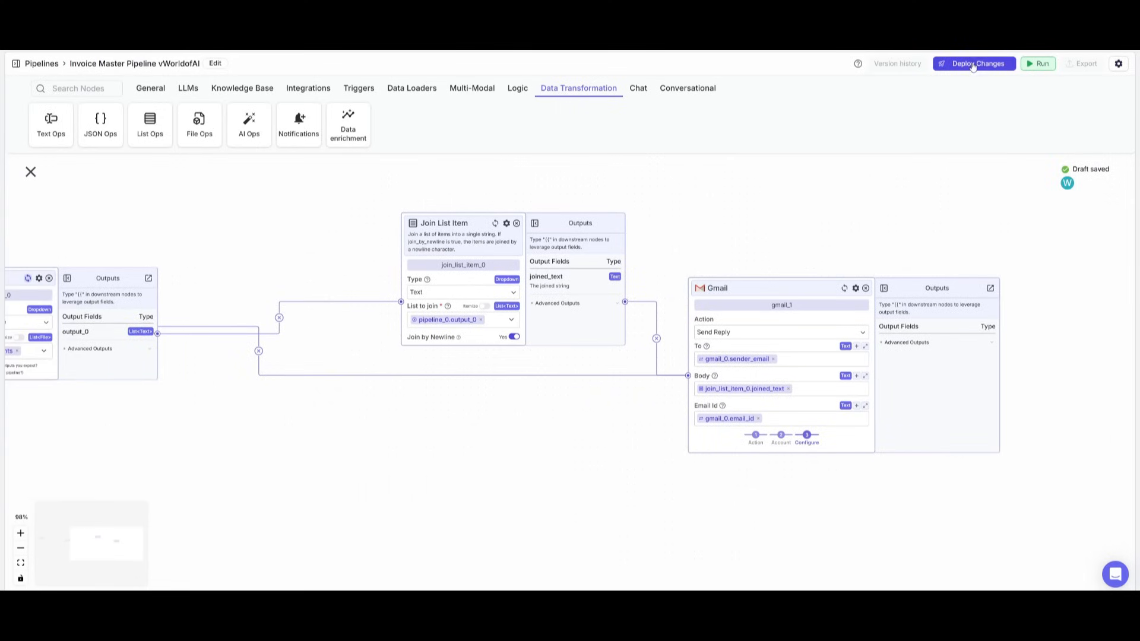
left_click(978, 63)
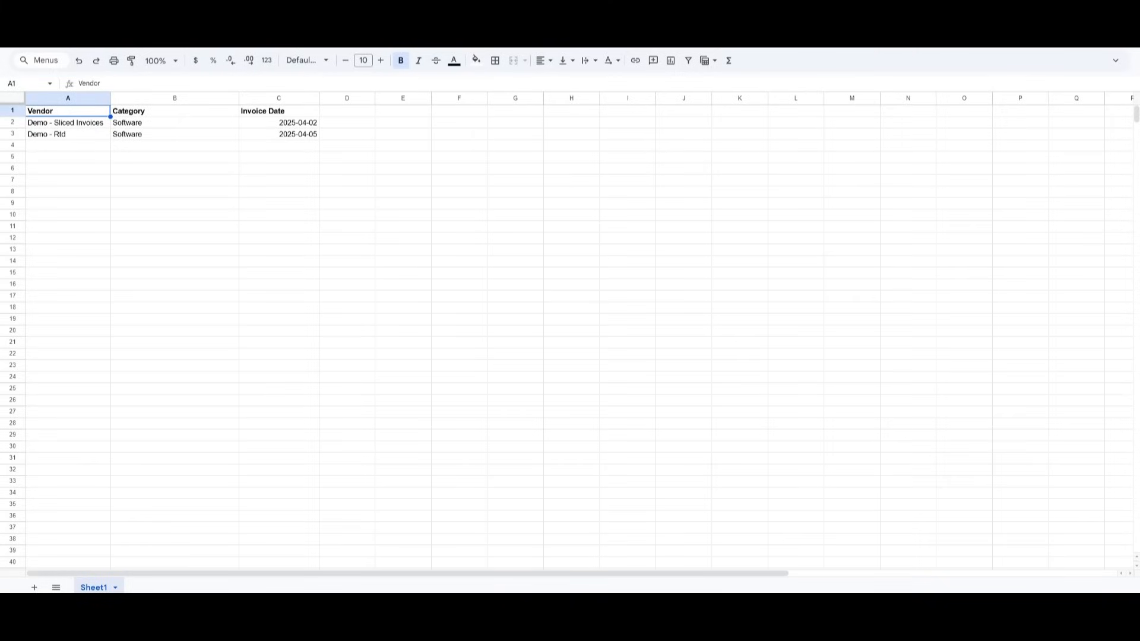
mouse_move(78, 137)
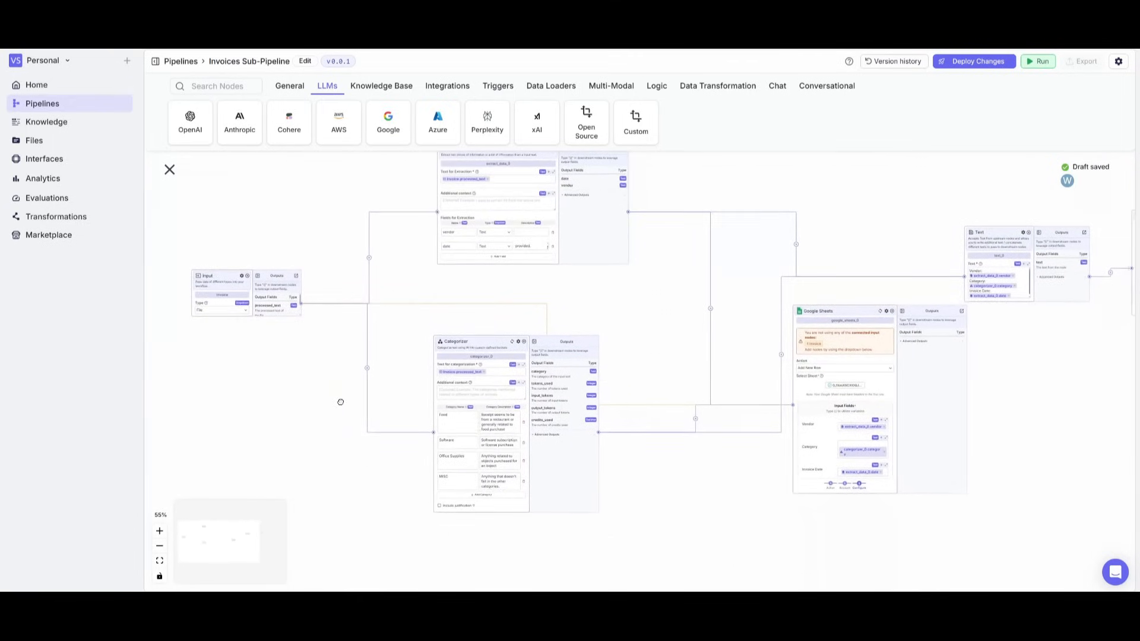
Pan across the Invoices Sub-Pipeline canvas to review it.
left_click_drag(341, 401, 476, 295)
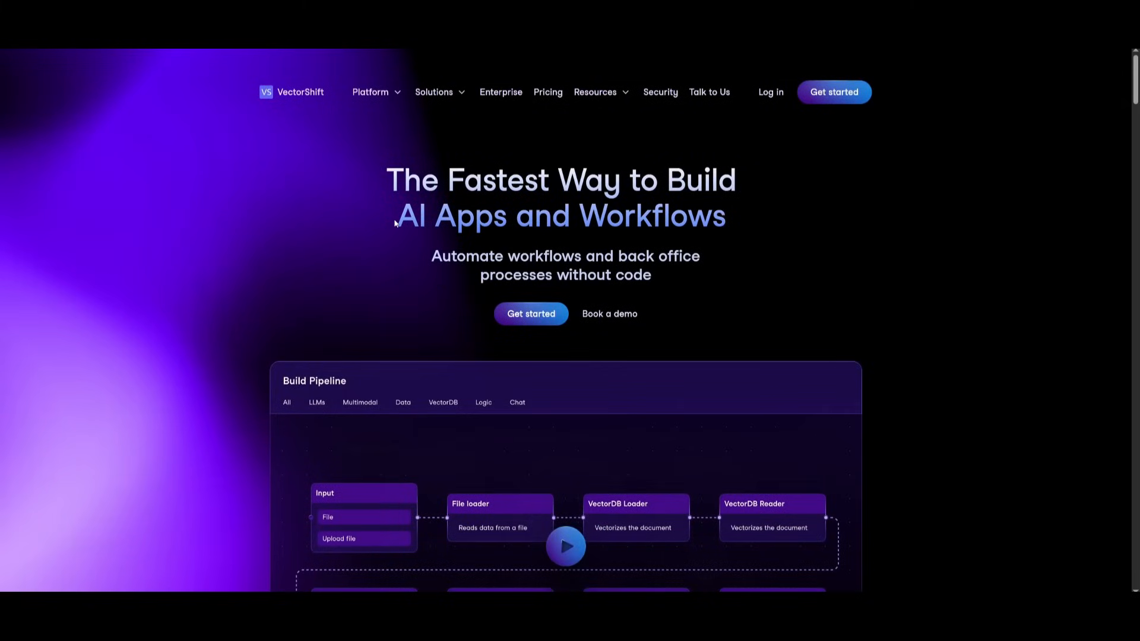
Scroll the VectorShift homepage through its ecosystem, integrations, assistants and enterprise sections.
scroll("down", 3)
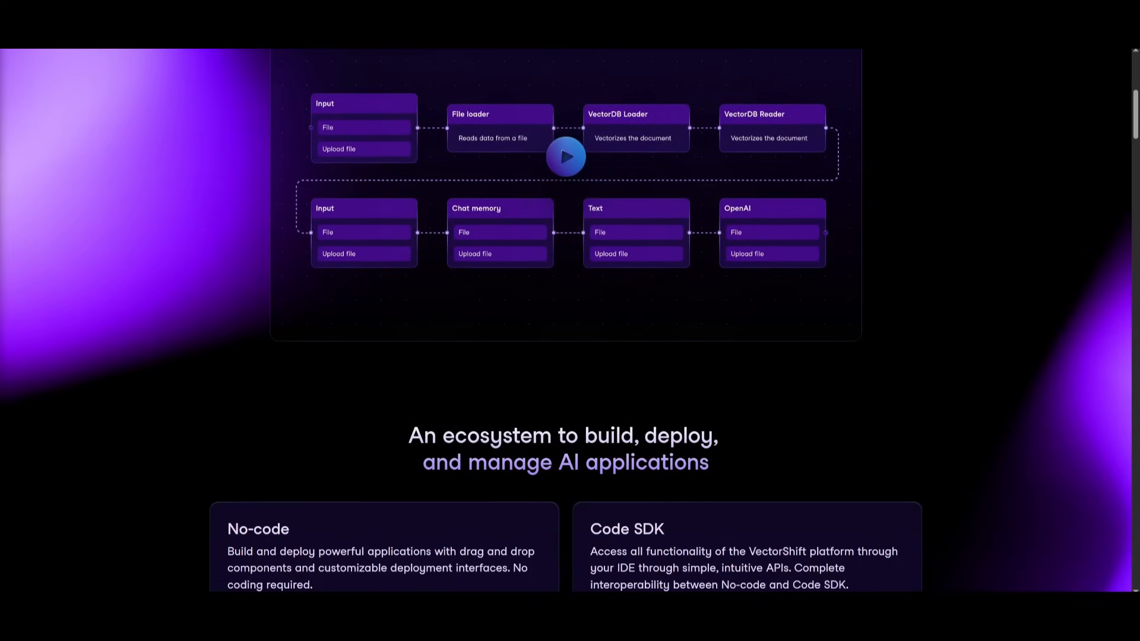
scroll("down", 3)
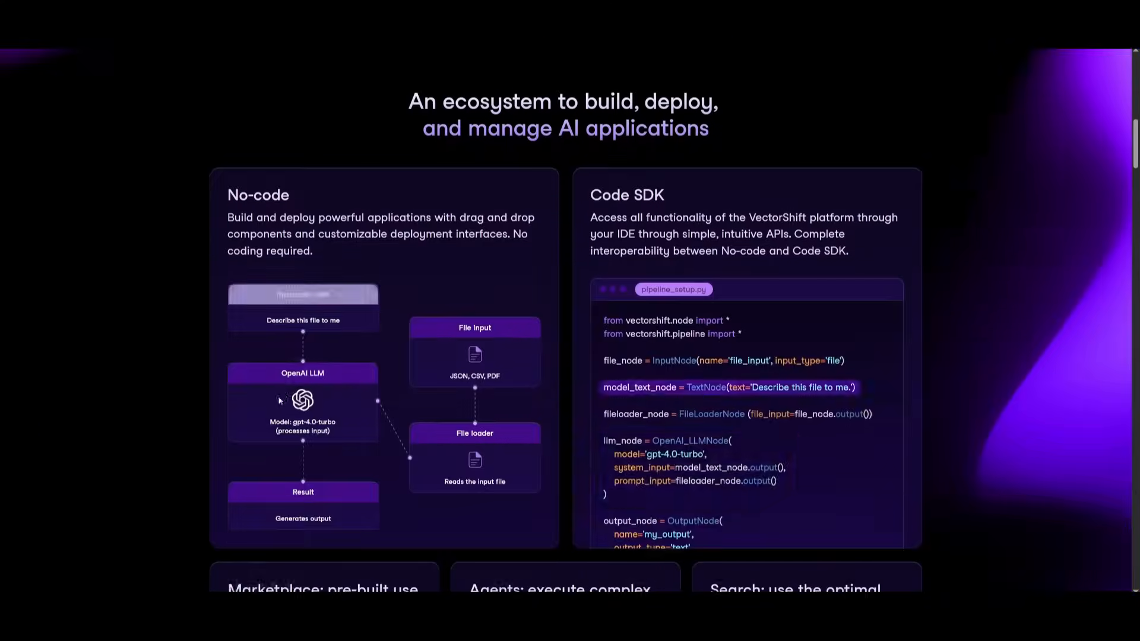
scroll("down", 3)
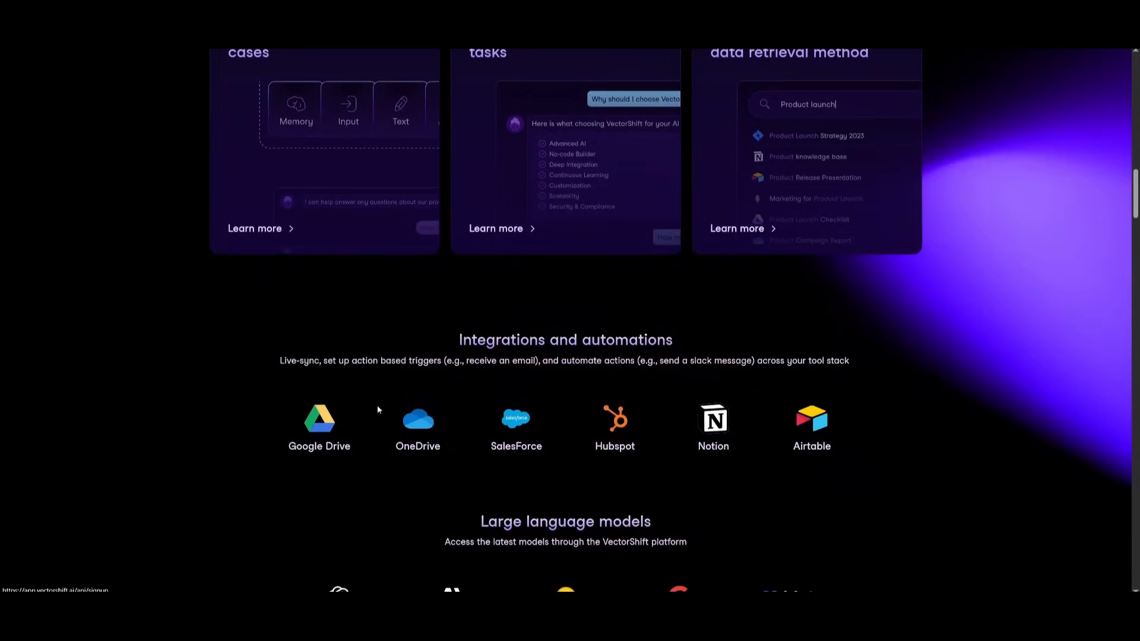
scroll("down", 3)
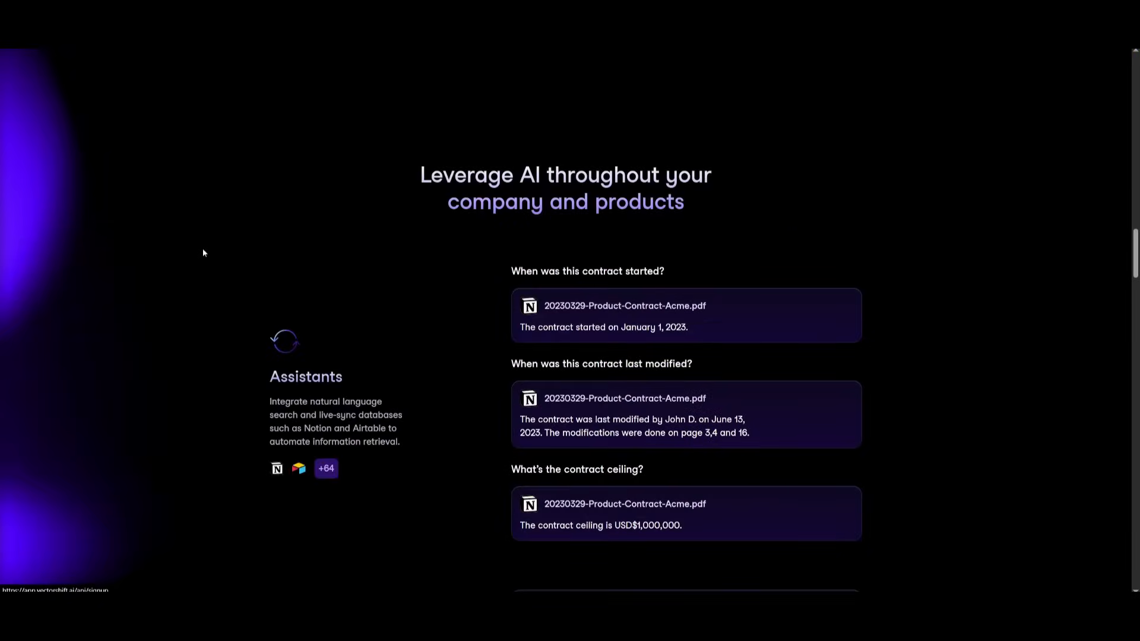
scroll("down", 3)
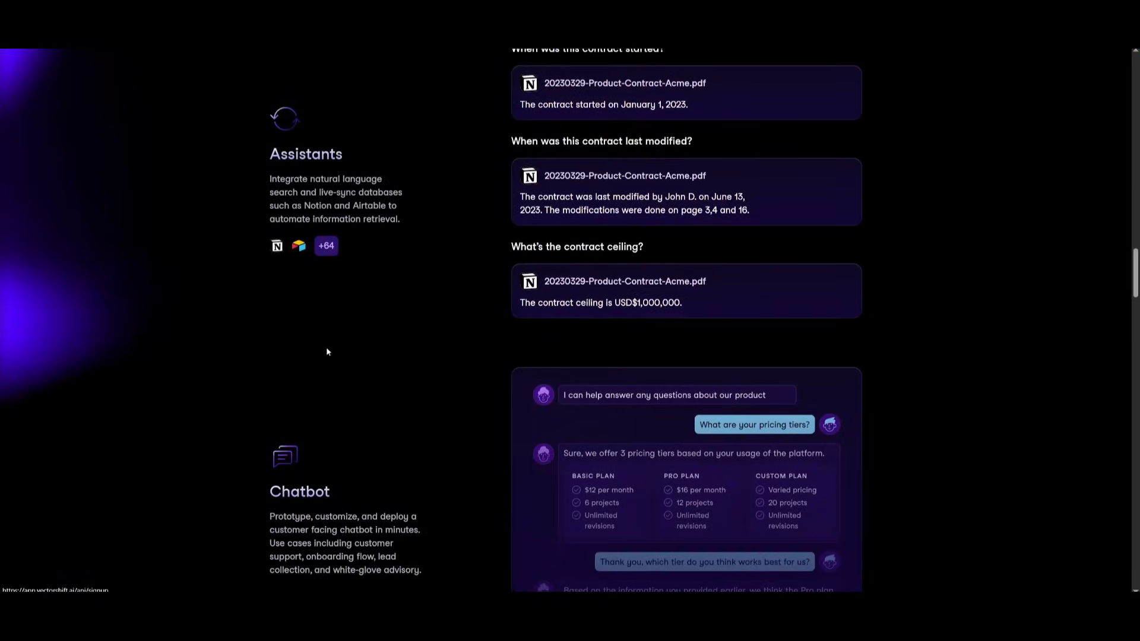
scroll("down", 3)
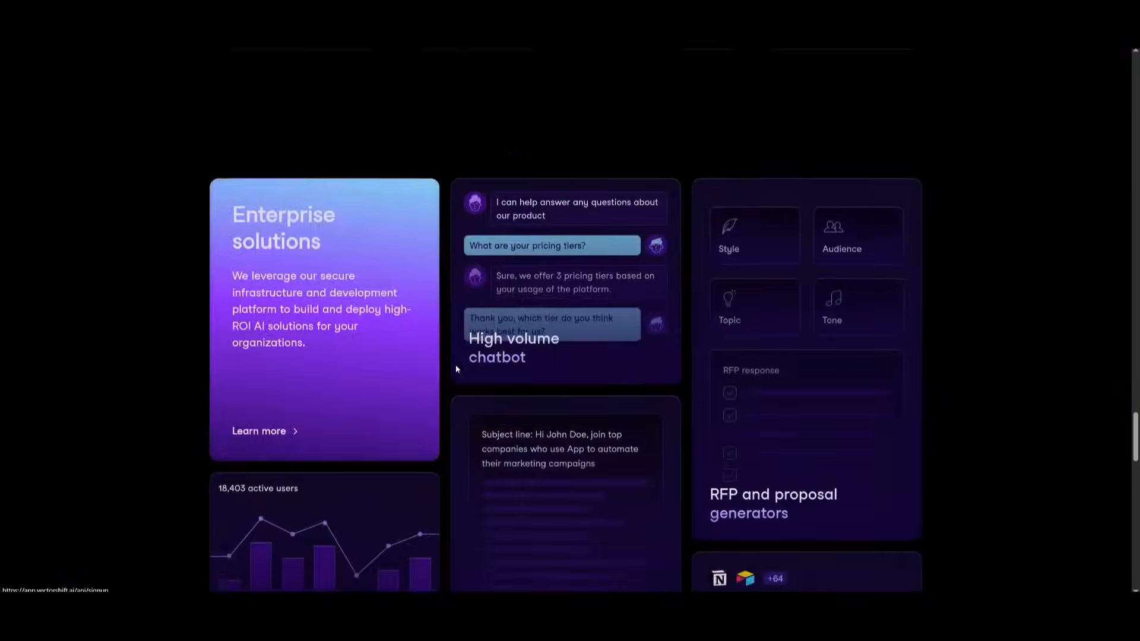
scroll("down", 3)
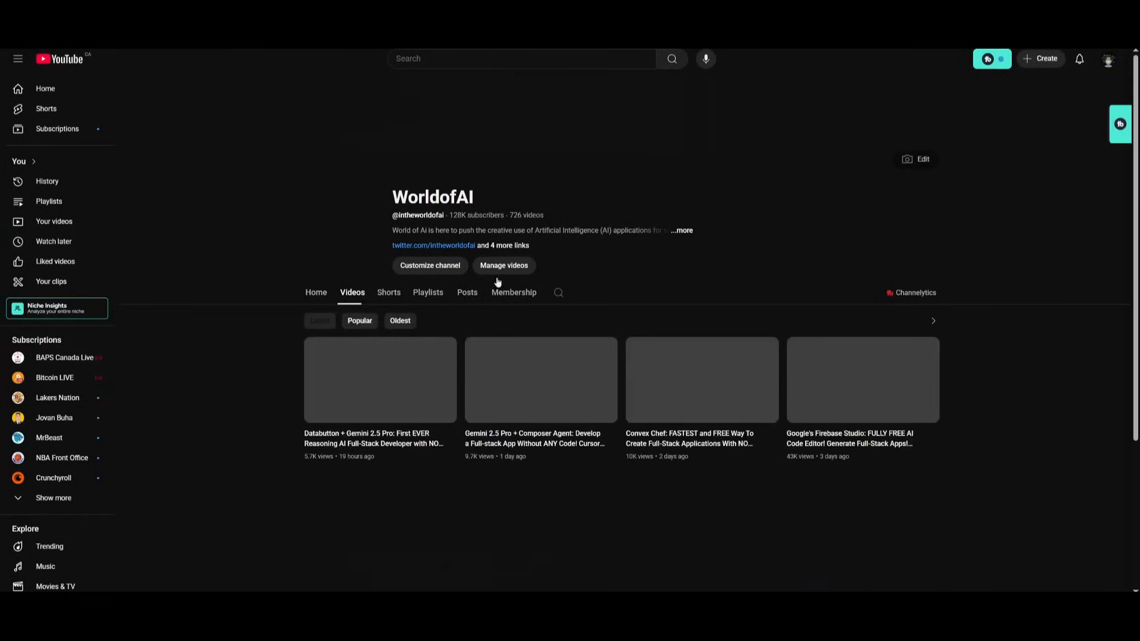
scroll("down", 3)
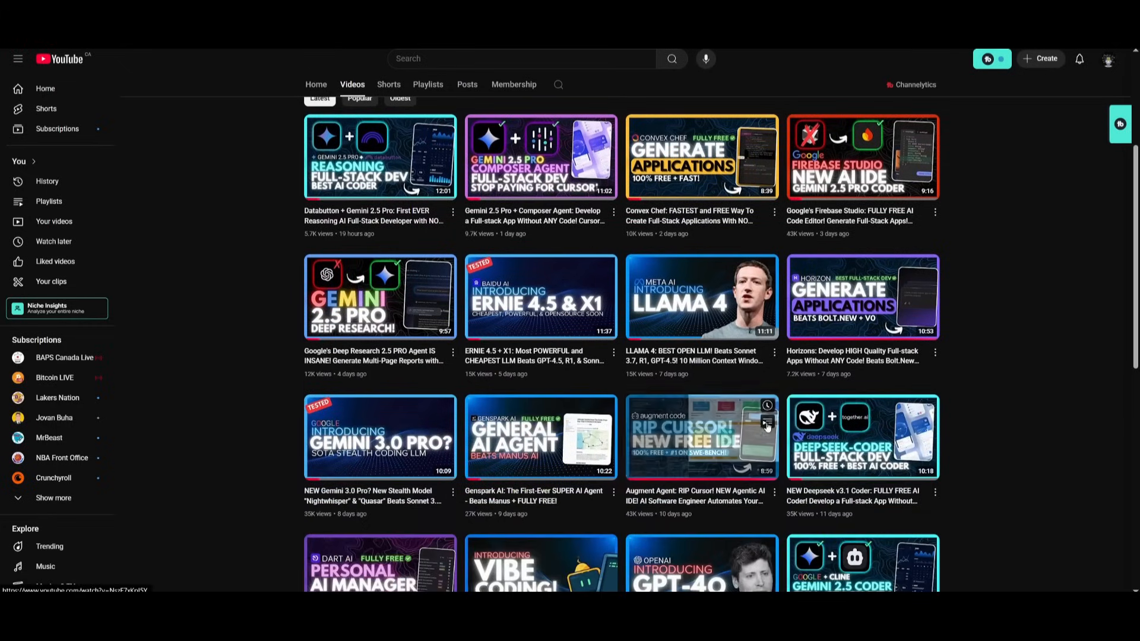
scroll("down", 3)
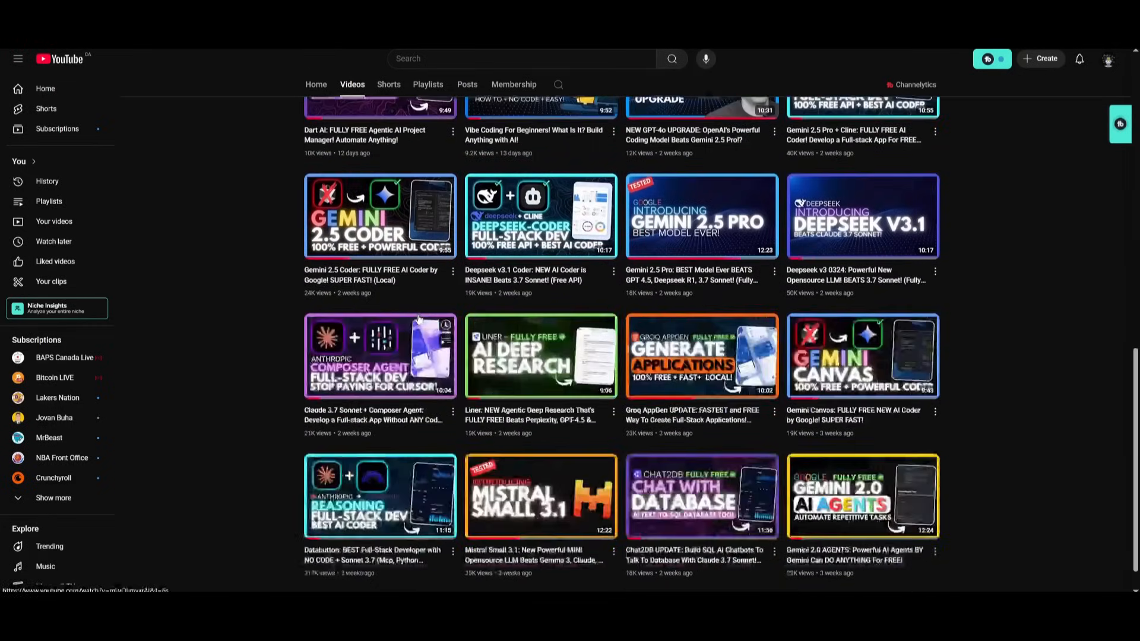
scroll("down", 3)
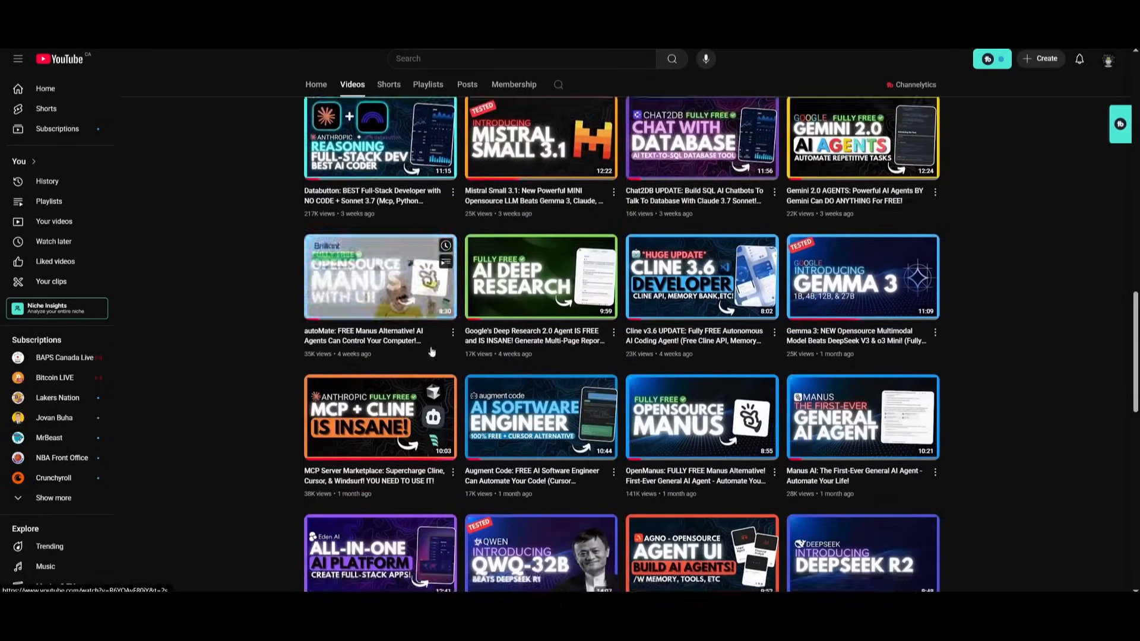
scroll("down", 3)
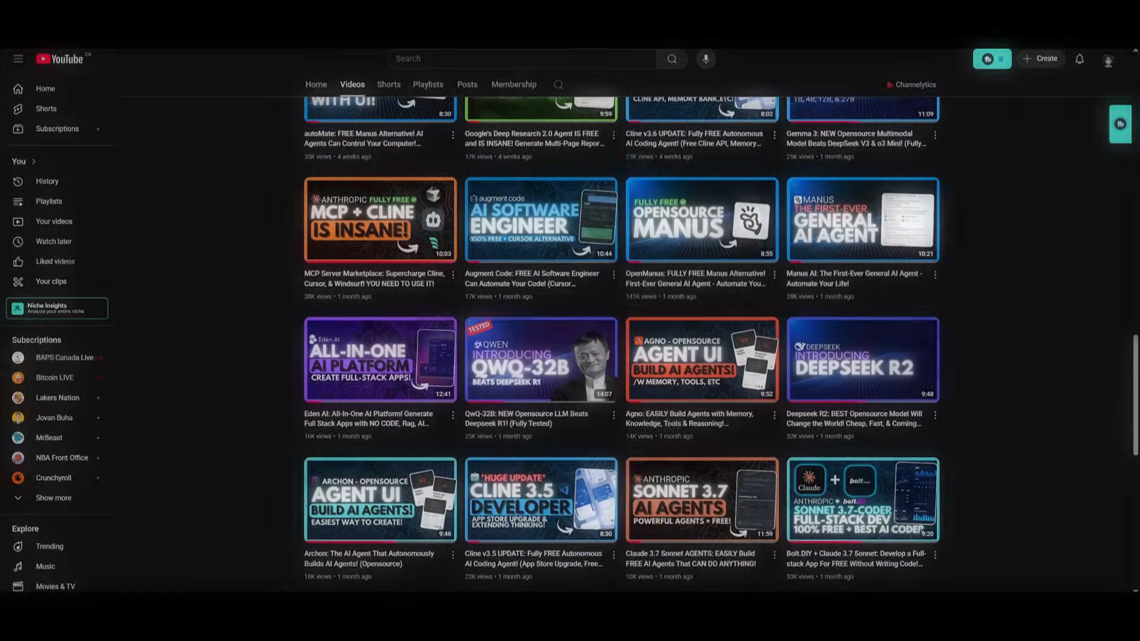